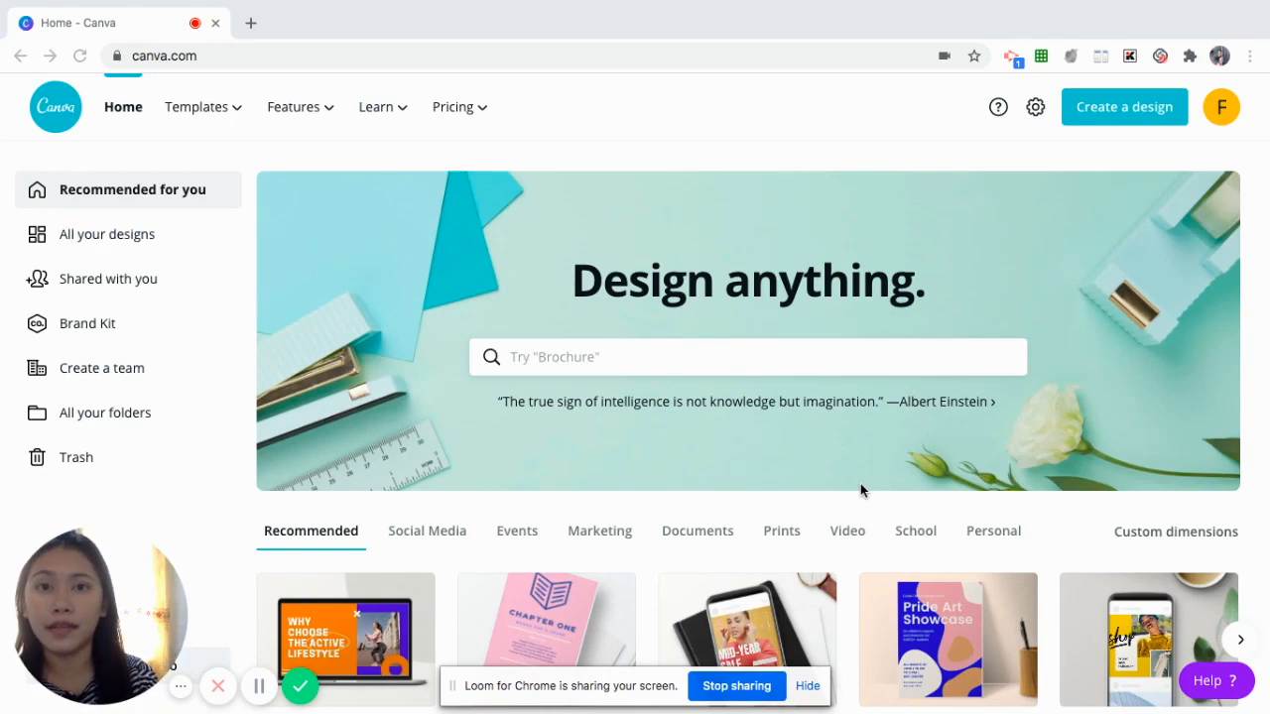
Open the Brand Kit page from the Canva home dashboard's left sidebar
{"action": "left_click", "coordinate": [250, 22]}
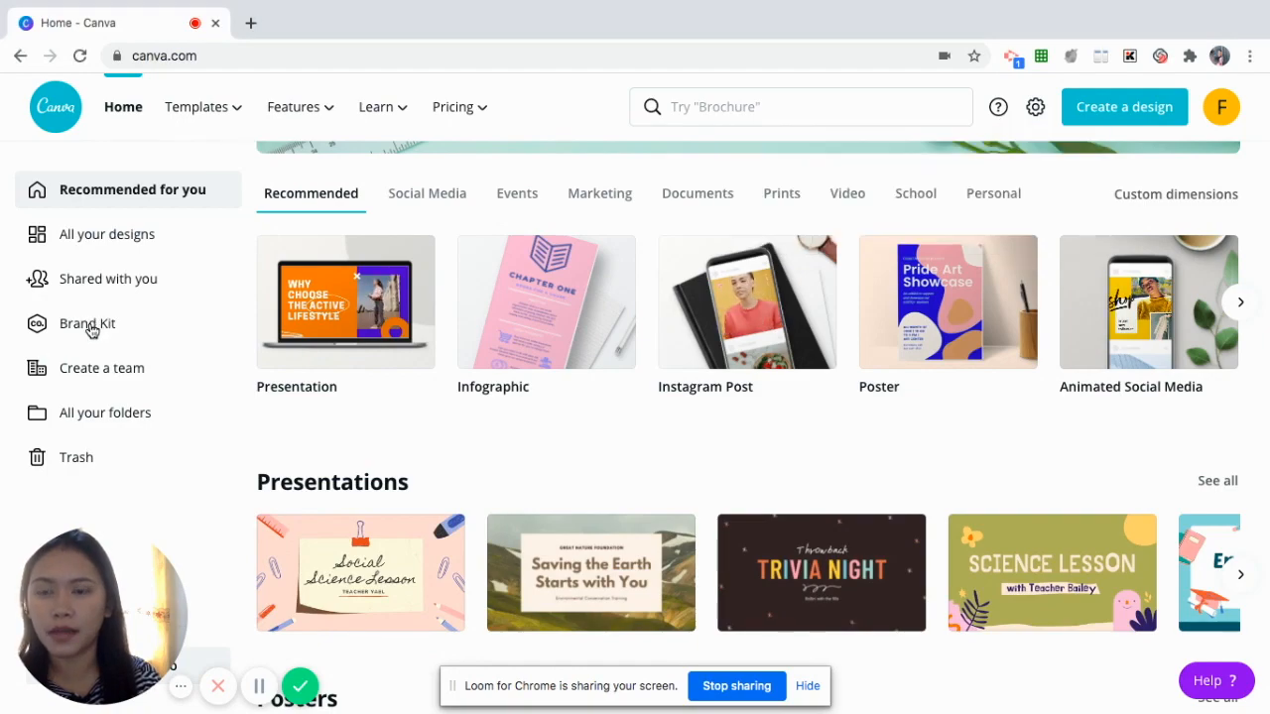
{"action": "left_click", "coordinate": [87, 324]}
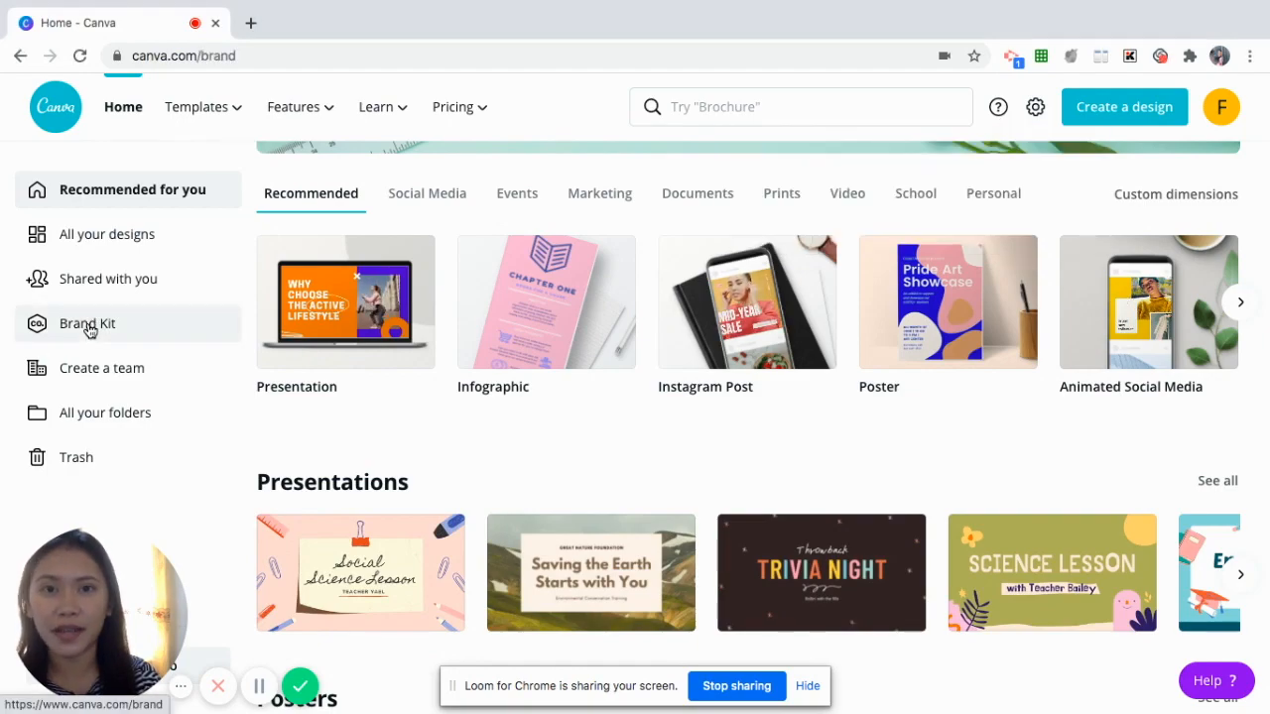
{"action": "left_click", "coordinate": [87, 323]}
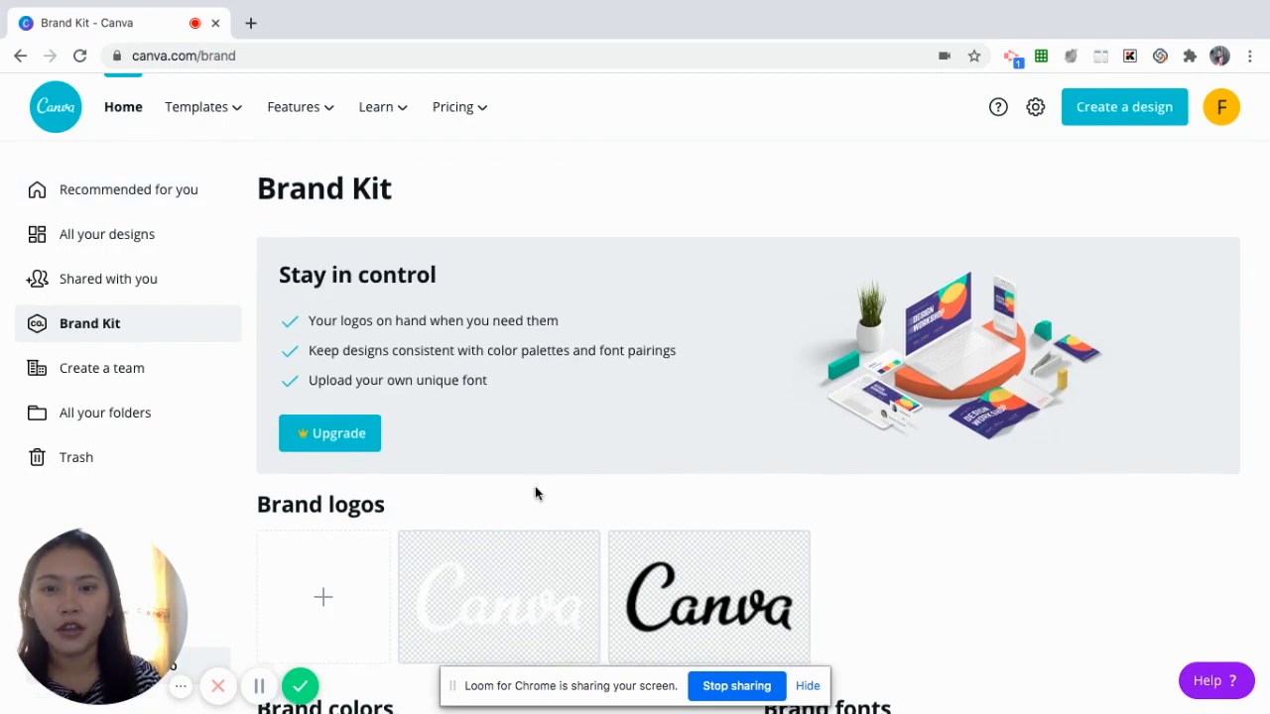
{"action": "scroll", "scroll_direction": "down", "scroll_amount": 3}
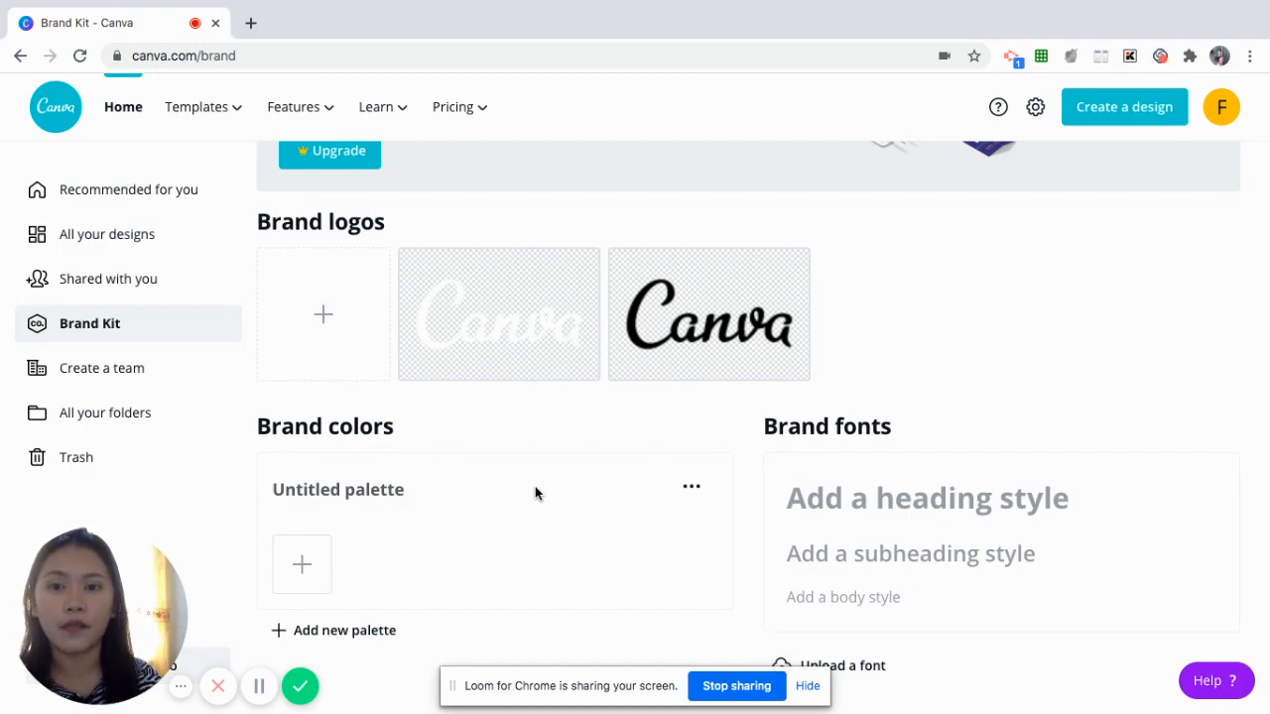
{"action": "mouse_move", "coordinate": [560, 488]}
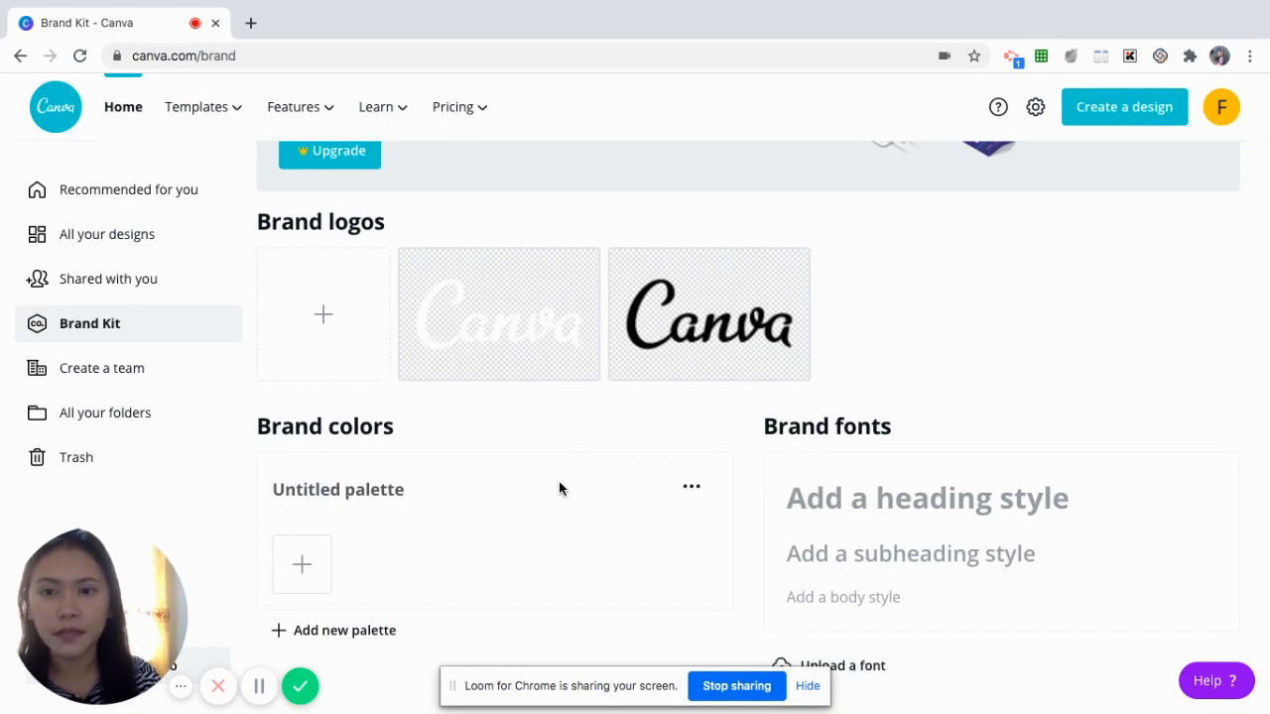
{"action": "mouse_move", "coordinate": [469, 402]}
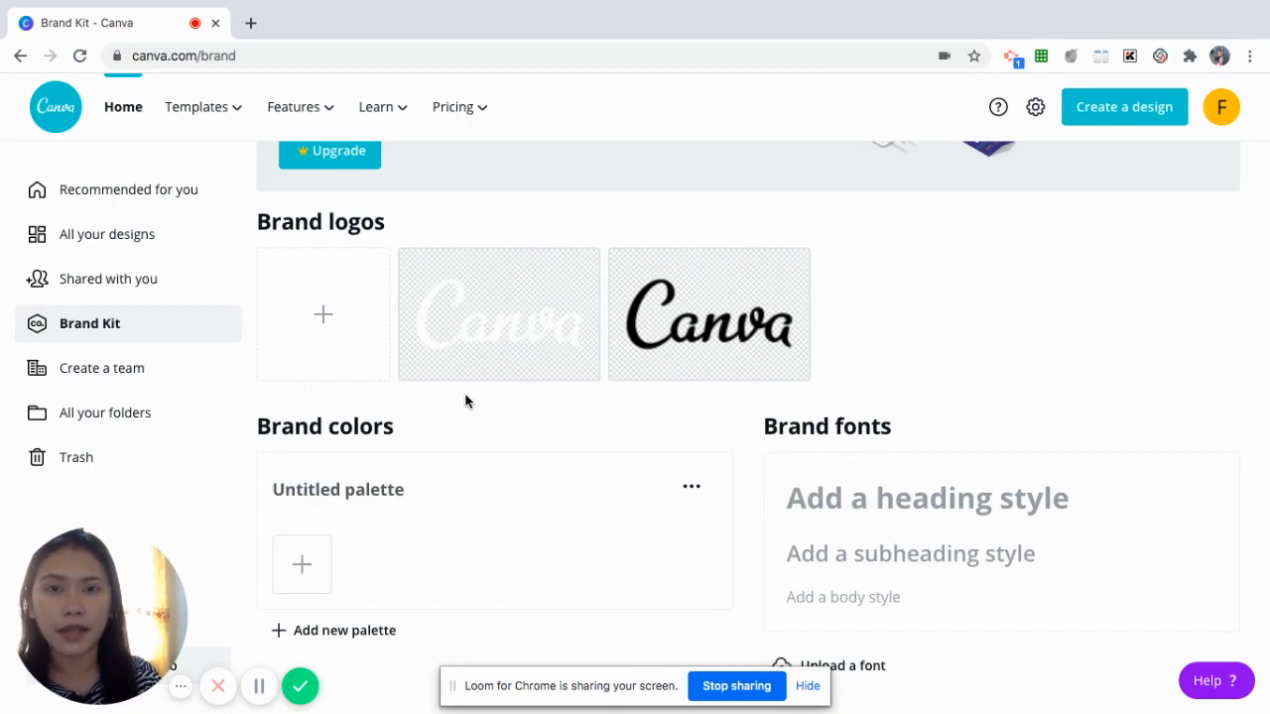
{"action": "mouse_move", "coordinate": [696, 540]}
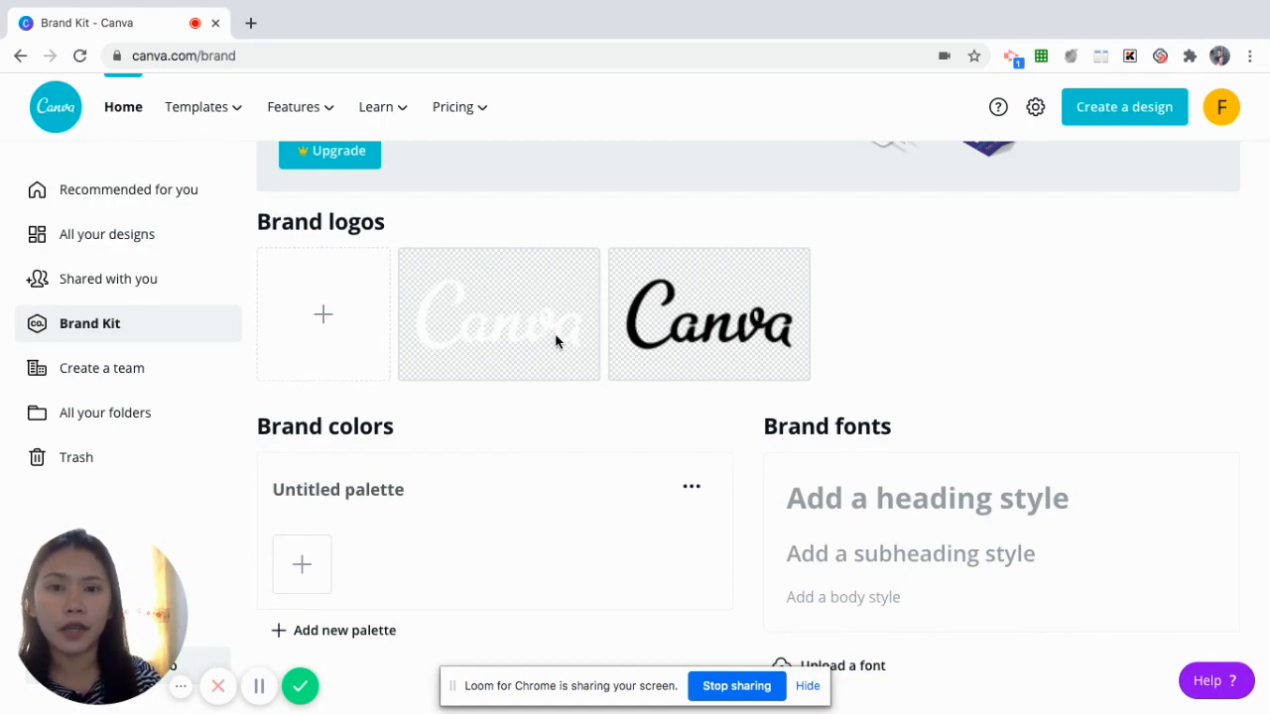
{"action": "mouse_move", "coordinate": [445, 304]}
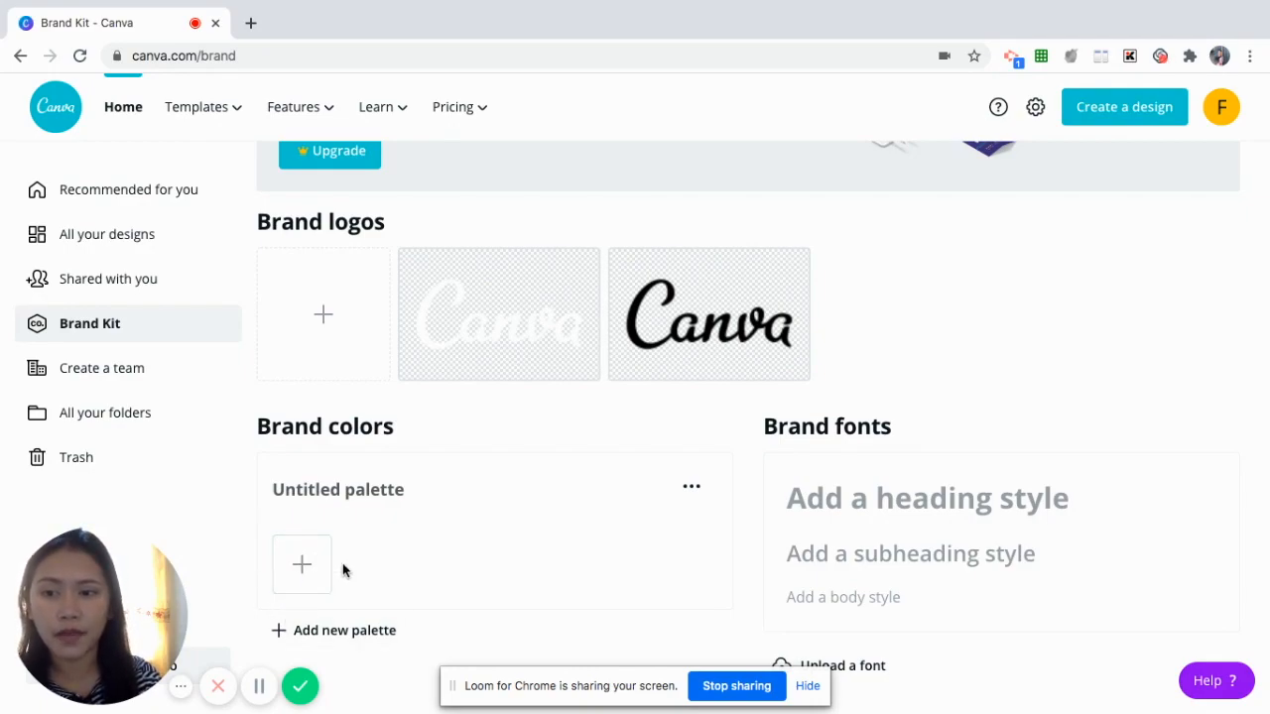
{"action": "mouse_move", "coordinate": [860, 539]}
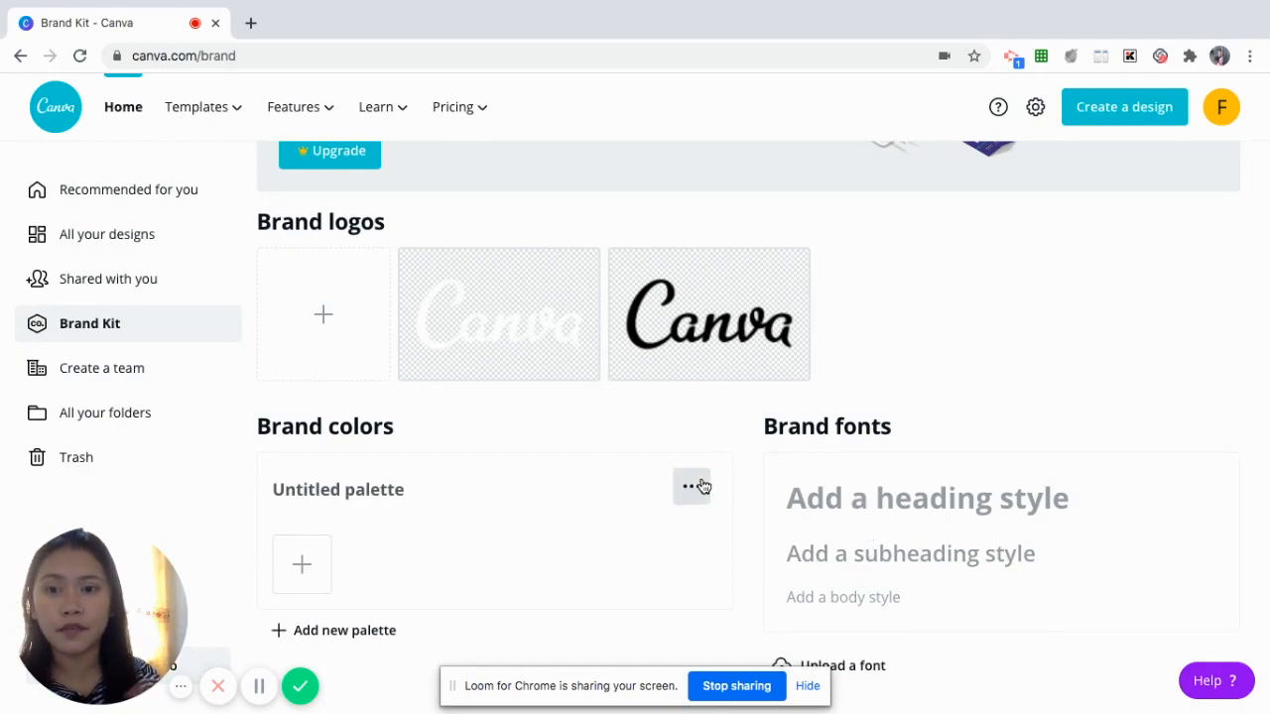
{"action": "mouse_move", "coordinate": [301, 566]}
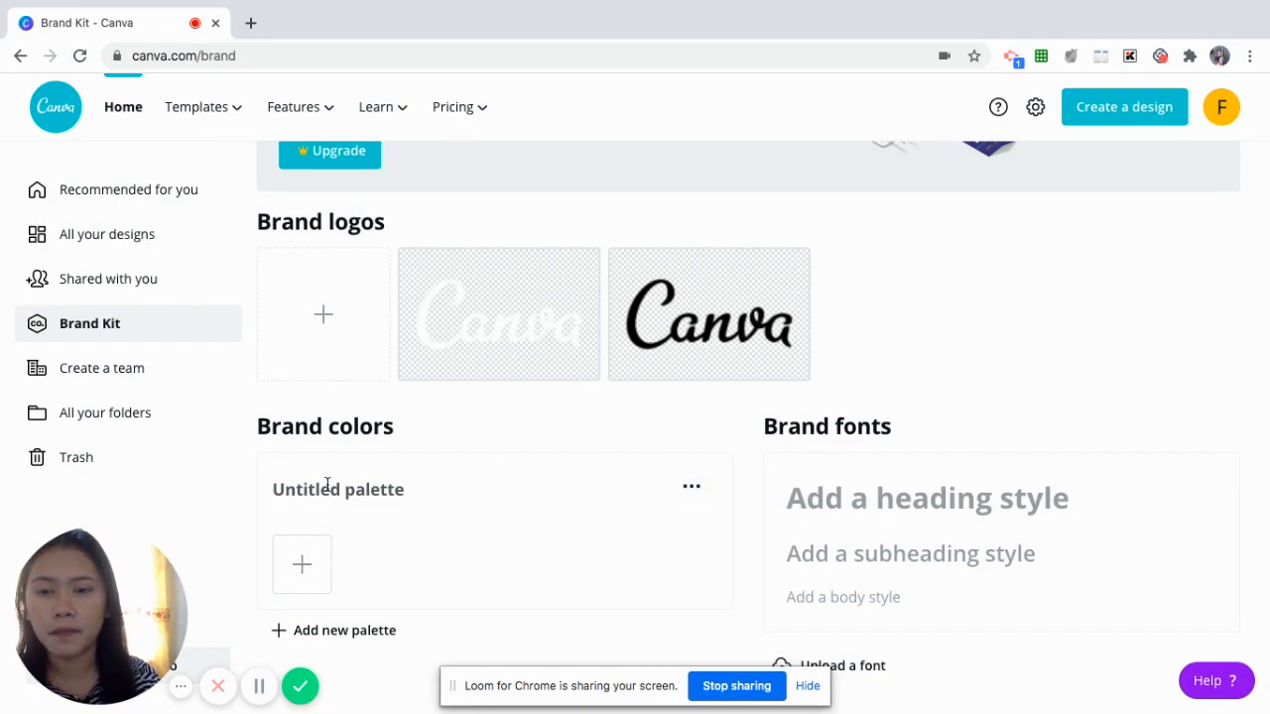
Name the palette Company A and add orange and bright green swatches via the colour picker
{"action": "type", "text": "Company A"}
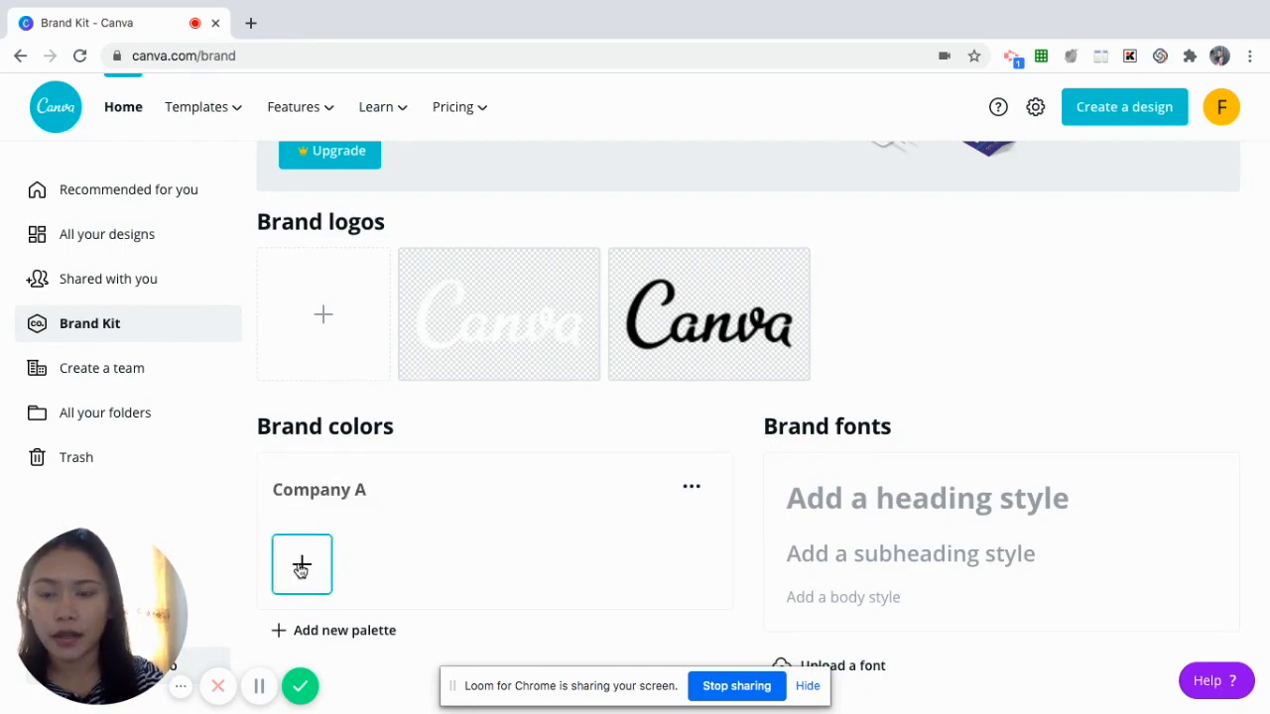
{"action": "left_click", "coordinate": [301, 565]}
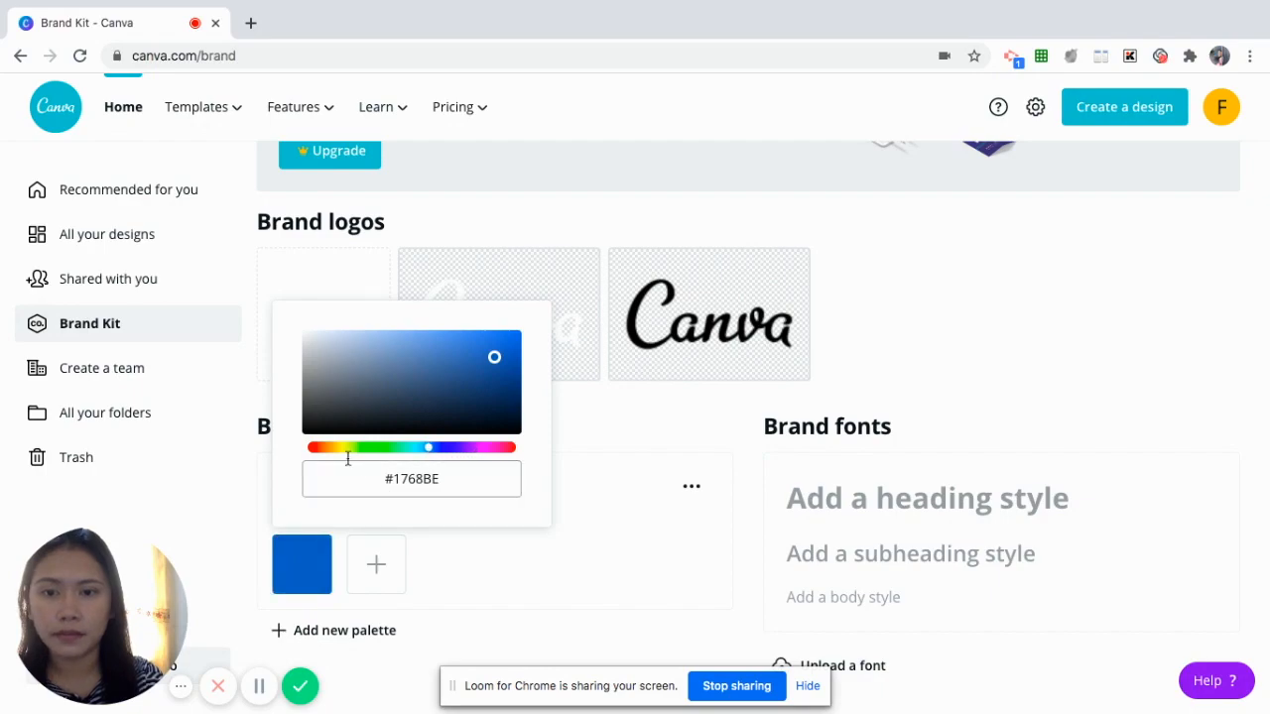
{"action": "left_click_drag", "start_coordinate": [427, 448], "coordinate": [315, 447]}
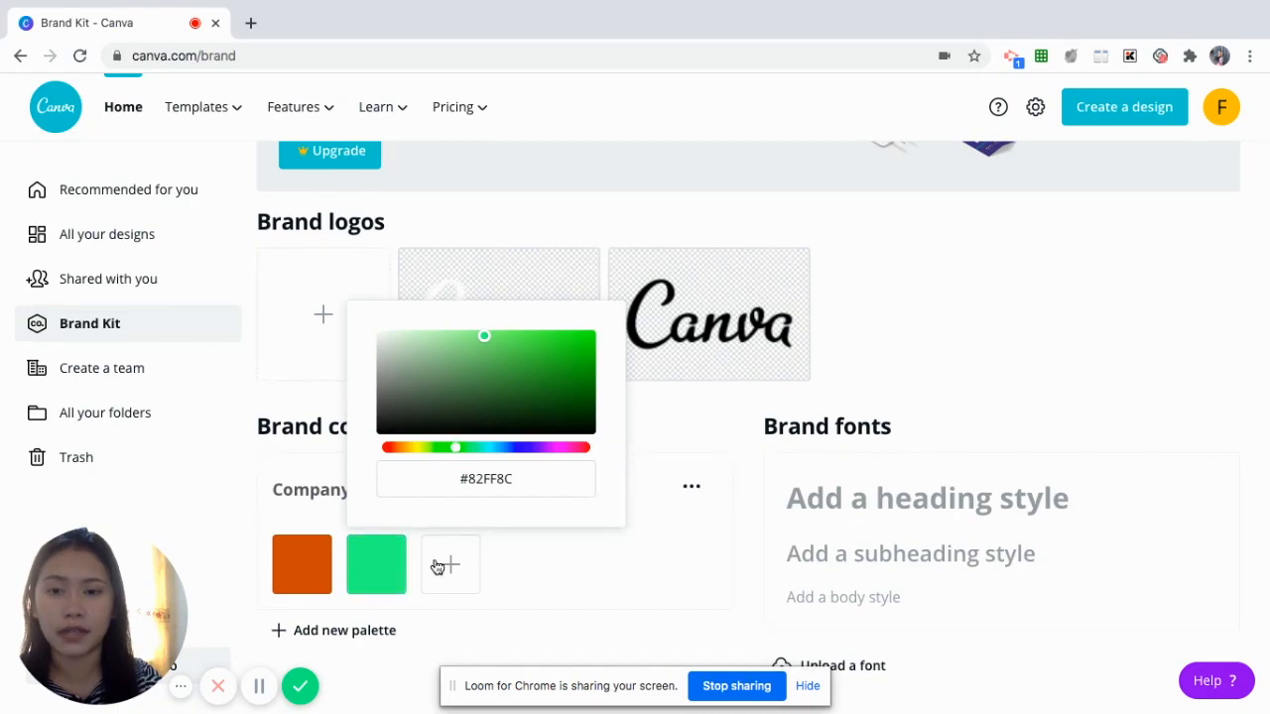
{"action": "left_click", "coordinate": [450, 564]}
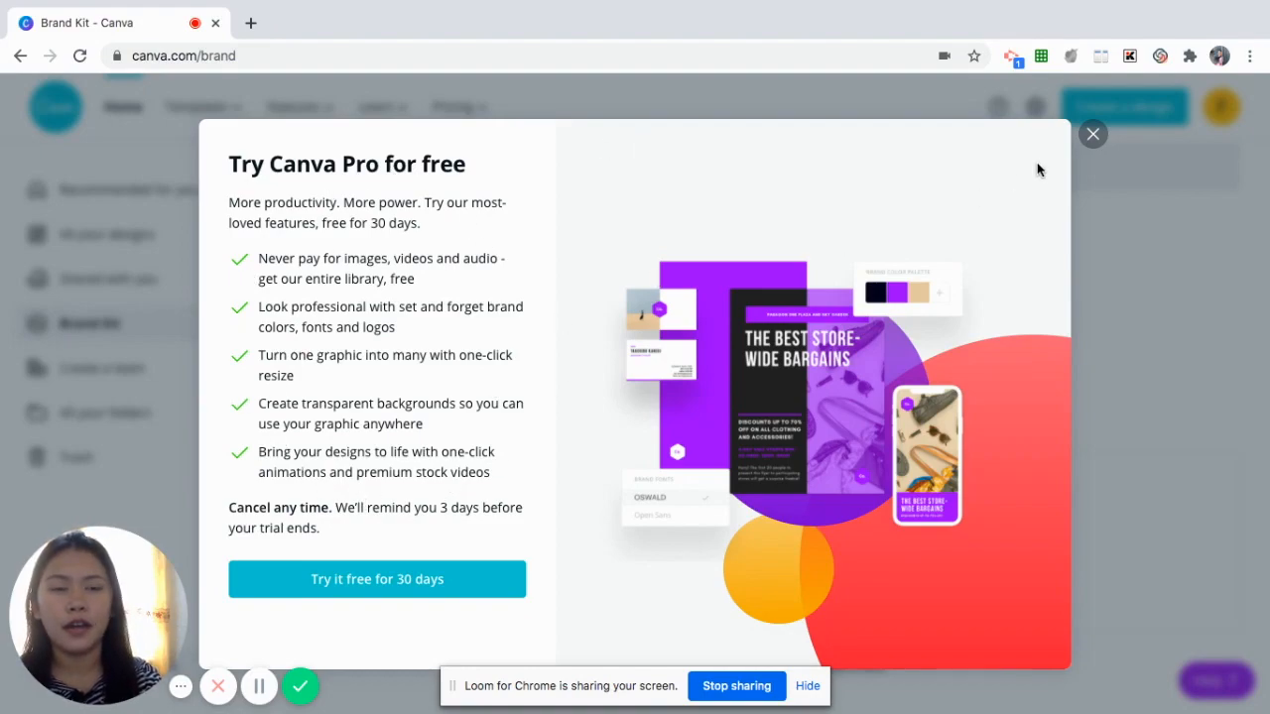
Dismiss the Try Canva Pro popup, keeping the Company A palette's three colours
{"action": "left_click", "coordinate": [1093, 134]}
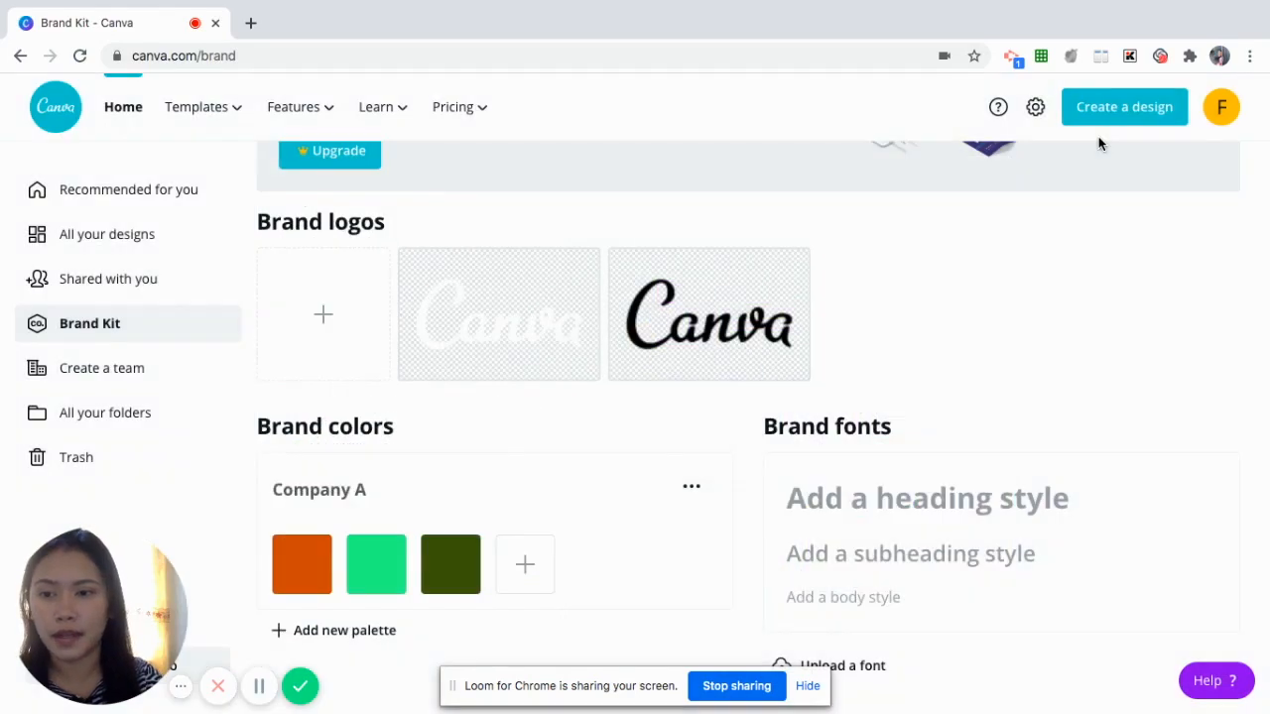
{"action": "mouse_move", "coordinate": [749, 375]}
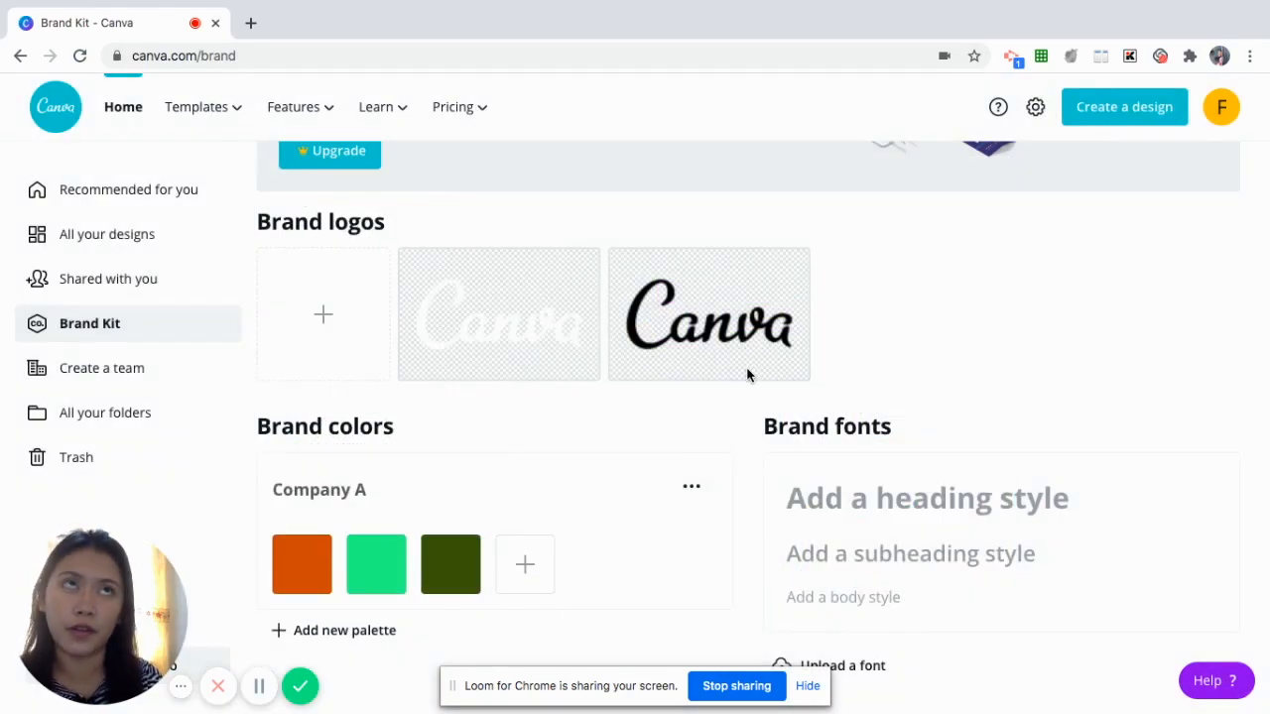
{"action": "mouse_move", "coordinate": [365, 483]}
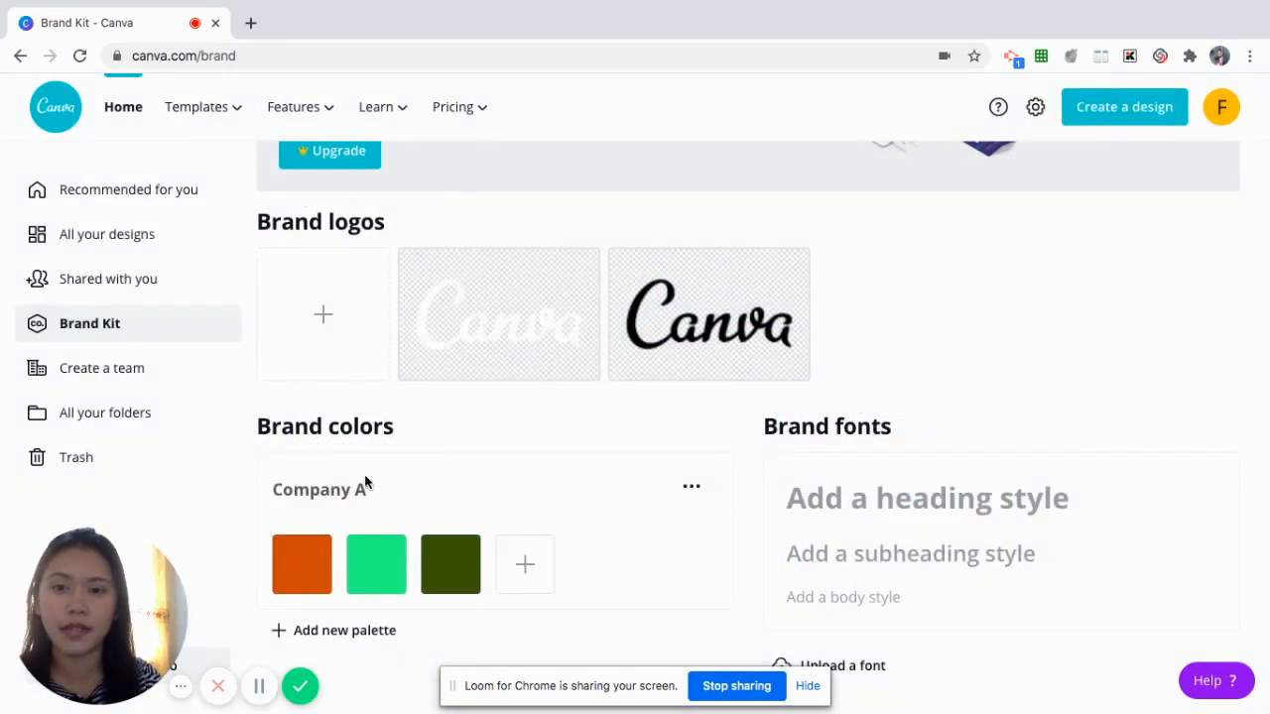
{"action": "mouse_move", "coordinate": [238, 588]}
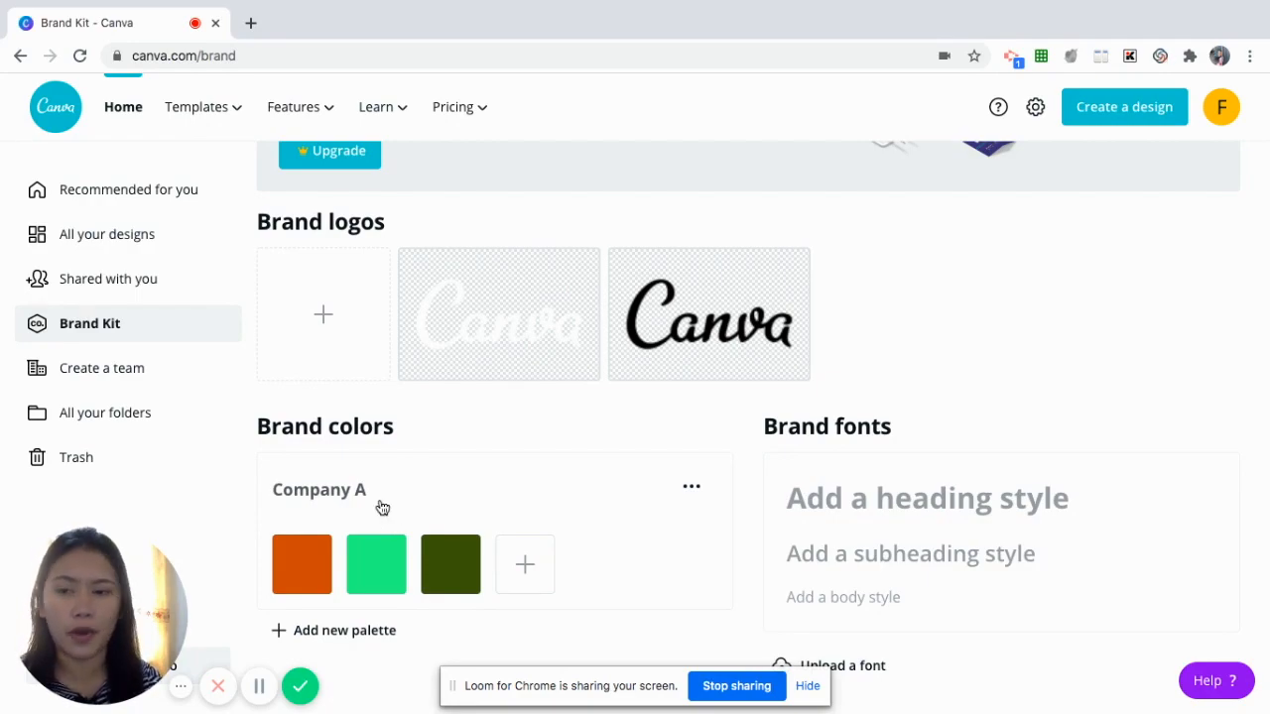
{"action": "mouse_move", "coordinate": [445, 407]}
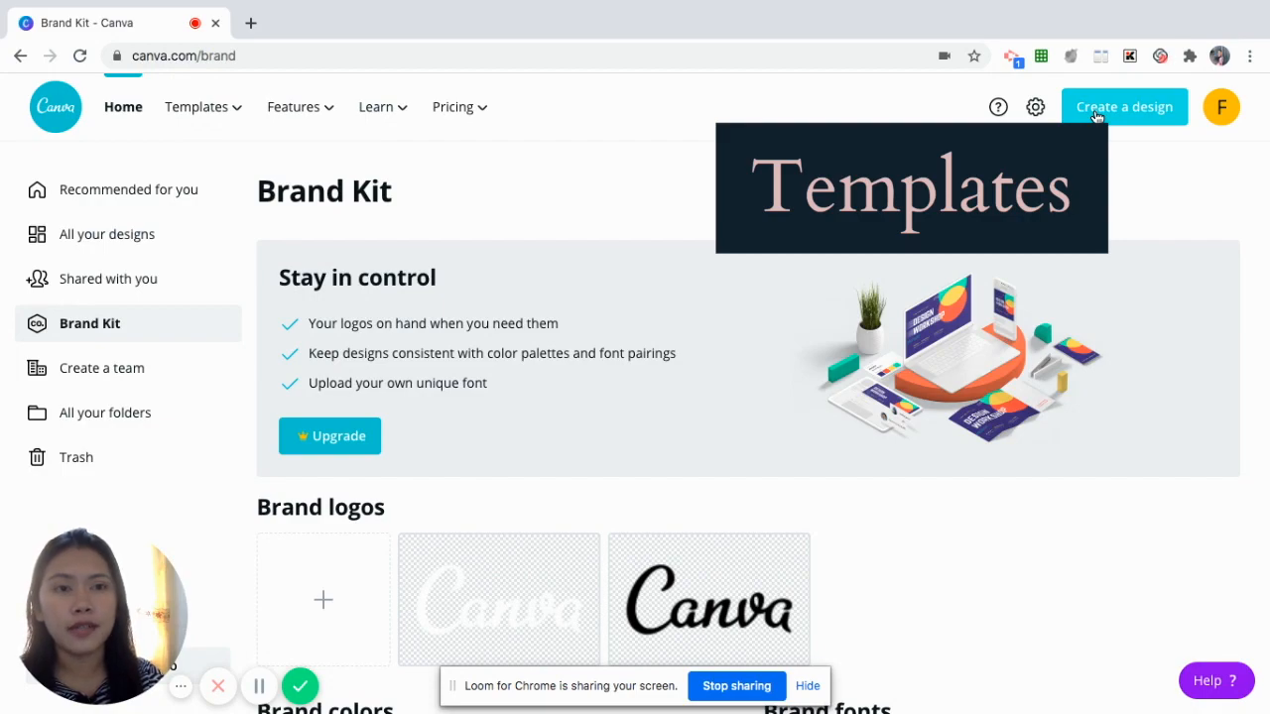
Search the design types for facebook and create a new Facebook Cover (2050 × 780 px)
{"action": "type", "text": "instagram"}
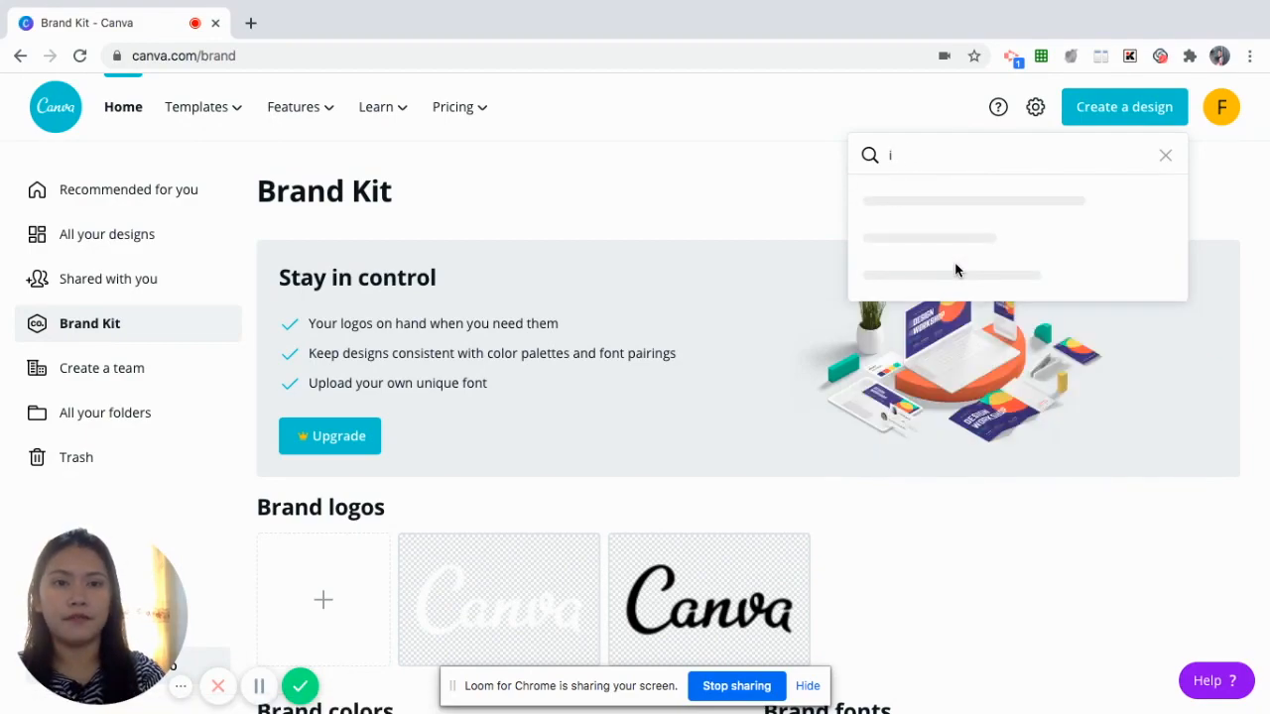
{"action": "type", "text": "facebook"}
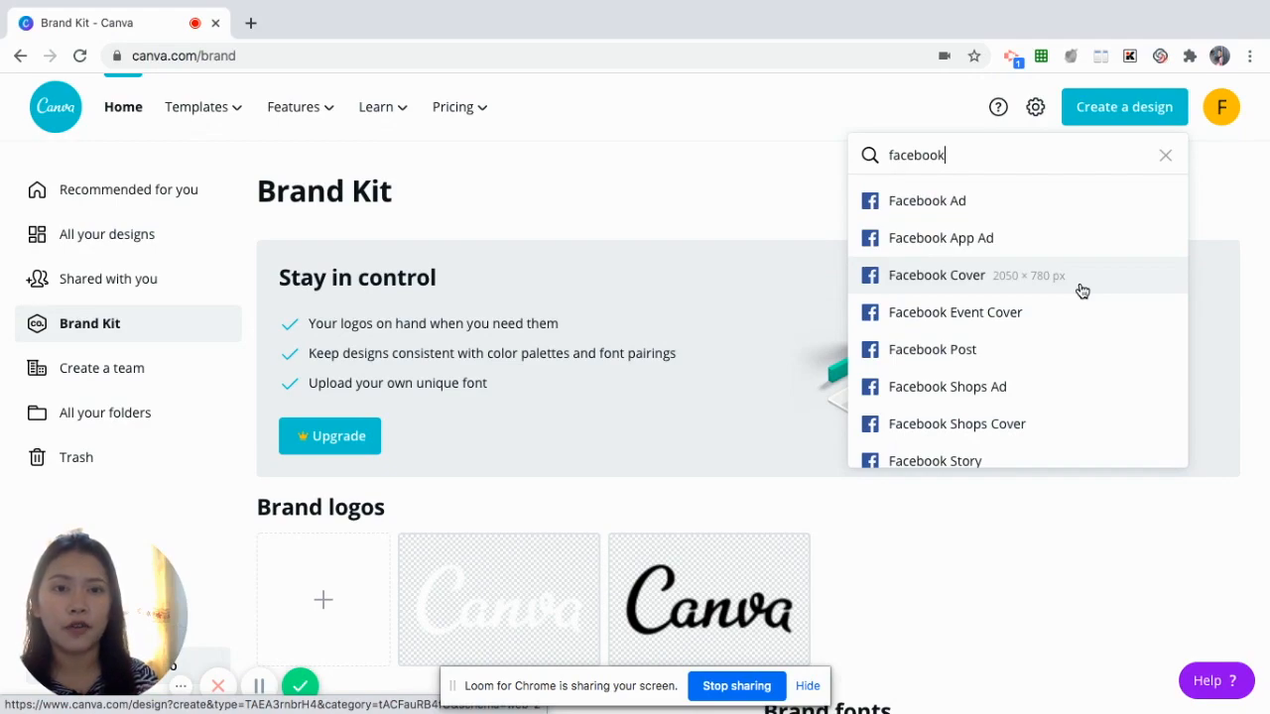
{"action": "left_click", "coordinate": [936, 275]}
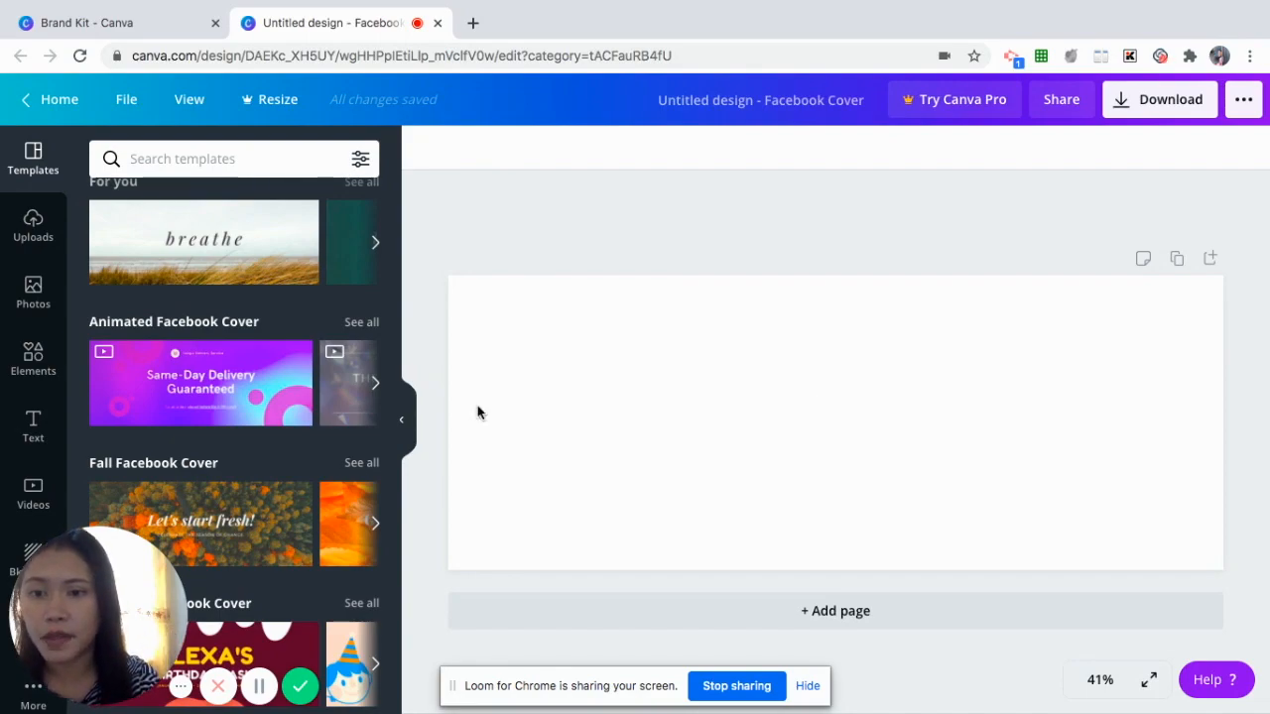
Scroll the Templates panel and open the Buffet Birthday Blowout template's four pages
{"action": "scroll", "scroll_direction": "down", "scroll_amount": 3}
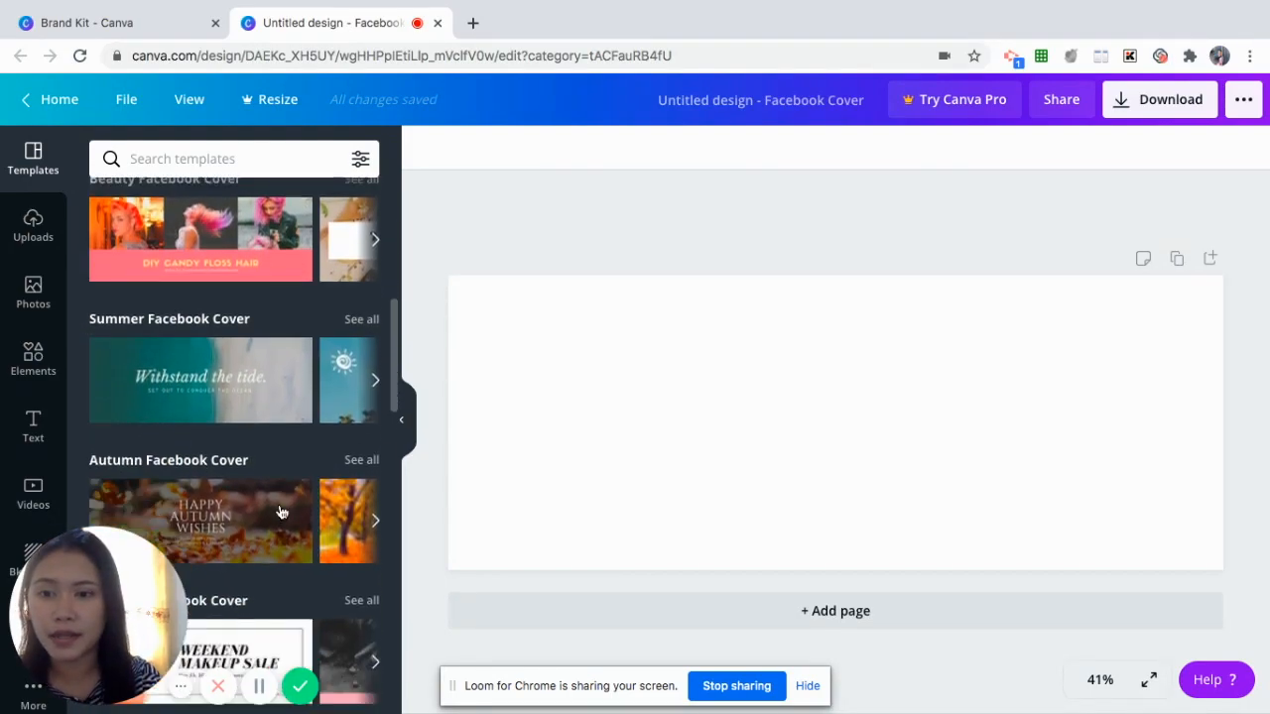
{"action": "scroll", "scroll_direction": "down", "scroll_amount": 3}
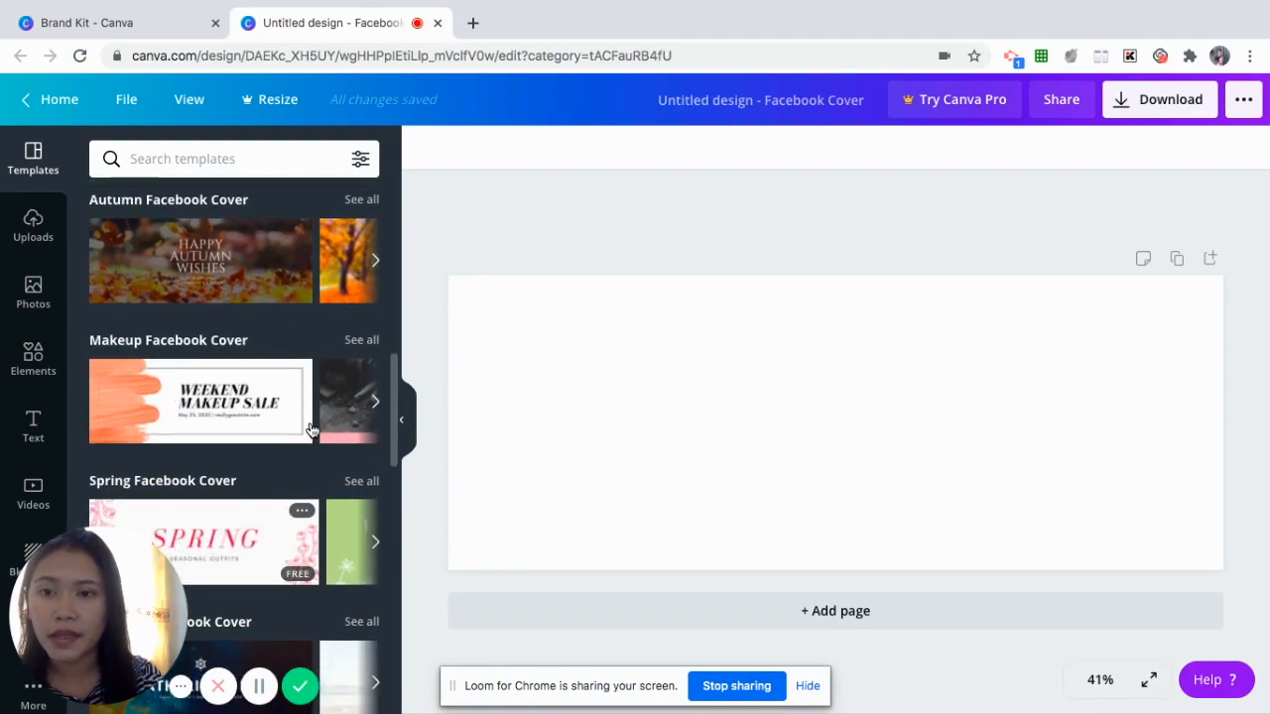
{"action": "scroll", "scroll_direction": "down", "scroll_amount": 3}
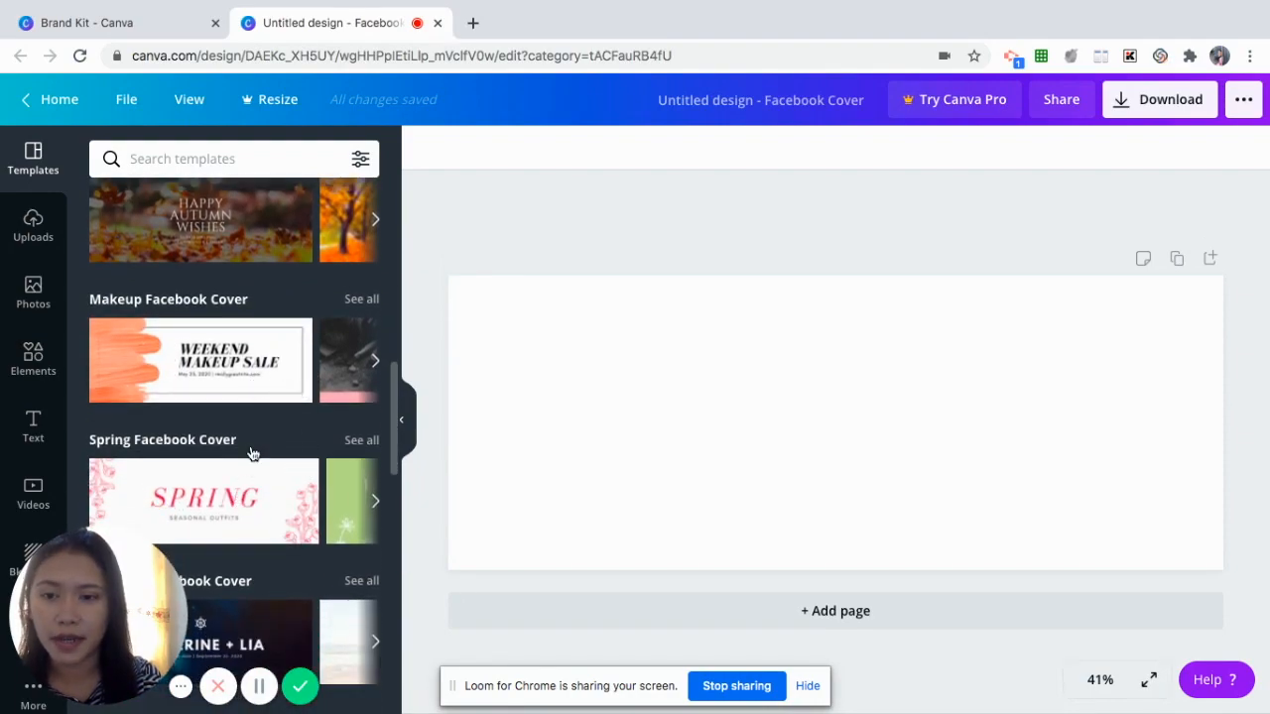
{"action": "scroll", "scroll_direction": "down", "scroll_amount": 3}
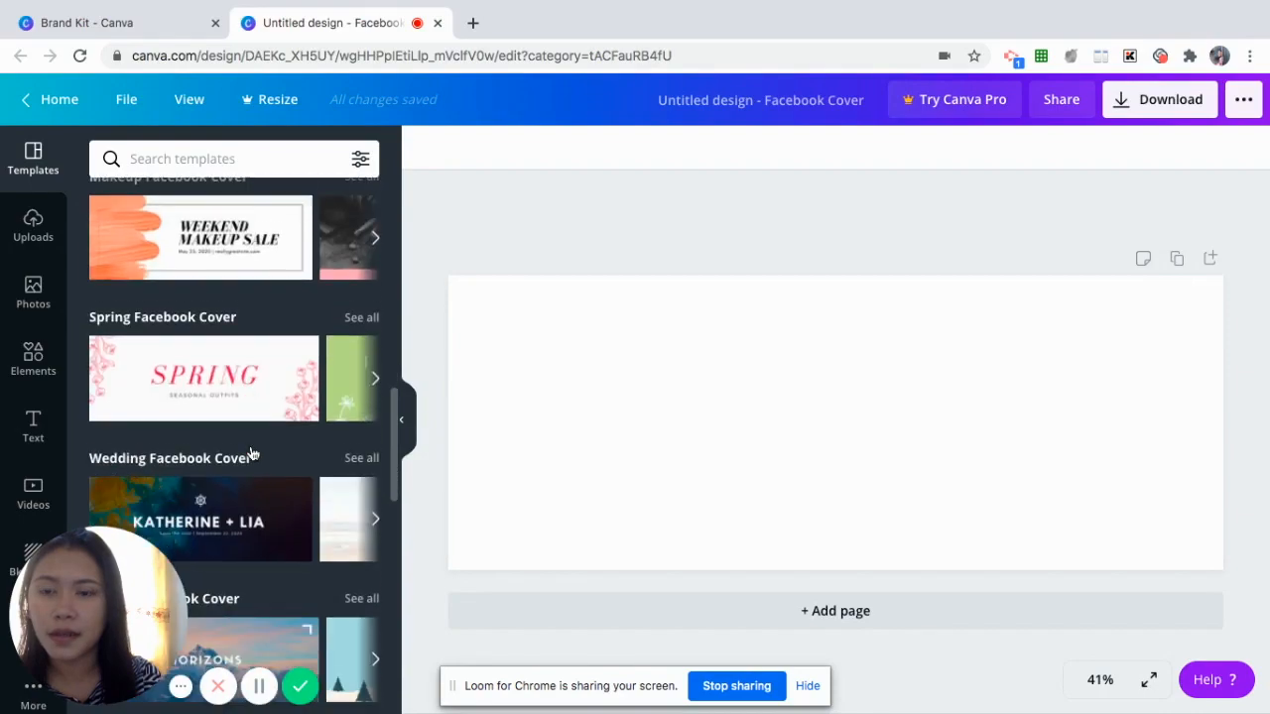
{"action": "scroll", "scroll_direction": "down", "scroll_amount": 3}
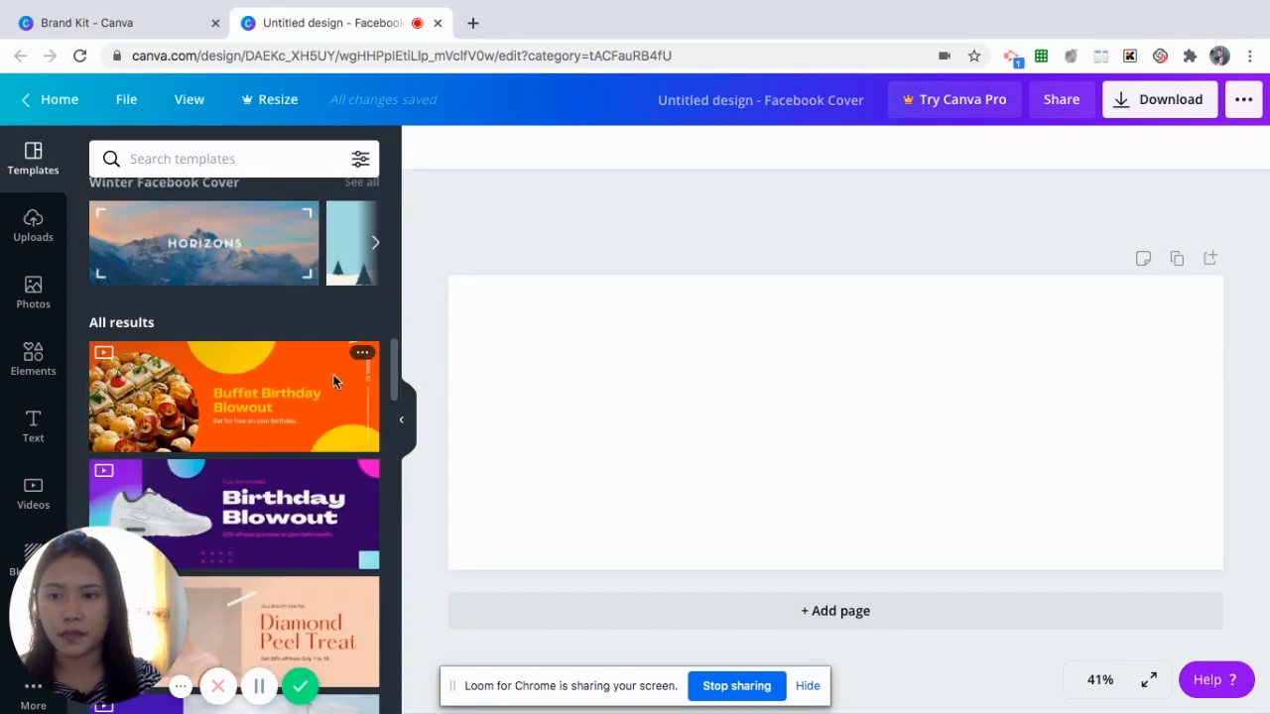
{"action": "left_click", "coordinate": [233, 396]}
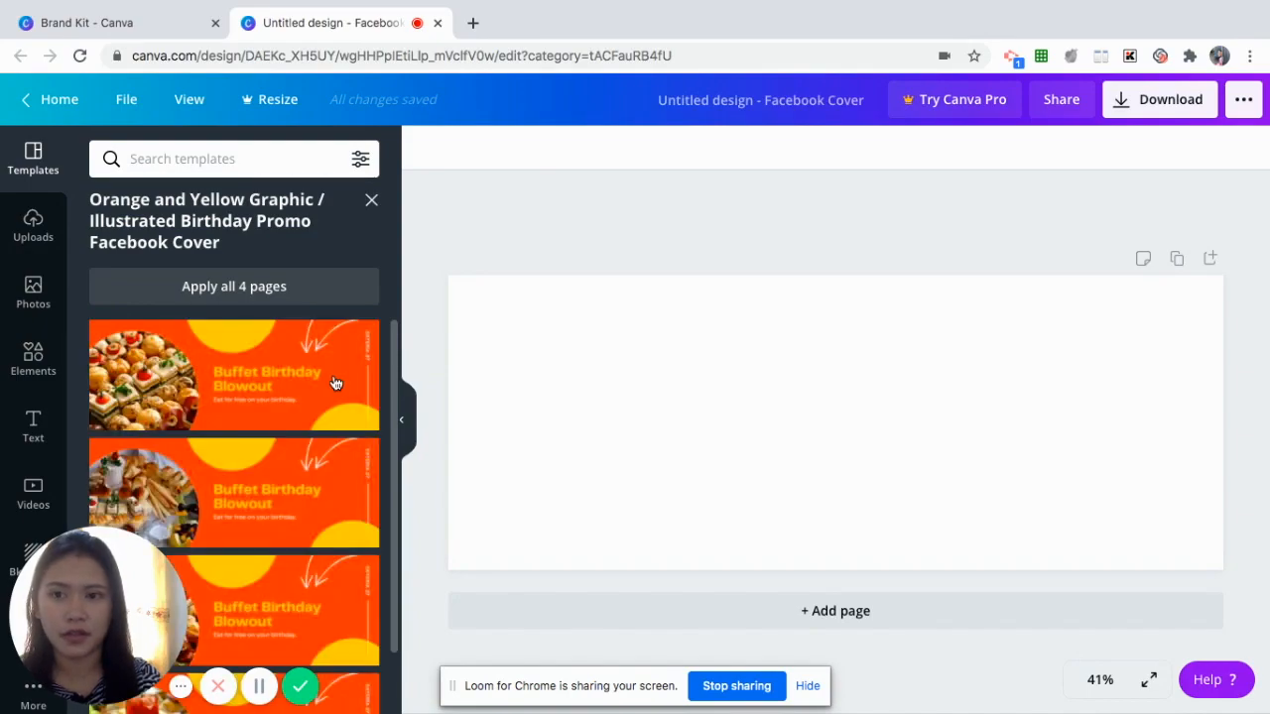
{"action": "scroll", "scroll_direction": "down", "scroll_amount": 3}
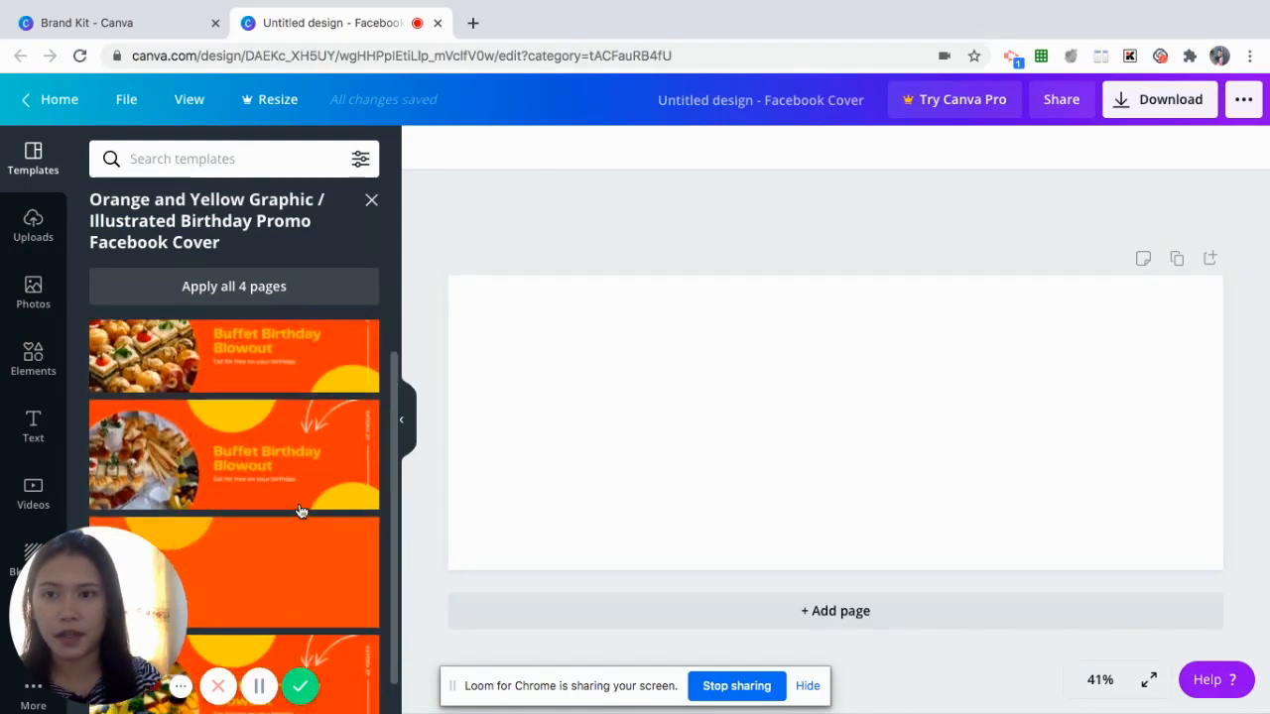
{"action": "scroll", "scroll_direction": "down", "scroll_amount": 3}
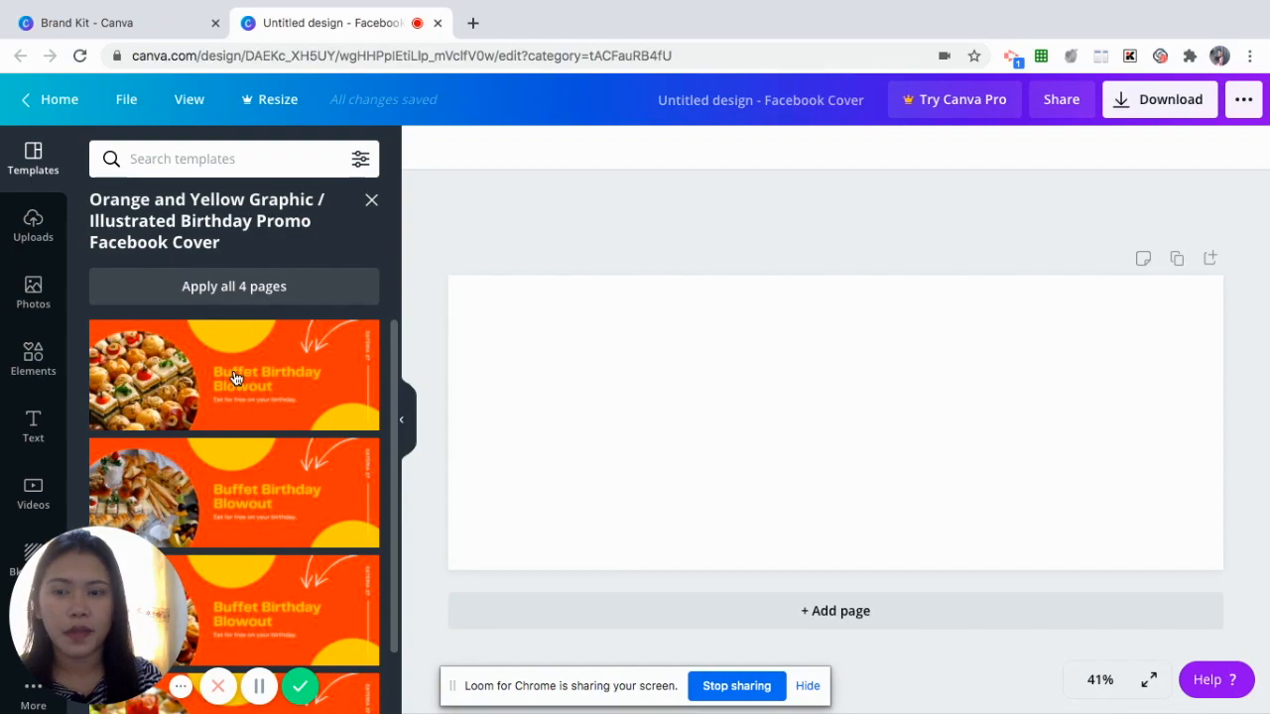
Apply the first Buffet Birthday Blowout page and select its orange background for recolouring
{"action": "left_click", "coordinate": [234, 375]}
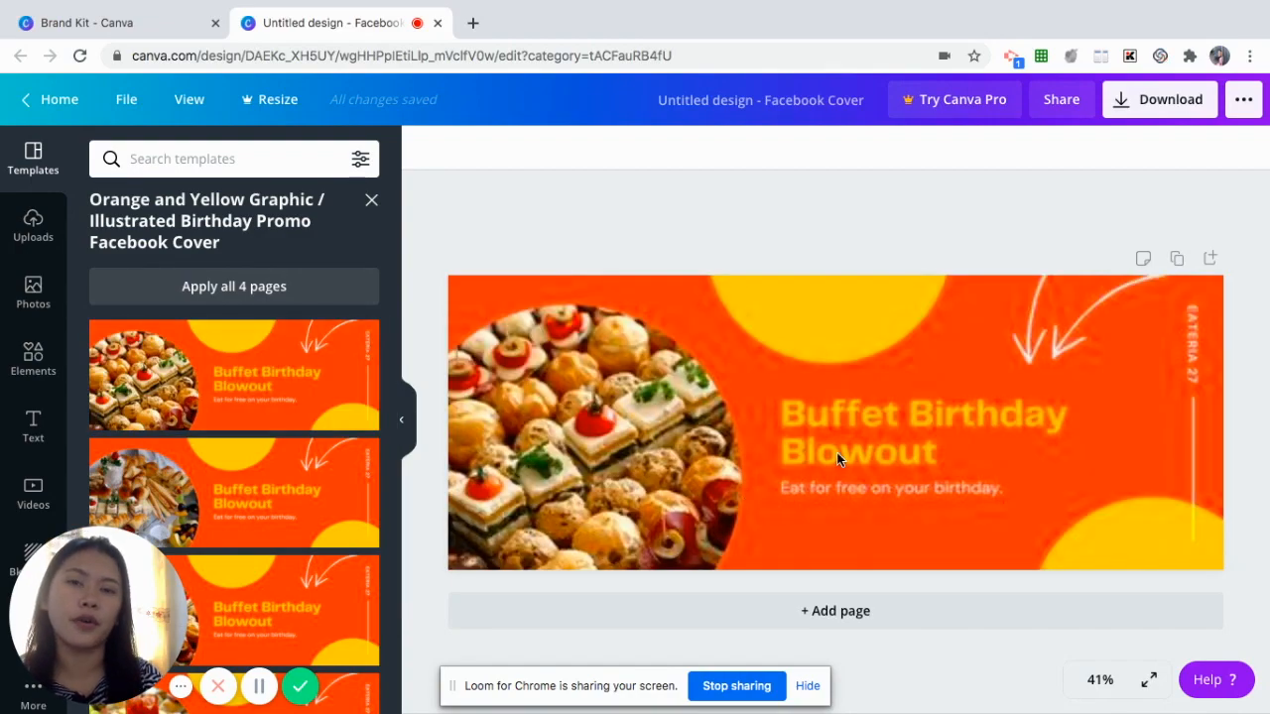
{"action": "left_click", "coordinate": [835, 422]}
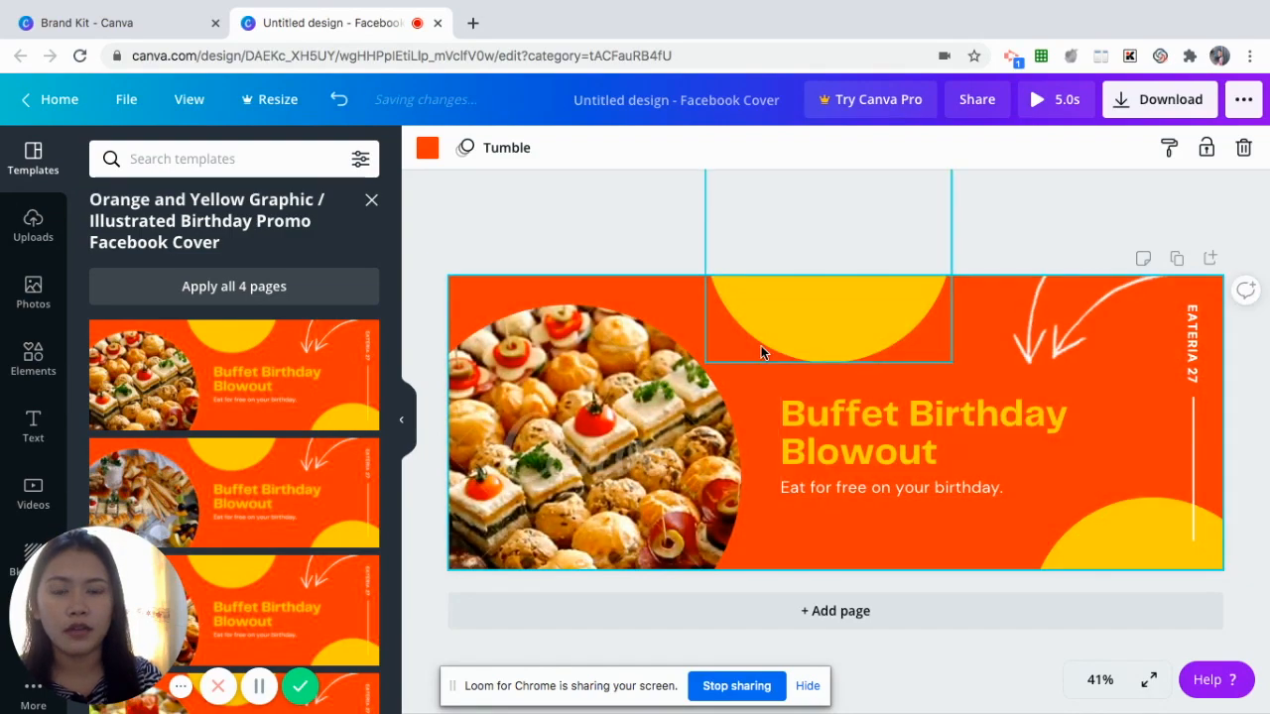
{"action": "left_click", "coordinate": [600, 266]}
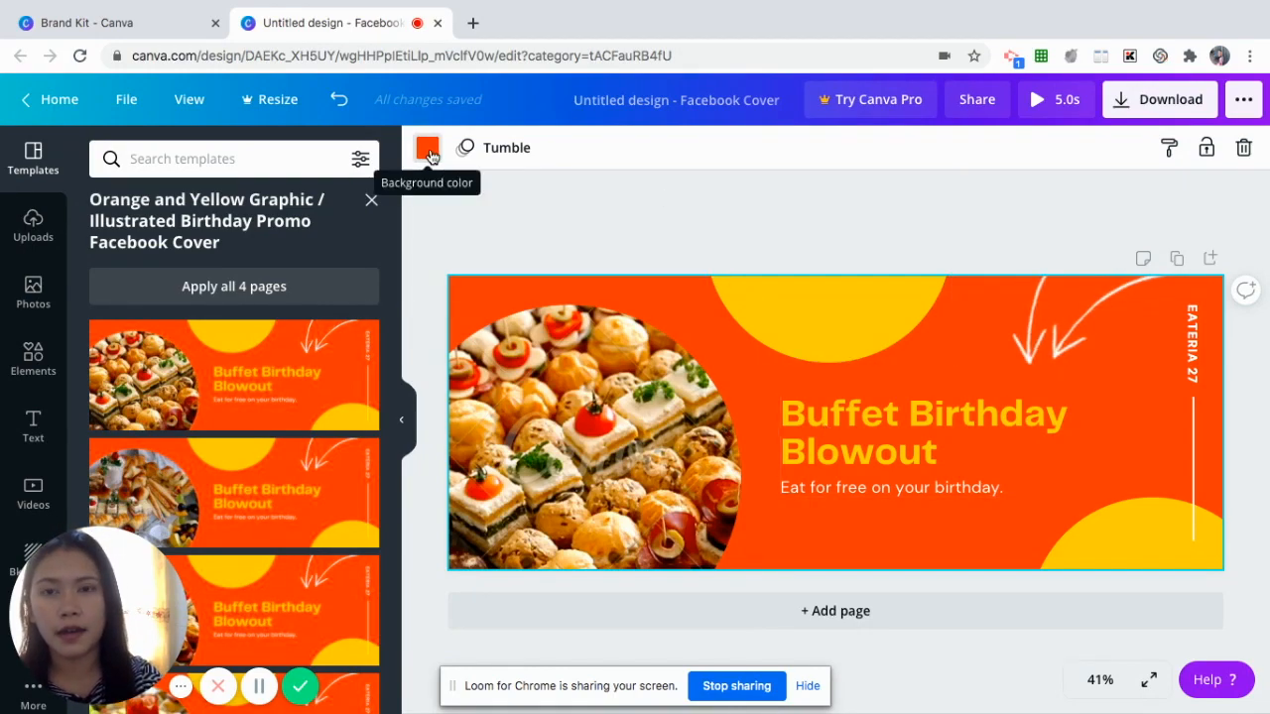
{"action": "left_click", "coordinate": [427, 146]}
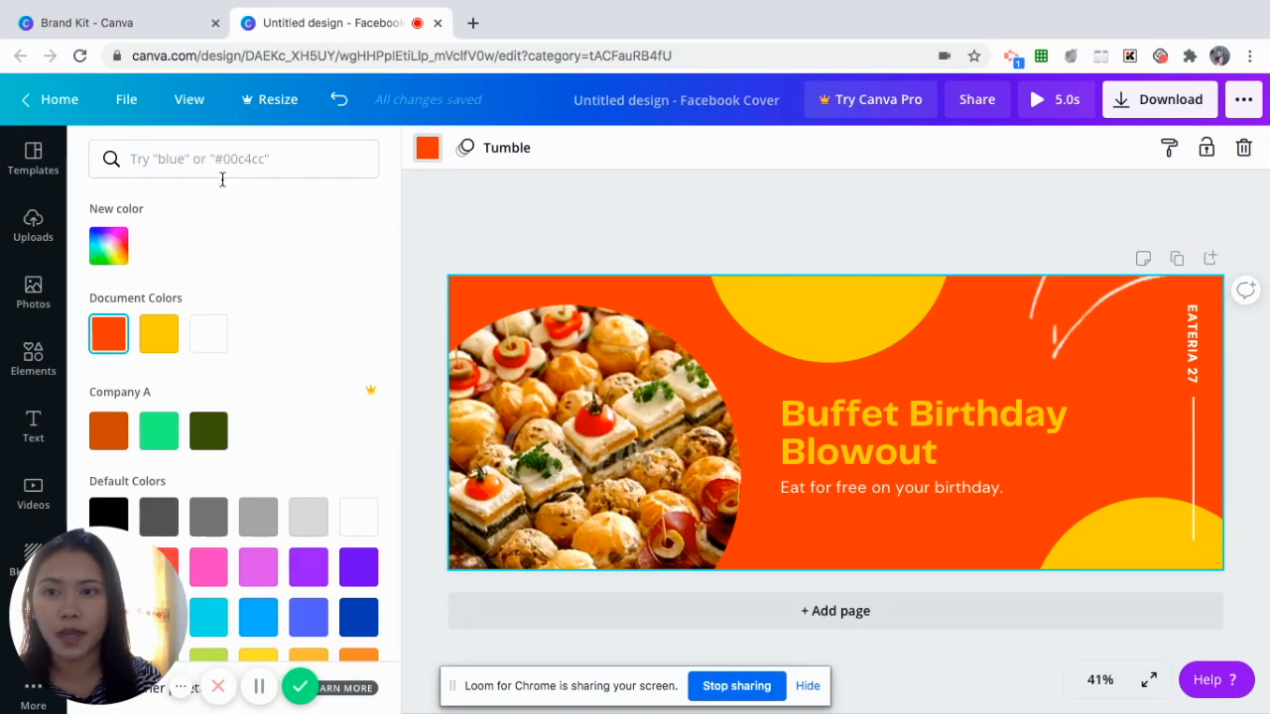
Try the Company A swatches on the background, settling on the dark olive green
{"action": "left_click", "coordinate": [209, 431]}
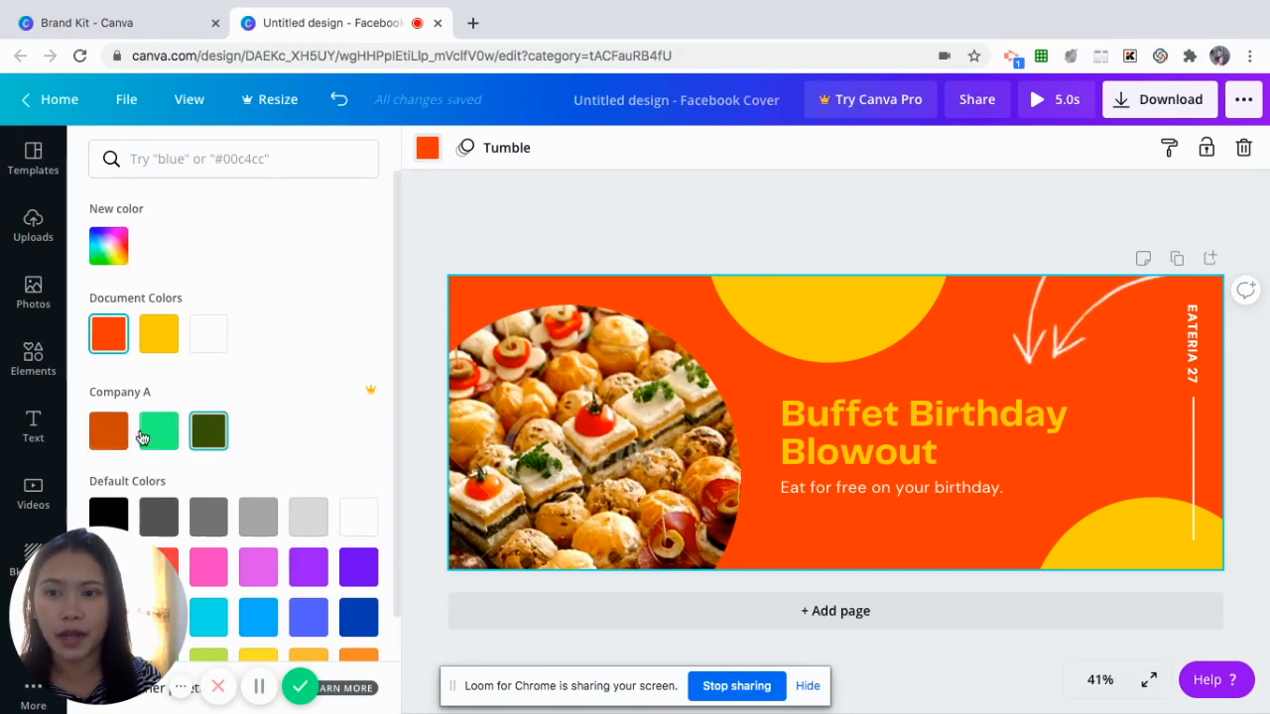
{"action": "left_click", "coordinate": [158, 430]}
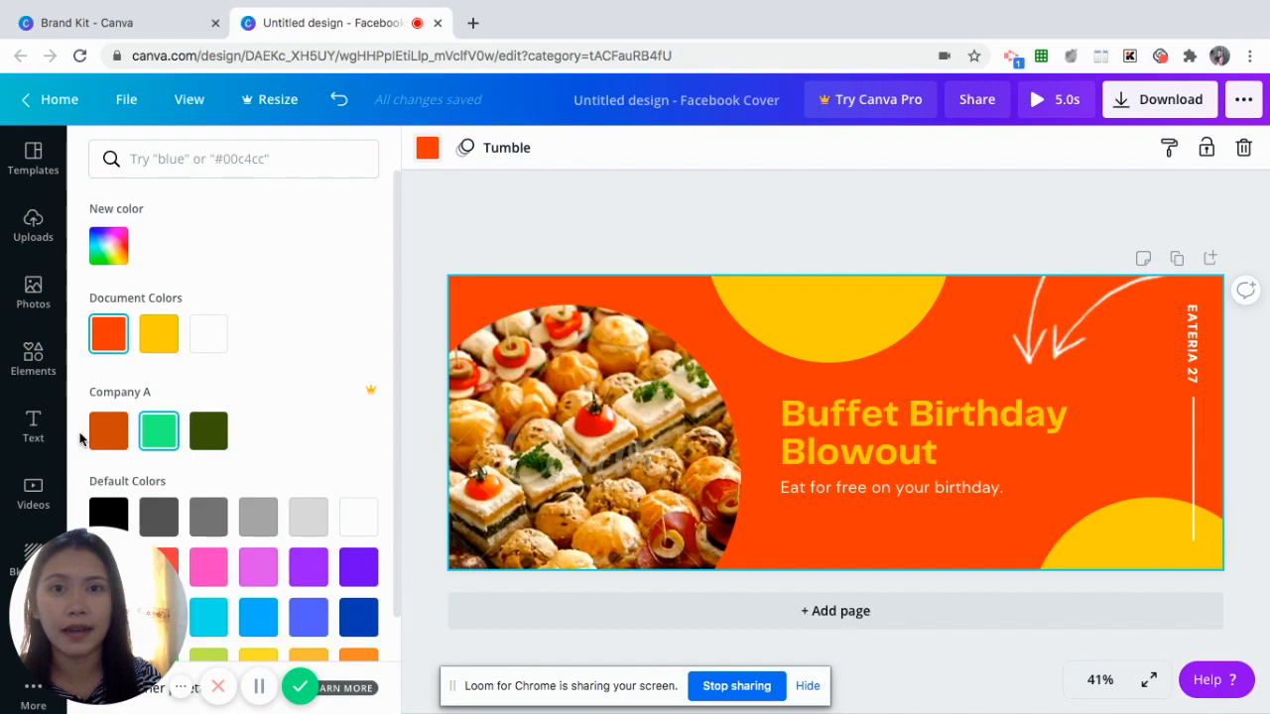
{"action": "left_click", "coordinate": [108, 430]}
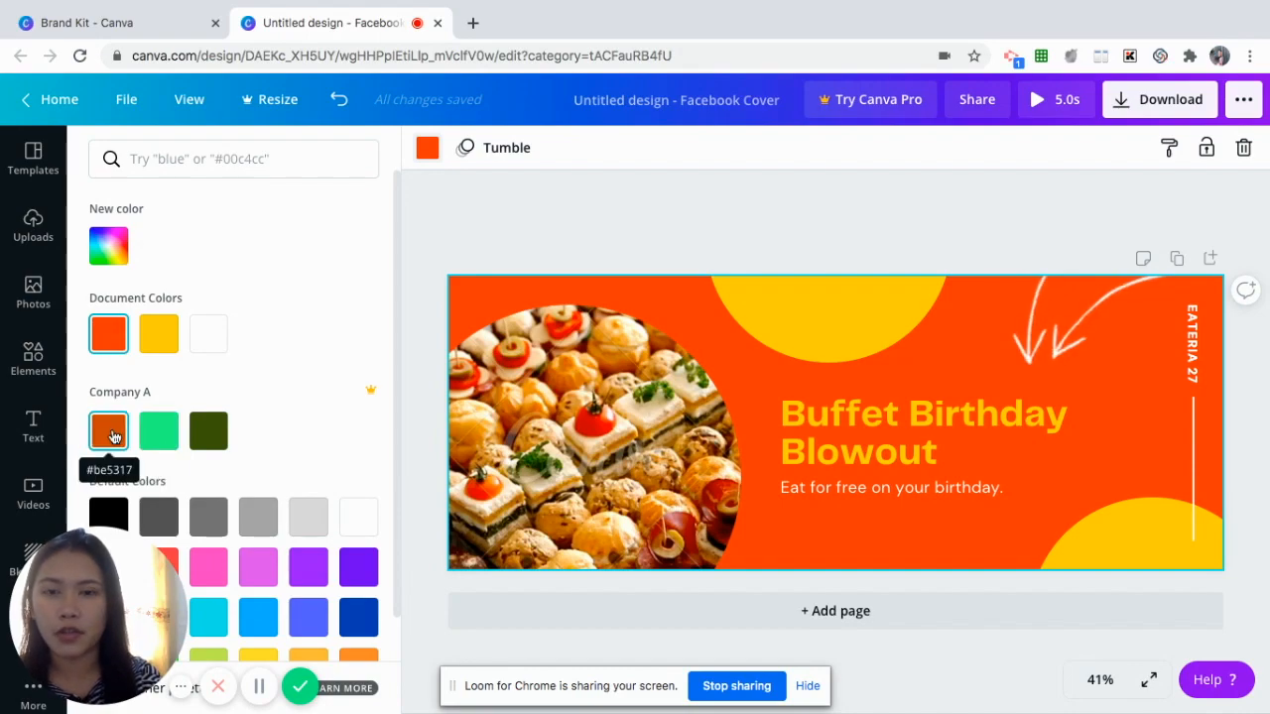
{"action": "left_click", "coordinate": [158, 431]}
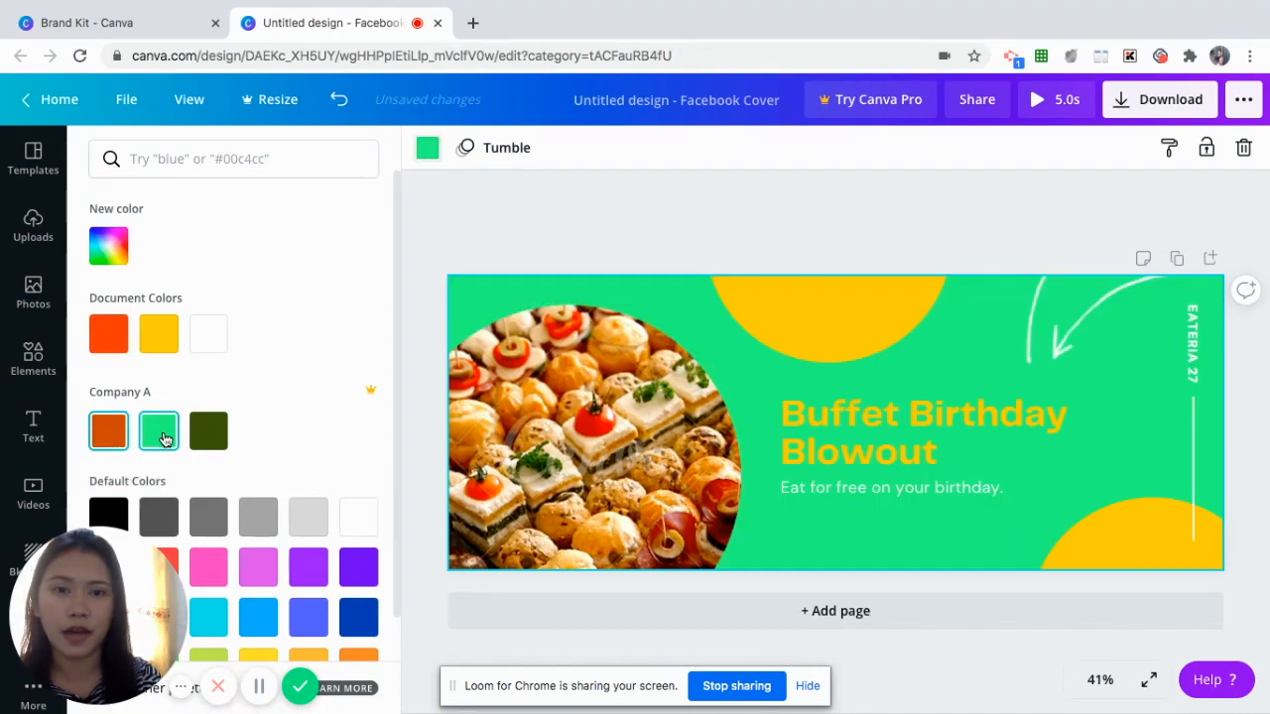
{"action": "left_click", "coordinate": [209, 430]}
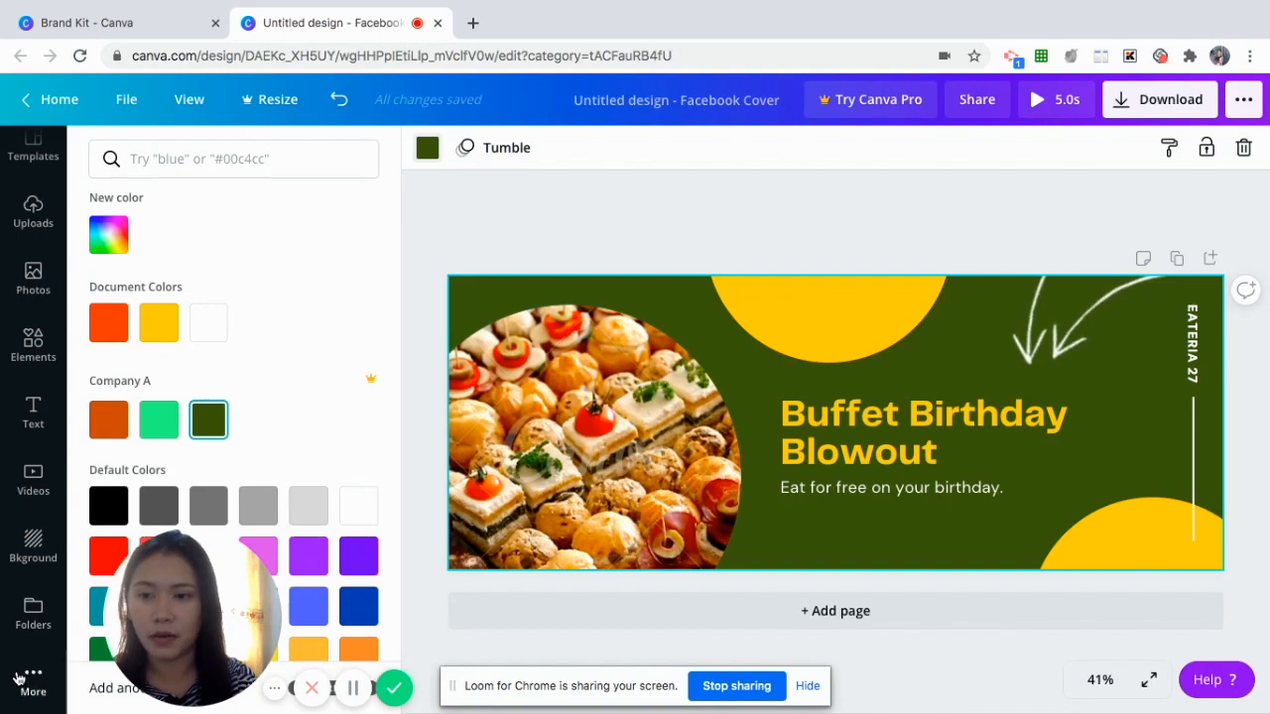
Show the Styles panel's colour palettes only
{"action": "left_click", "coordinate": [33, 682]}
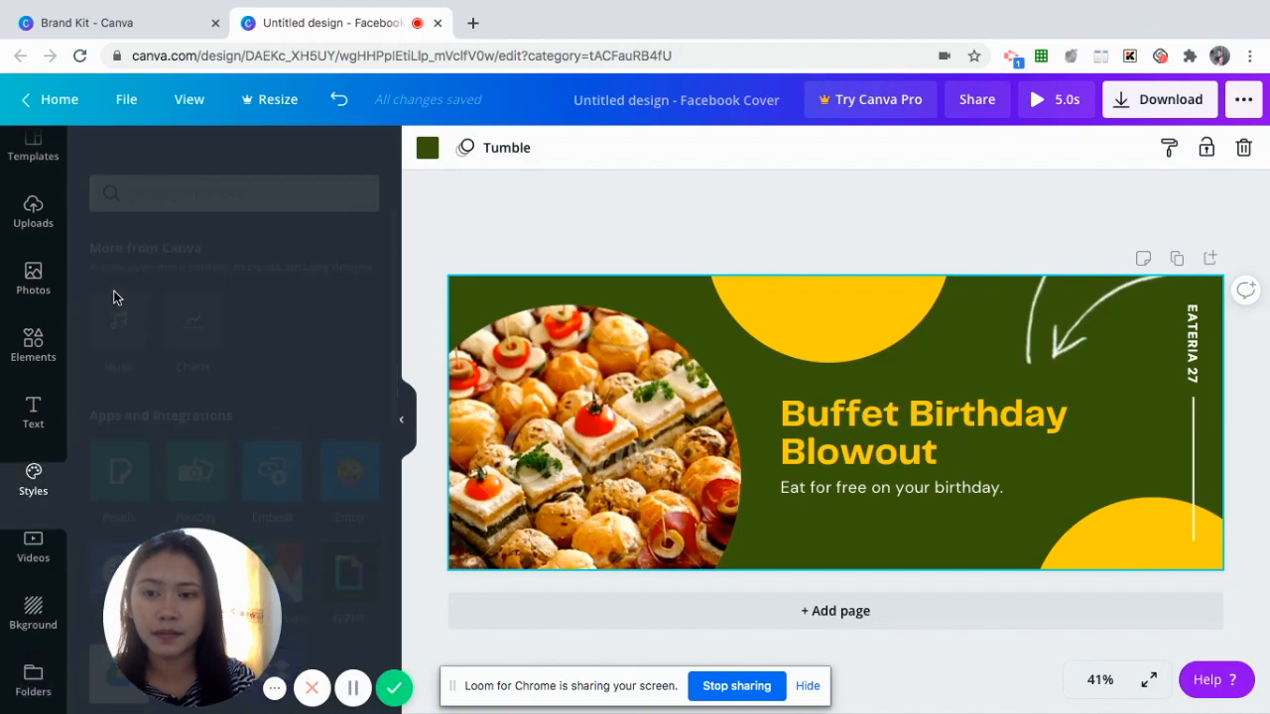
{"action": "left_click", "coordinate": [33, 481]}
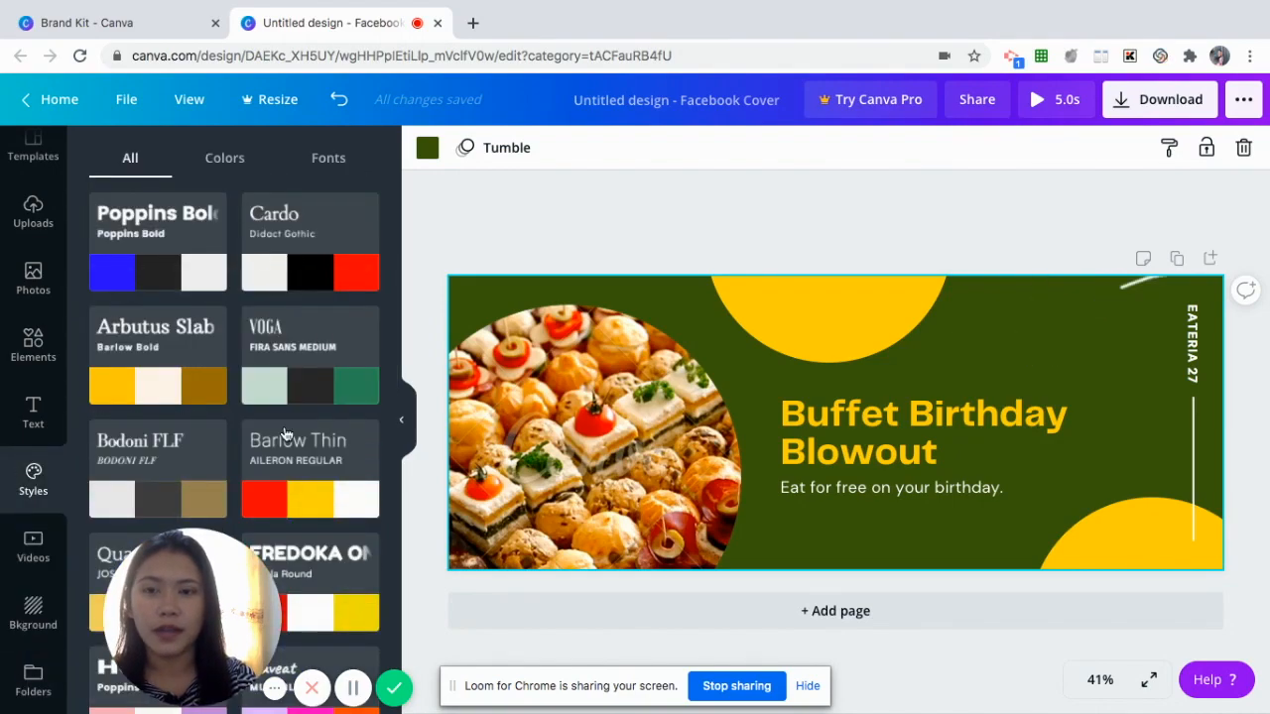
{"action": "scroll", "scroll_direction": "down", "scroll_amount": 3}
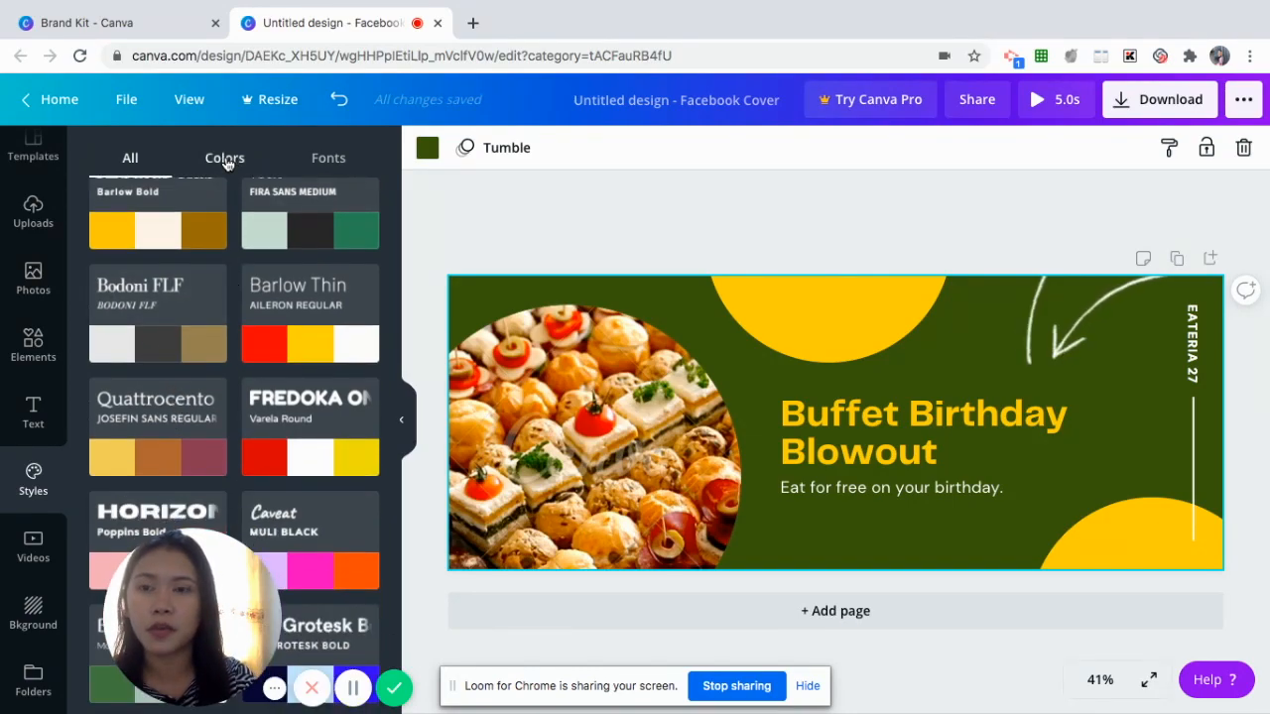
{"action": "left_click", "coordinate": [224, 158]}
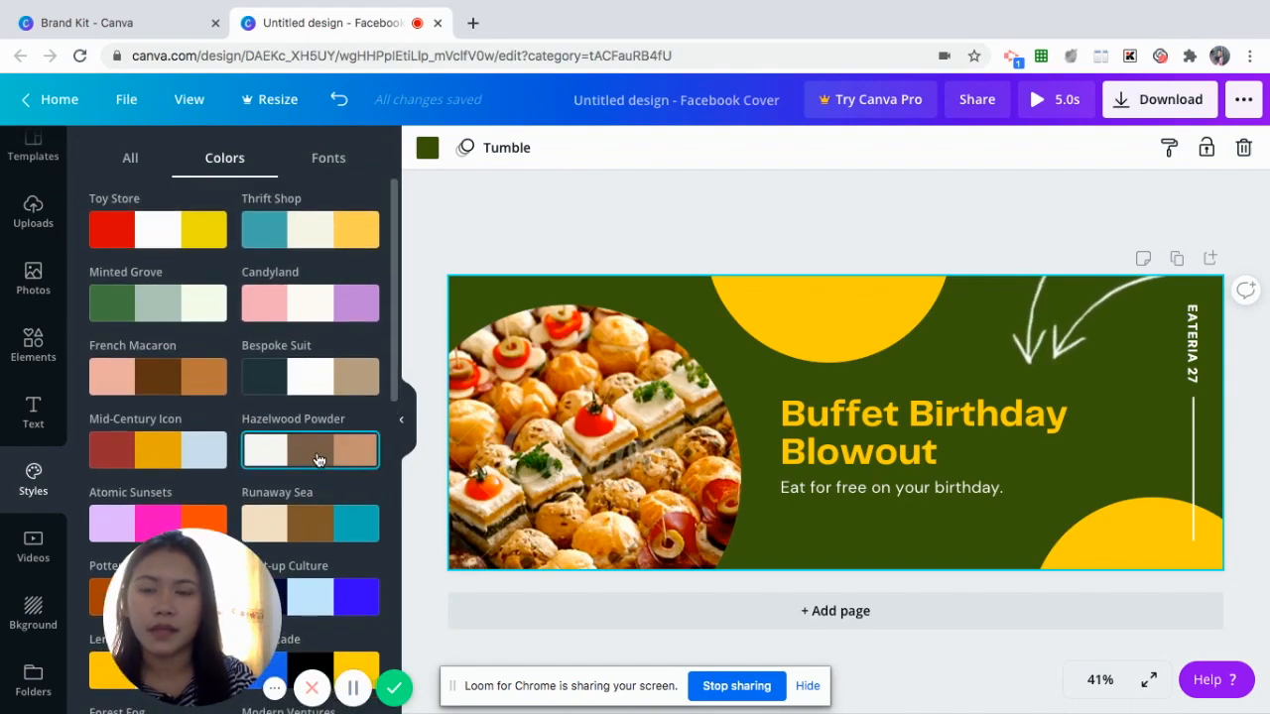
{"action": "scroll", "scroll_direction": "down", "scroll_amount": 3}
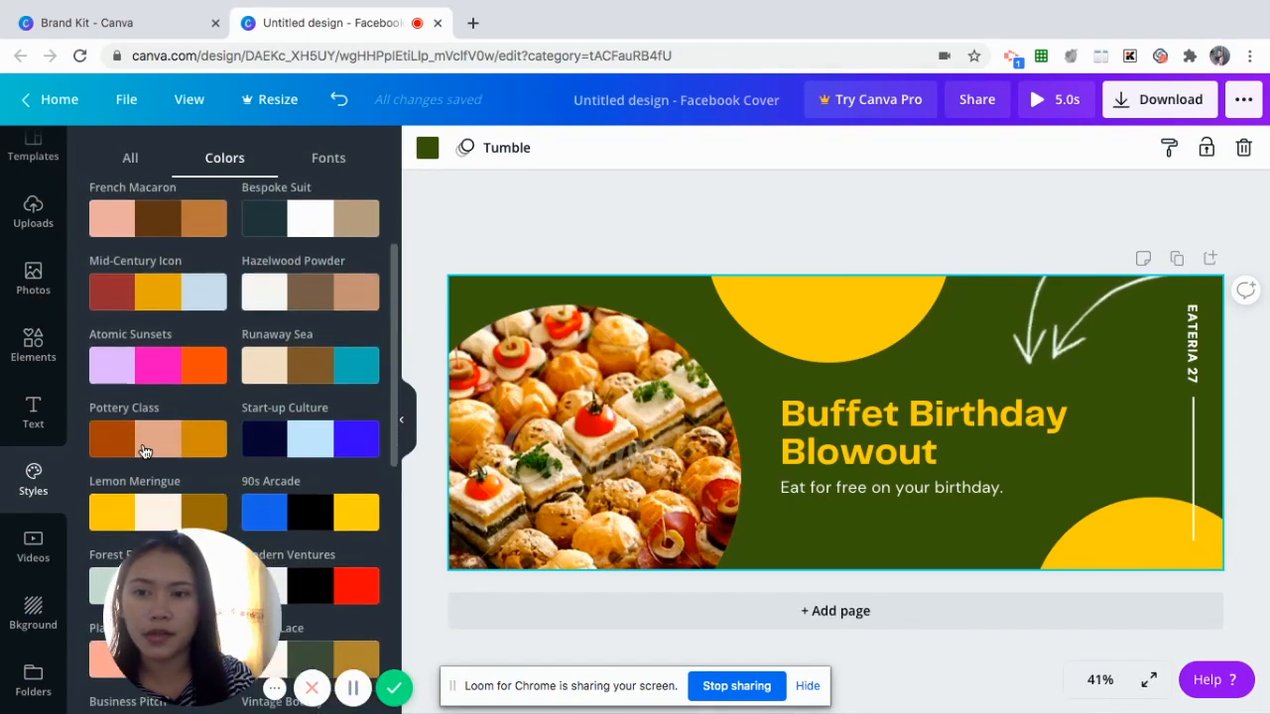
Try Pottery Class, Cosmic Flair, Bohemian Terracotta and Pumpkin Pie palettes, ending on rust-brown Pottery Class
{"action": "left_click", "coordinate": [157, 438]}
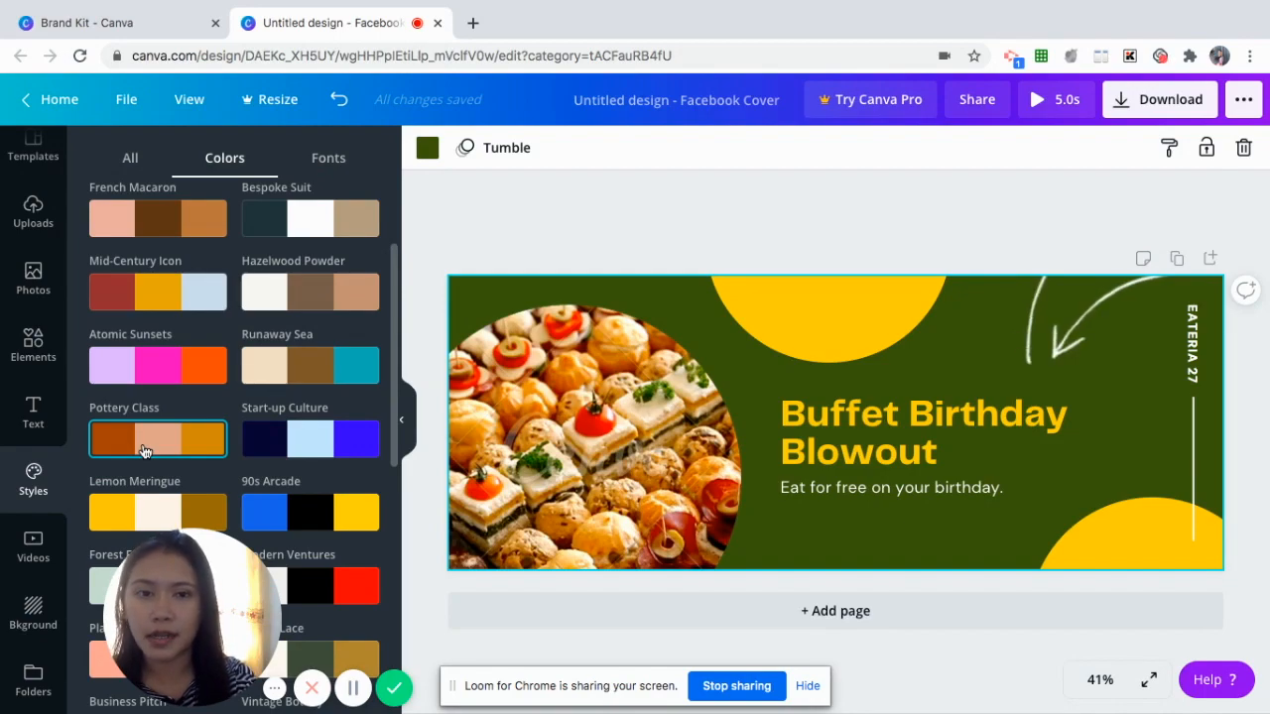
{"action": "left_click", "coordinate": [158, 438]}
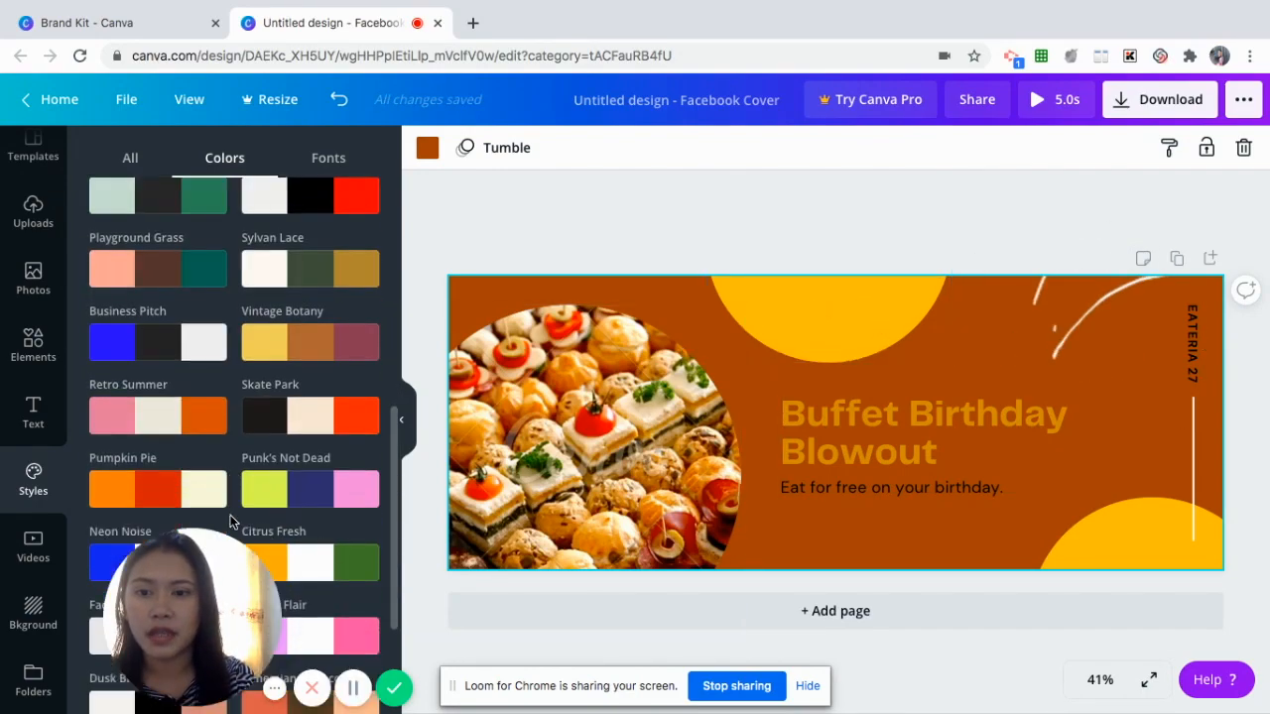
{"action": "scroll", "scroll_direction": "down", "scroll_amount": 3}
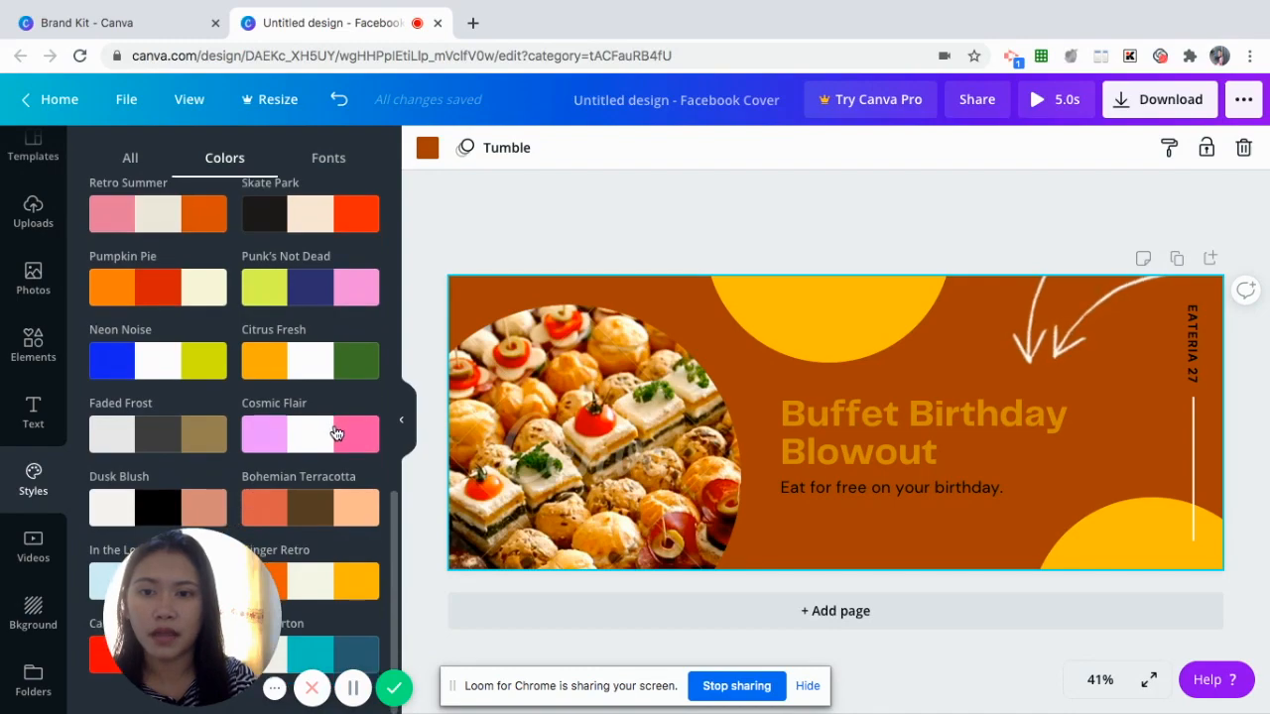
{"action": "left_click", "coordinate": [310, 435]}
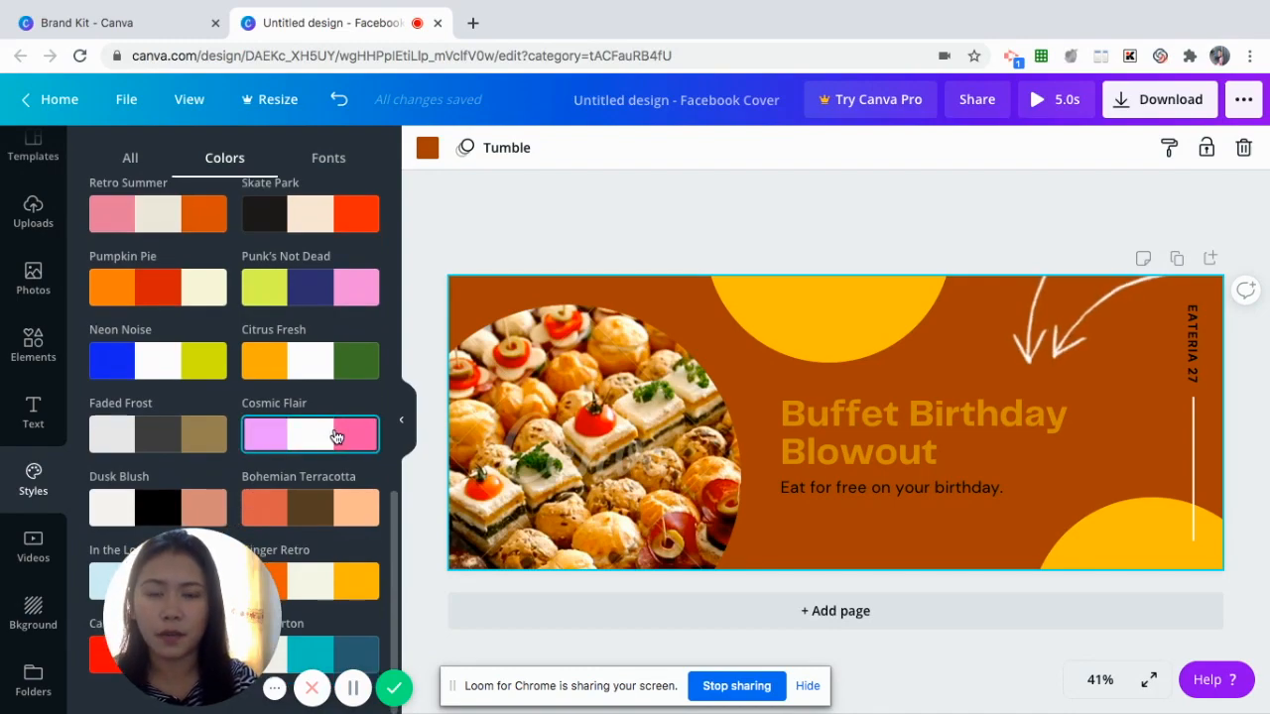
{"action": "left_click", "coordinate": [336, 433]}
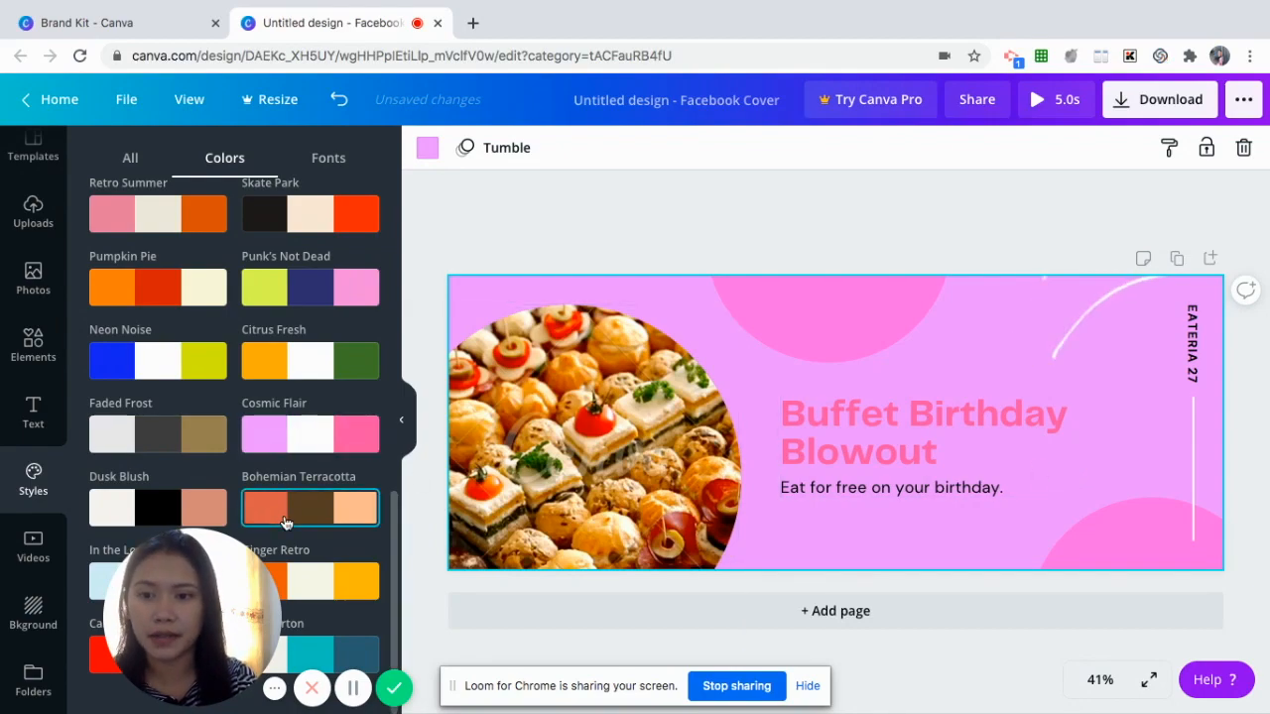
{"action": "left_click", "coordinate": [308, 507]}
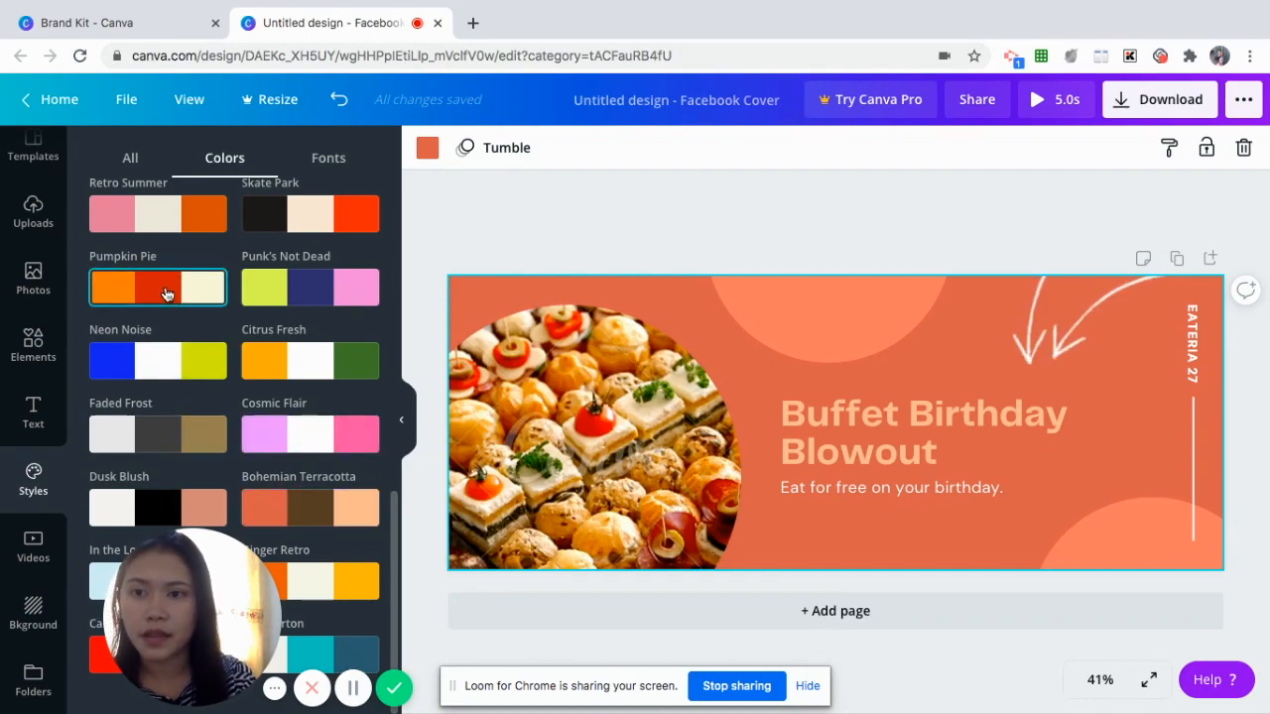
{"action": "left_click", "coordinate": [157, 287]}
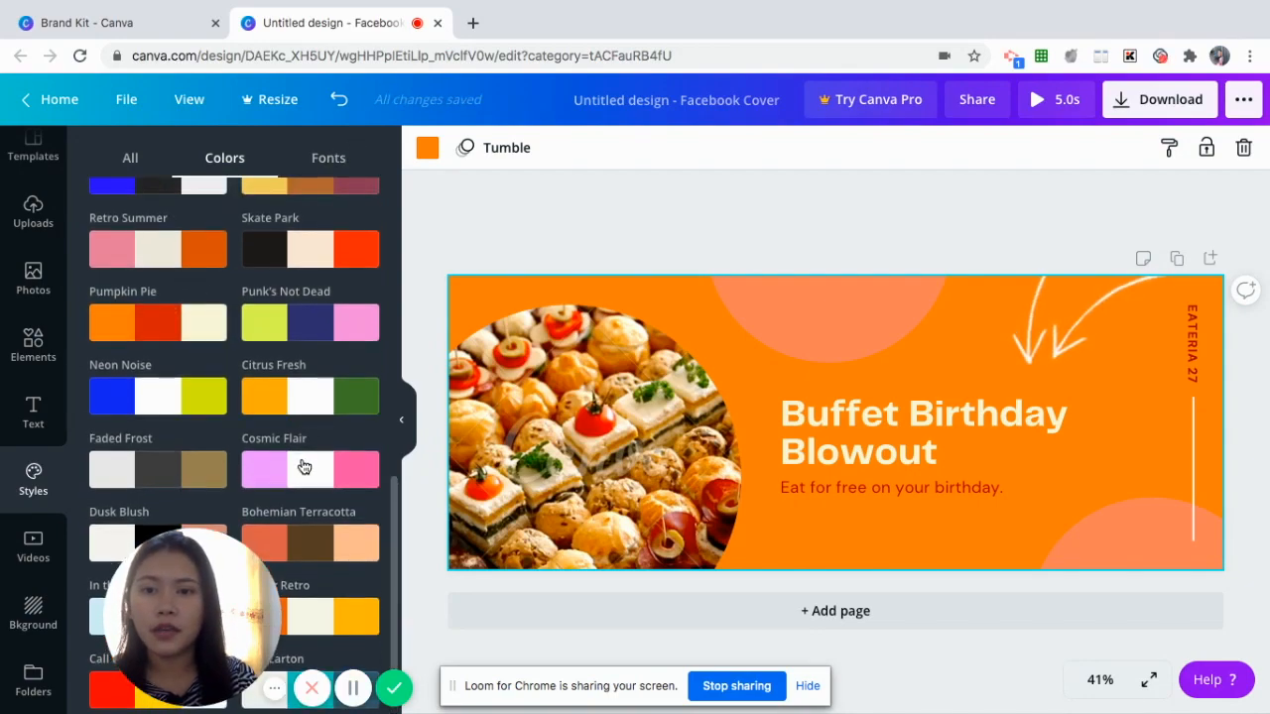
{"action": "left_click", "coordinate": [306, 468]}
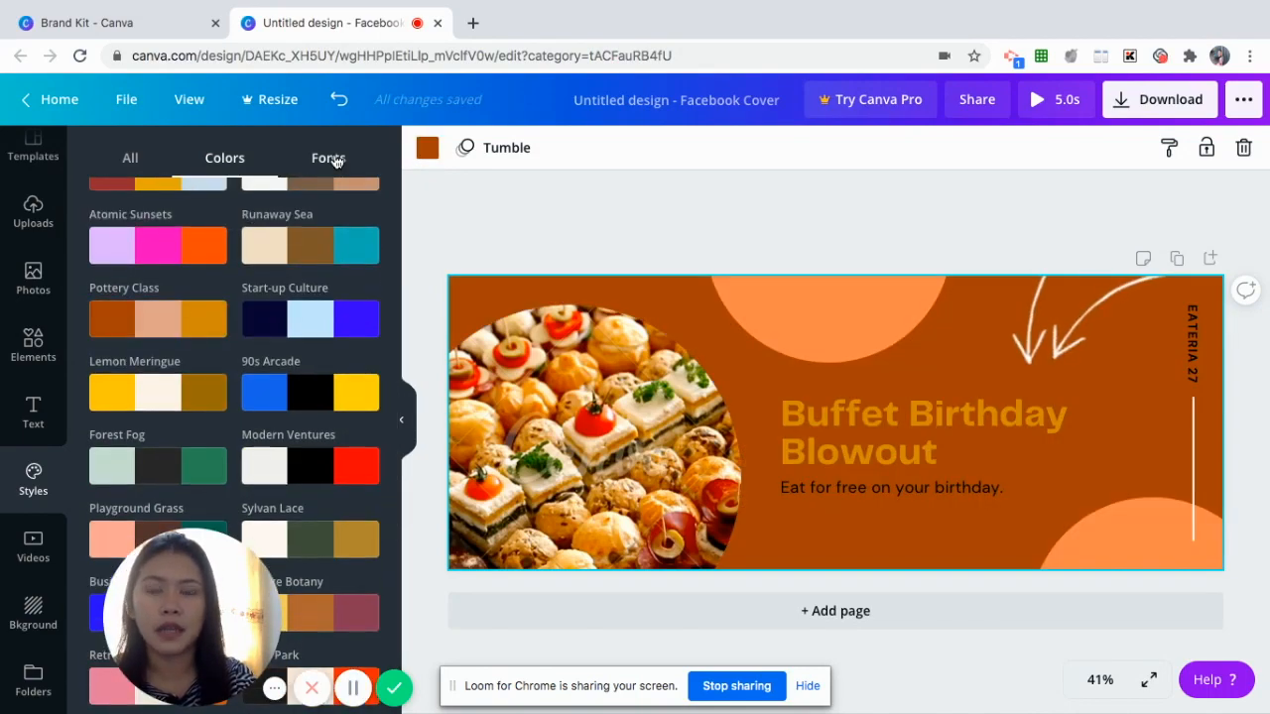
Apply the Horizon and Poppins Bold font pairing to the cover and select the headline group
{"action": "left_click", "coordinate": [328, 158]}
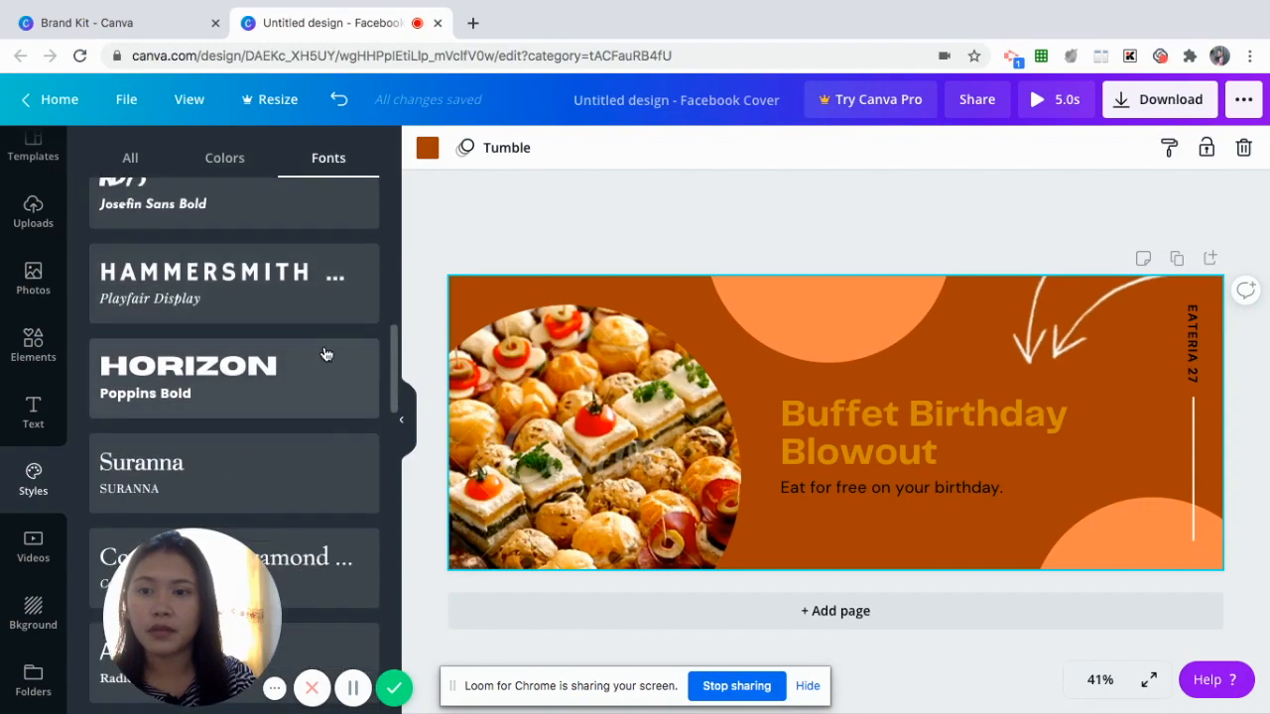
{"action": "scroll", "scroll_direction": "down", "scroll_amount": 3}
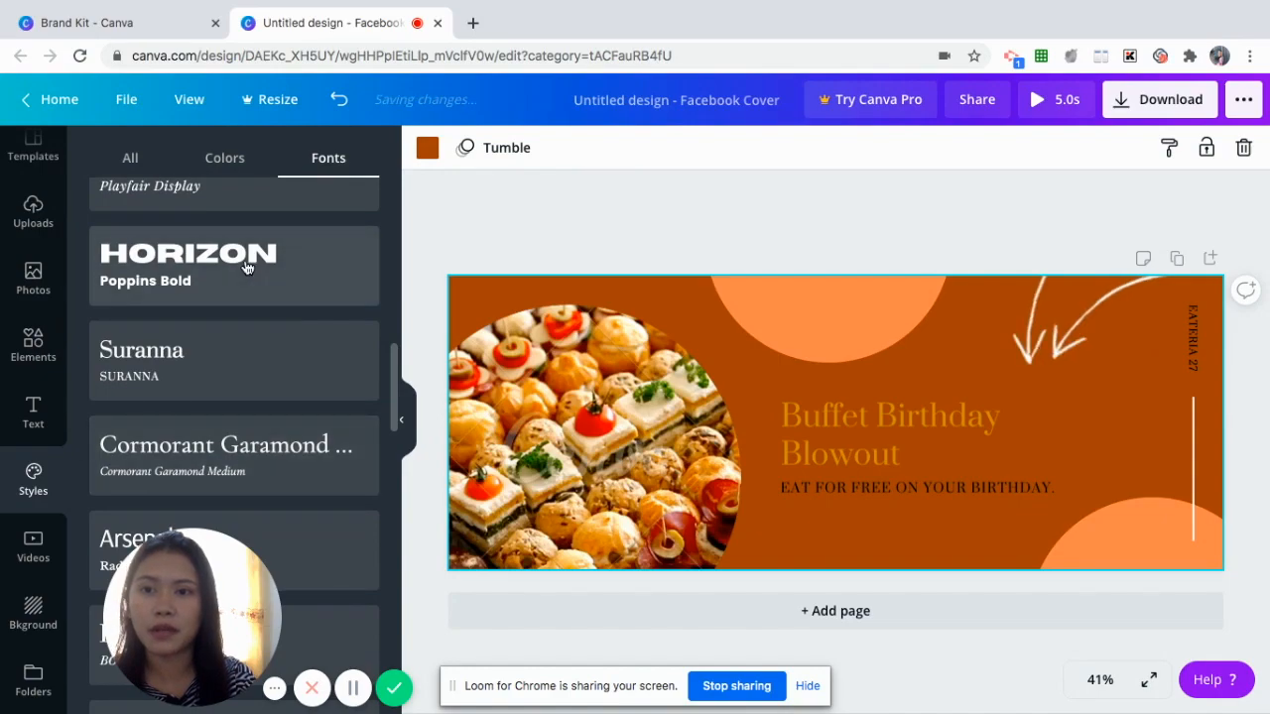
{"action": "left_click", "coordinate": [189, 265]}
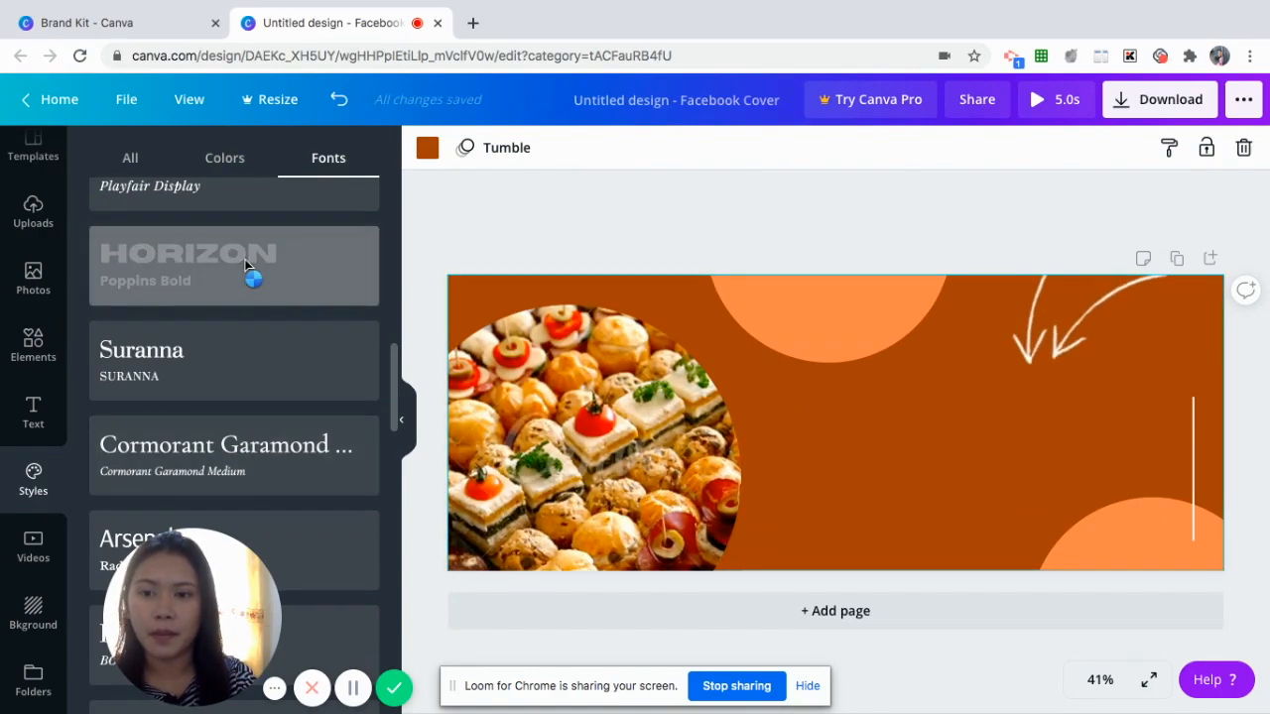
{"action": "left_click", "coordinate": [234, 265]}
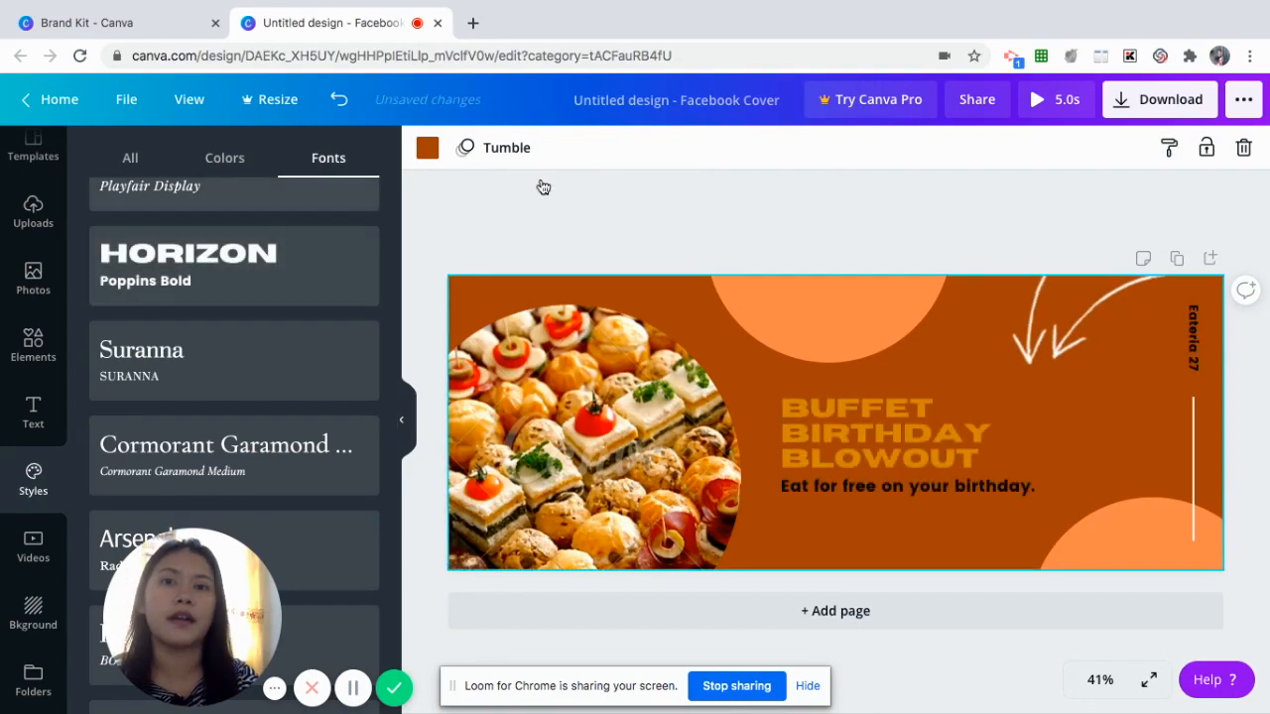
{"action": "left_click", "coordinate": [892, 446]}
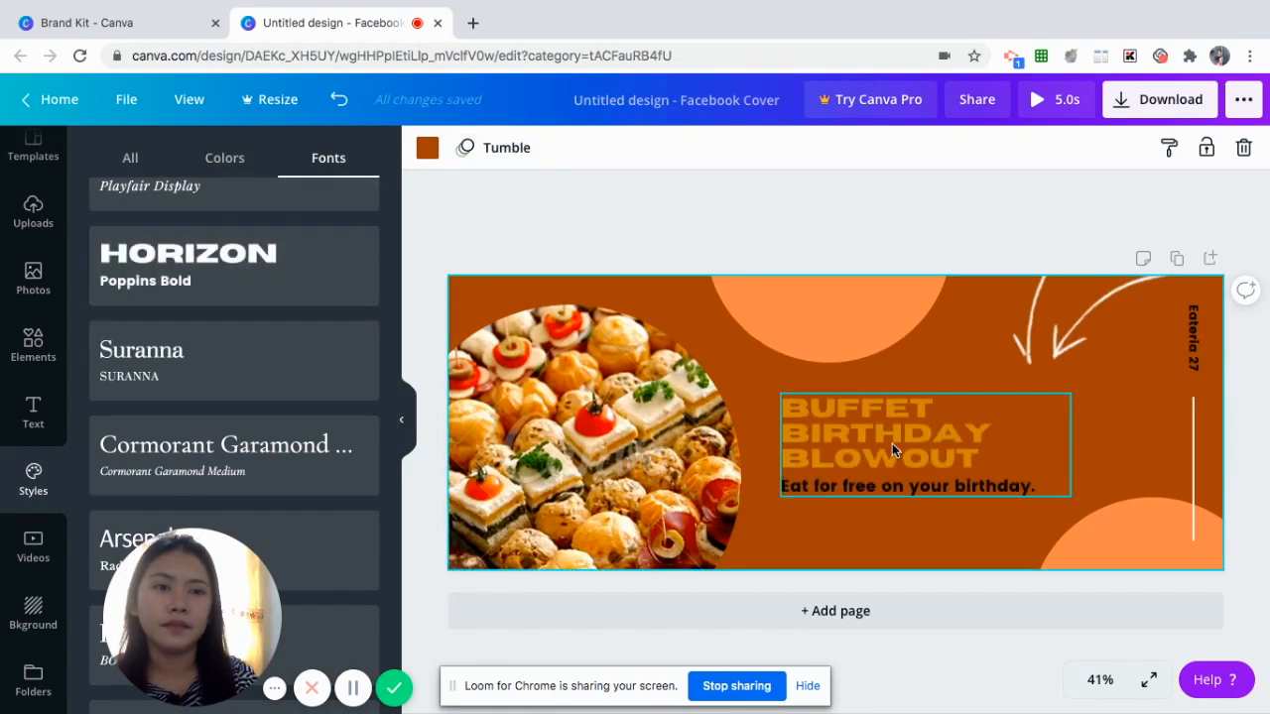
{"action": "left_click", "coordinate": [883, 431]}
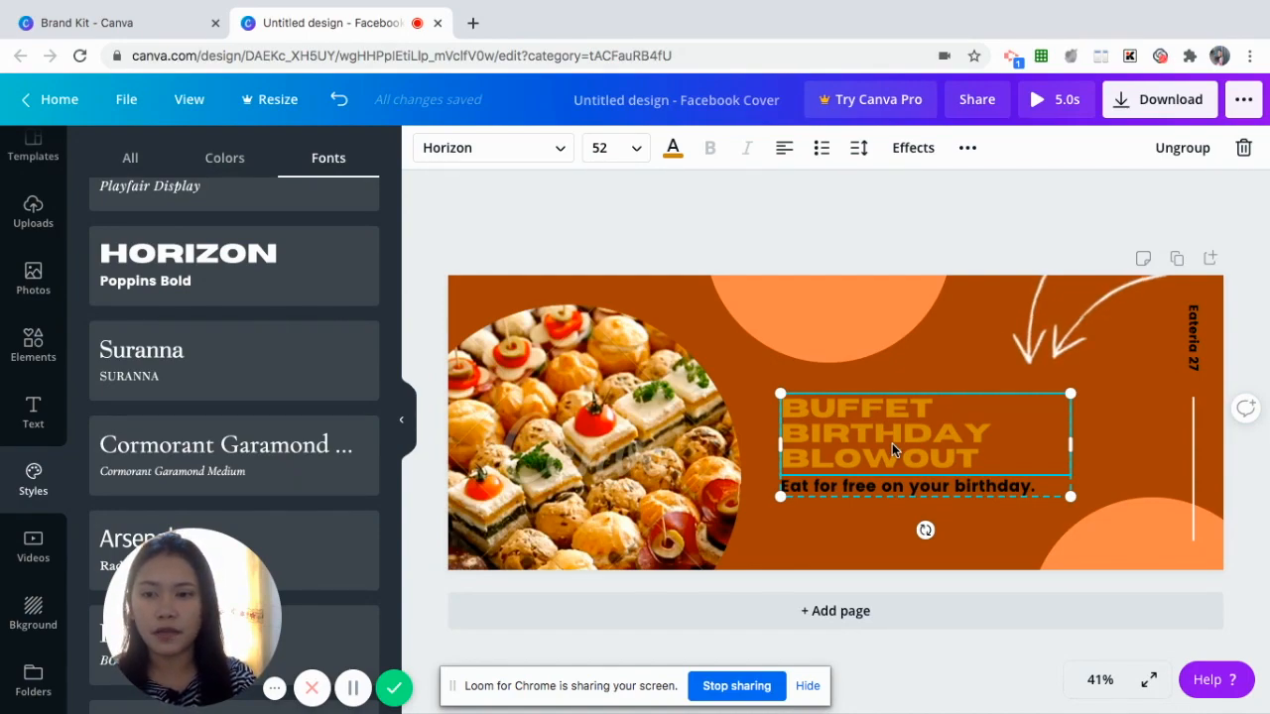
{"action": "mouse_move", "coordinate": [942, 303]}
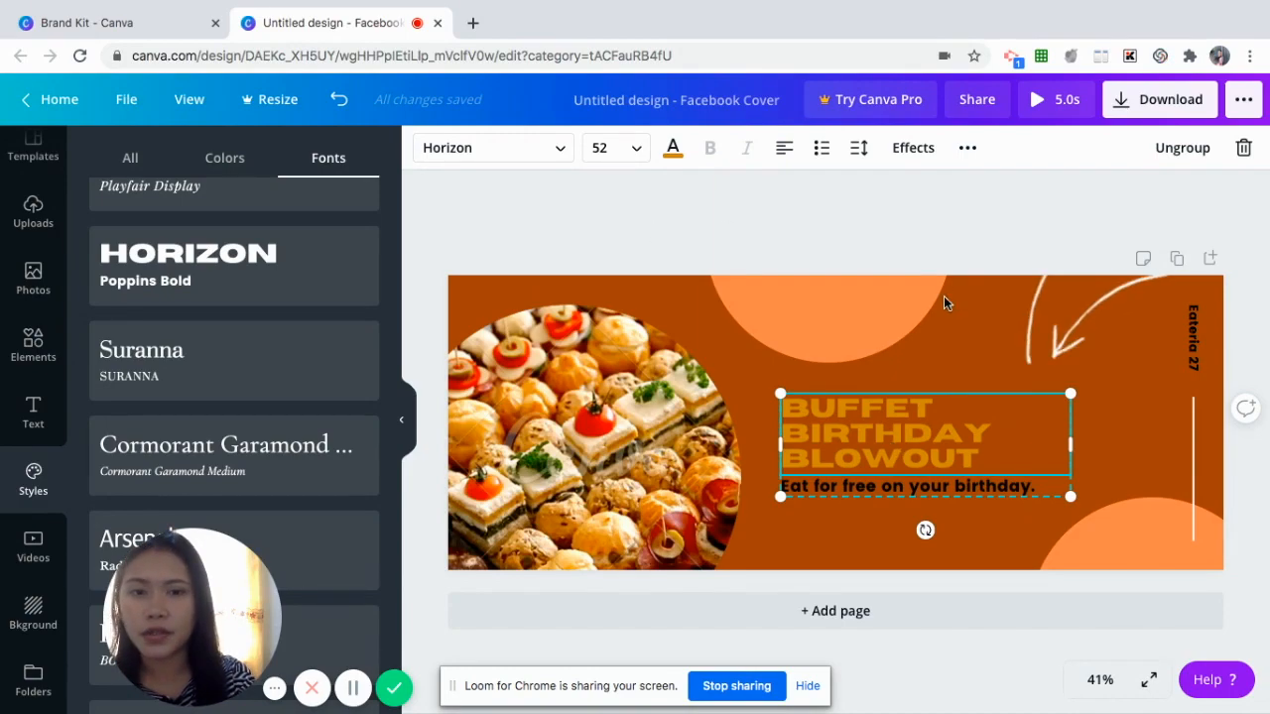
{"action": "mouse_move", "coordinate": [268, 283]}
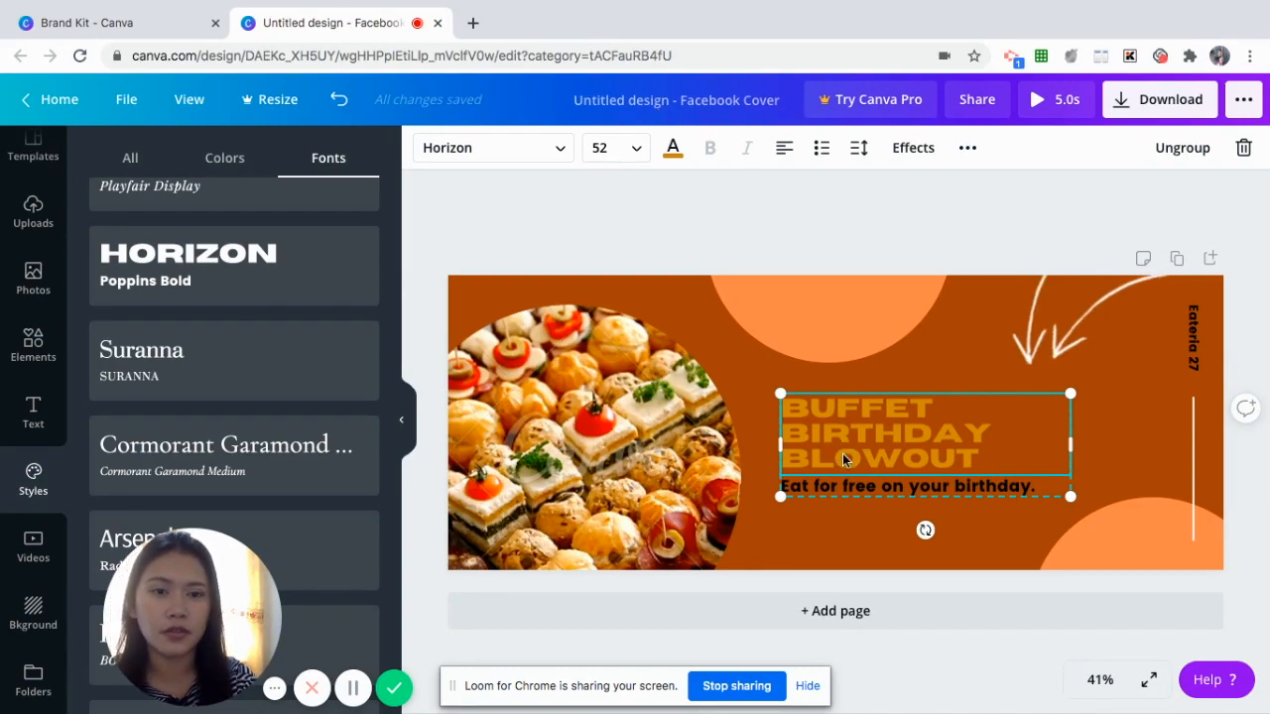
Replace the headline word BLOWOUT with HDHD
{"action": "double_click", "coordinate": [879, 458]}
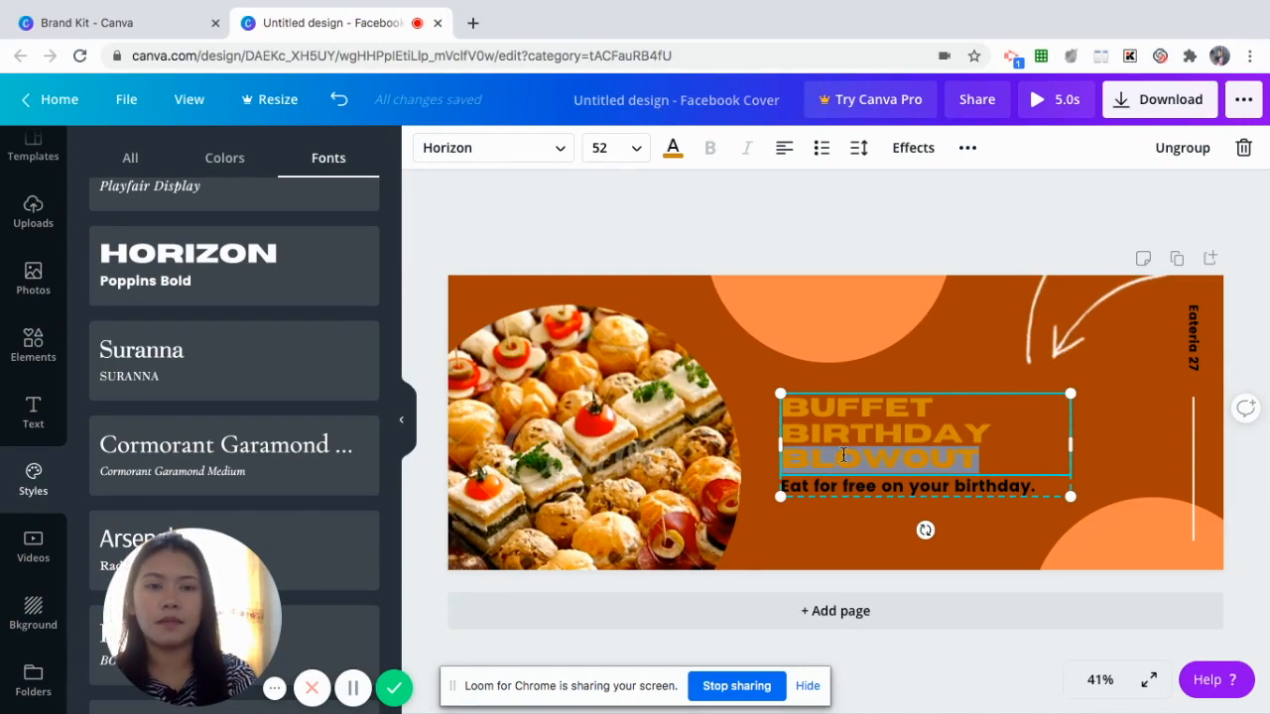
{"action": "type", "text": "HDHD"}
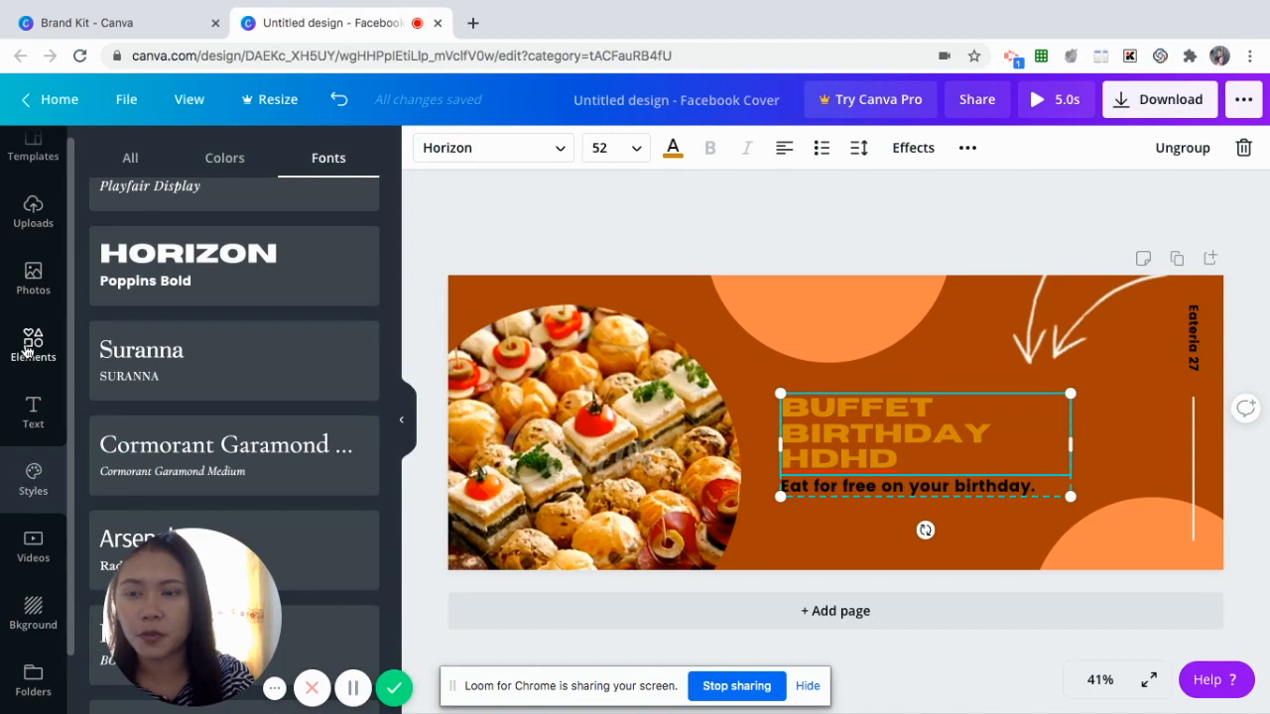
Search the Elements library for bread illustrations
{"action": "left_click", "coordinate": [32, 345]}
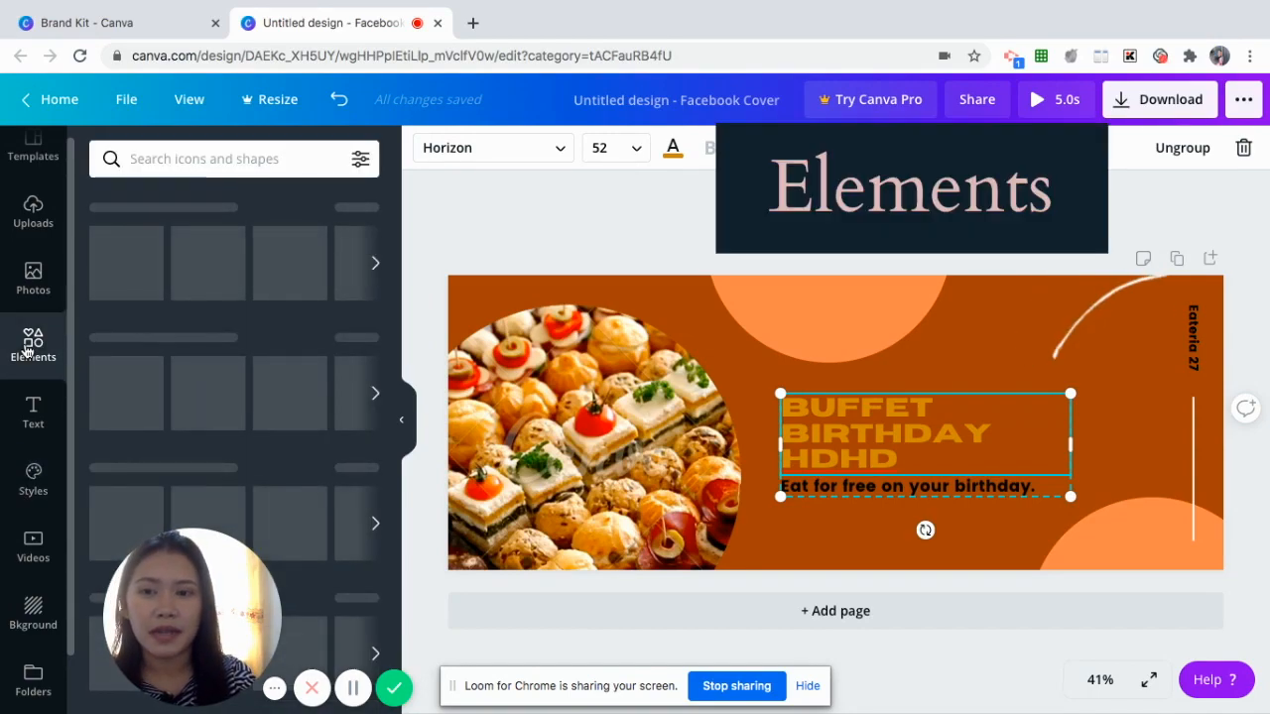
{"action": "left_click", "coordinate": [195, 159]}
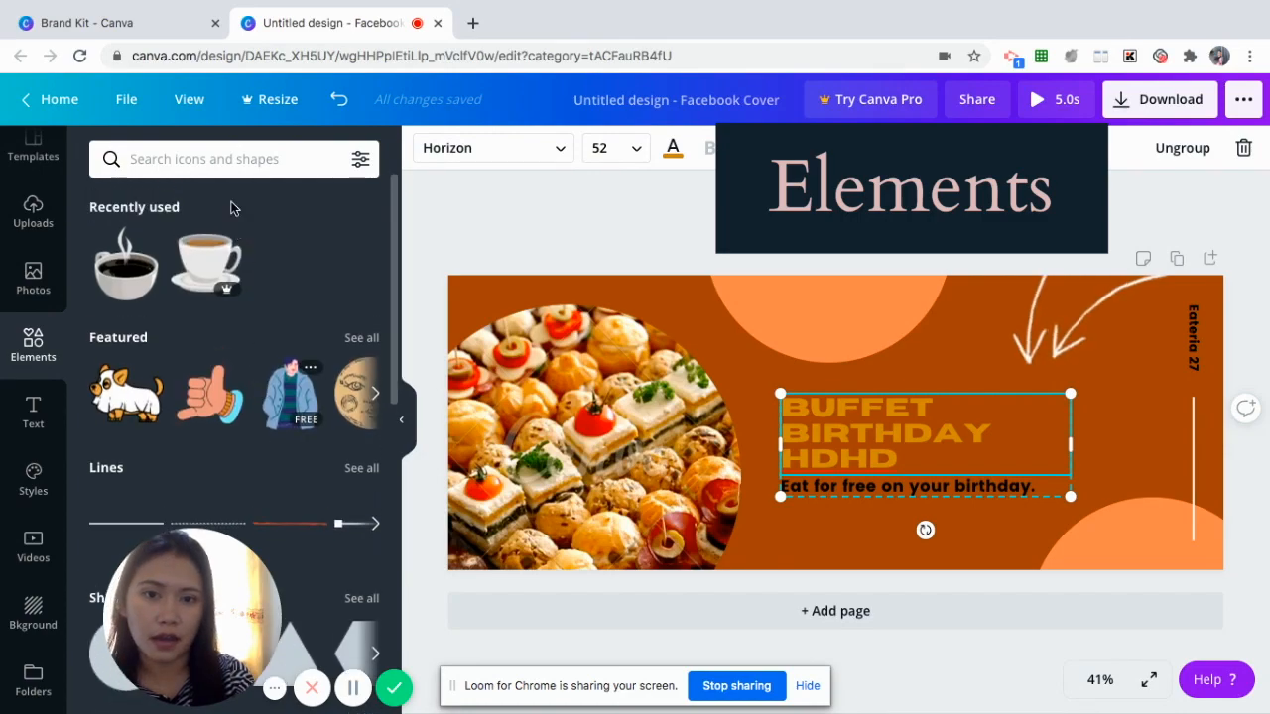
{"action": "left_click", "coordinate": [203, 159]}
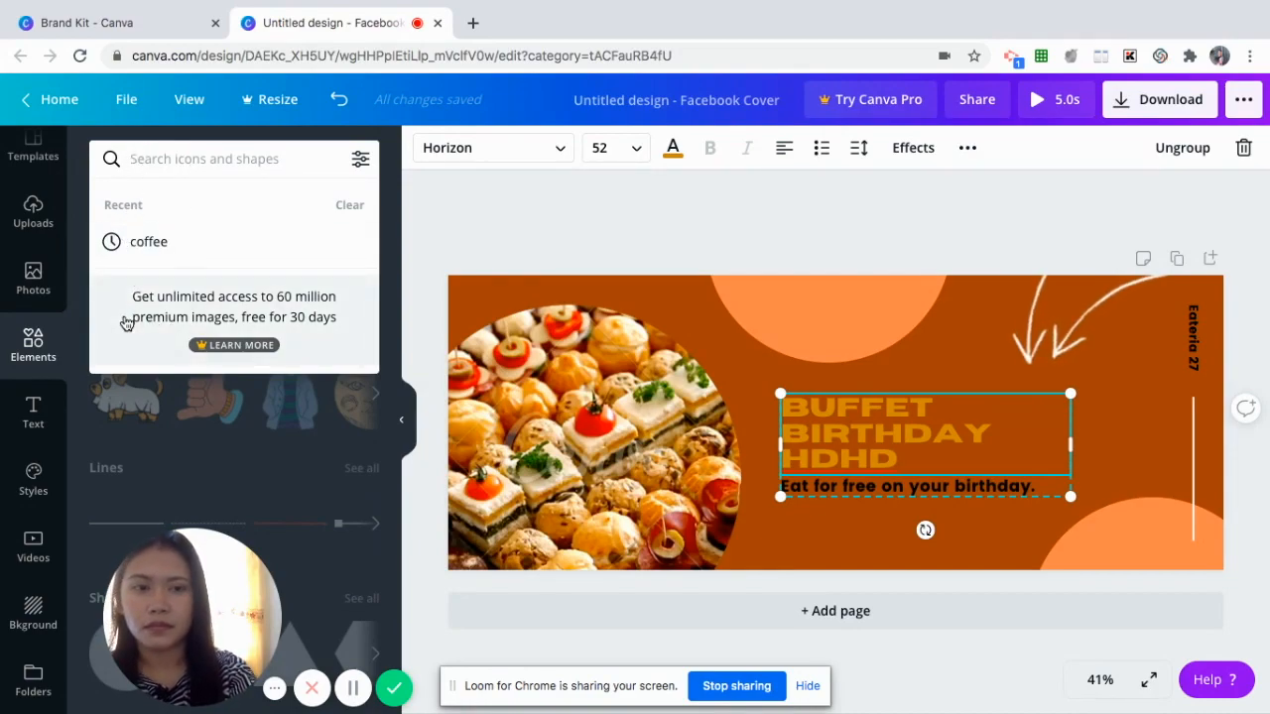
{"action": "type", "text": "pas"}
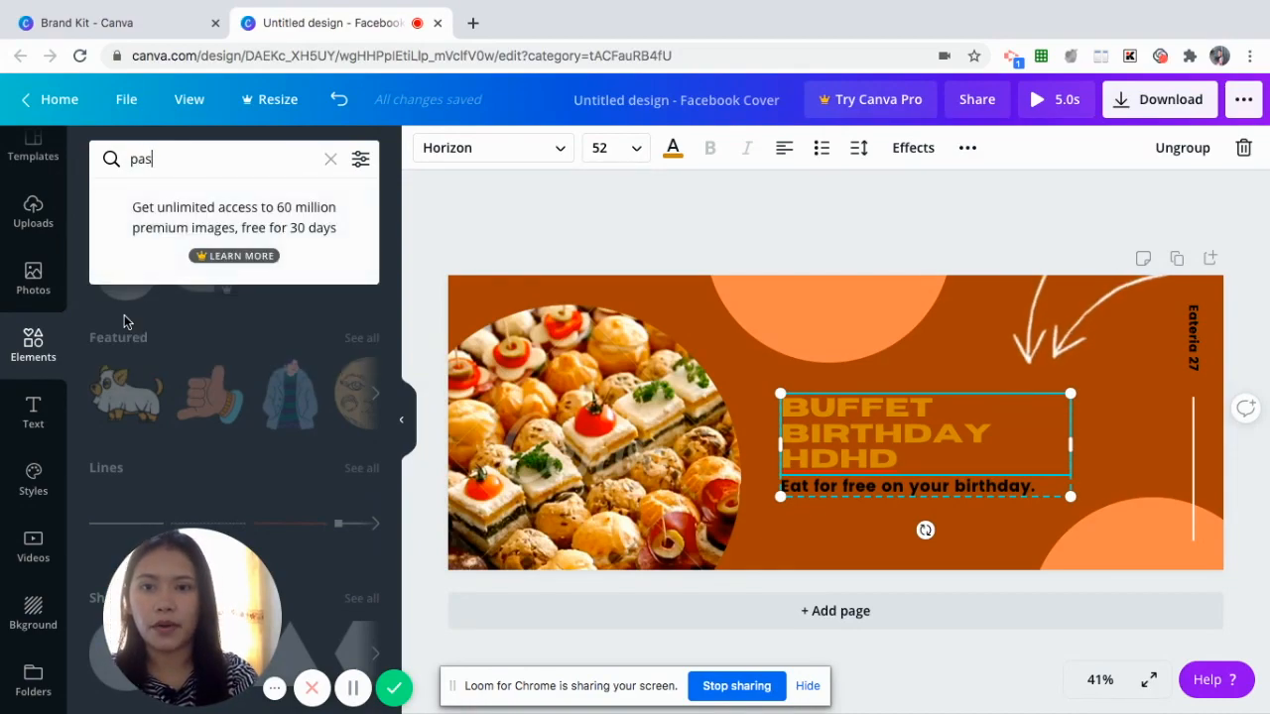
{"action": "type", "text": "bread"}
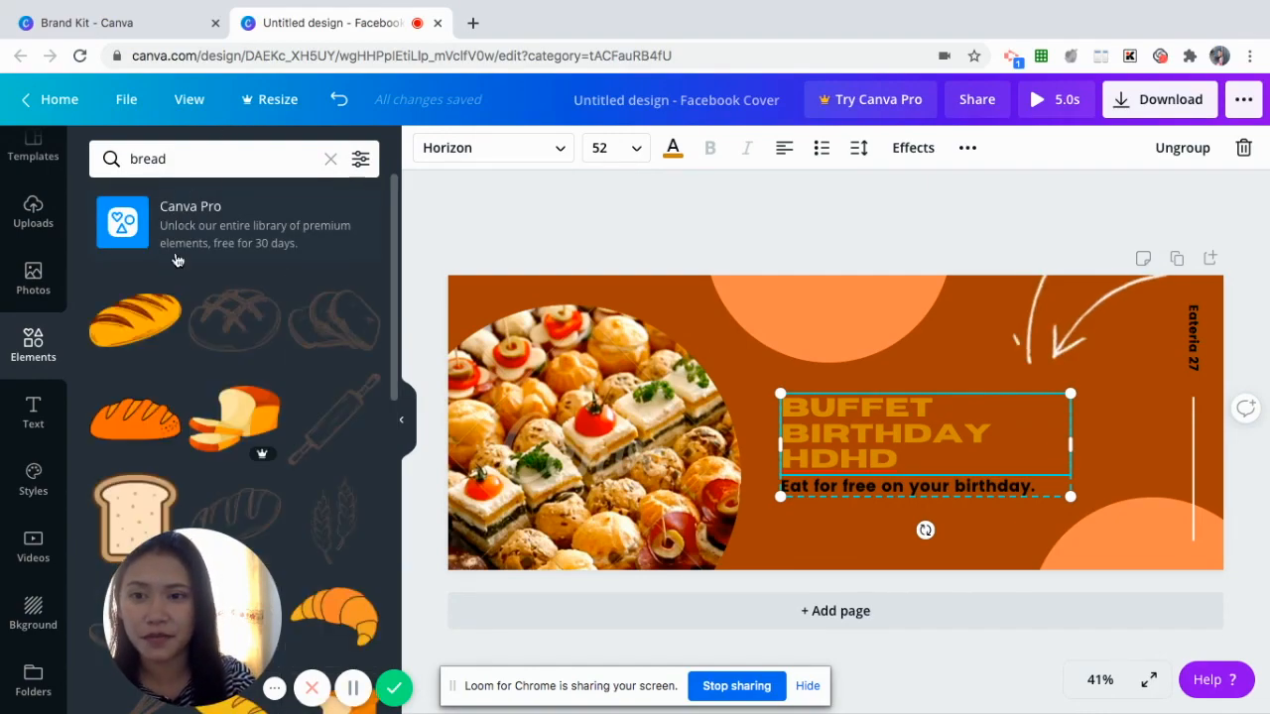
{"action": "mouse_move", "coordinate": [136, 319]}
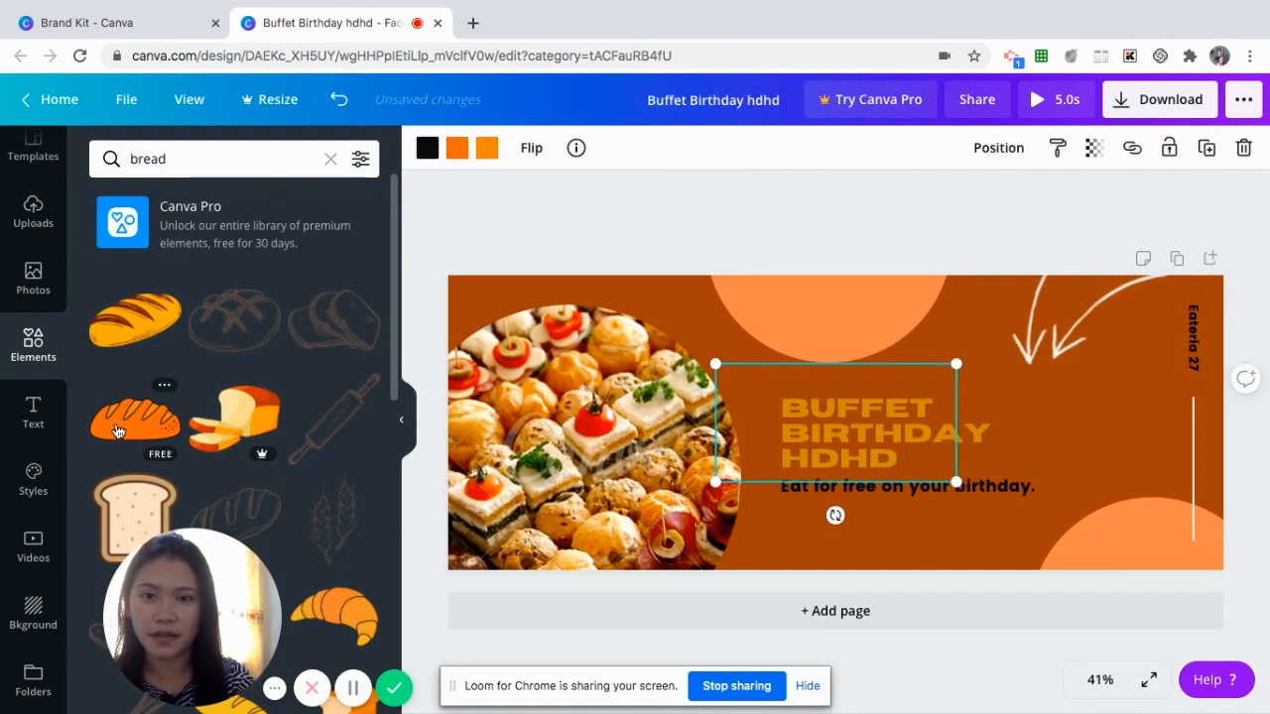
Add the orange bread illustration from Elements and position it over the headline
{"action": "left_click", "coordinate": [135, 417]}
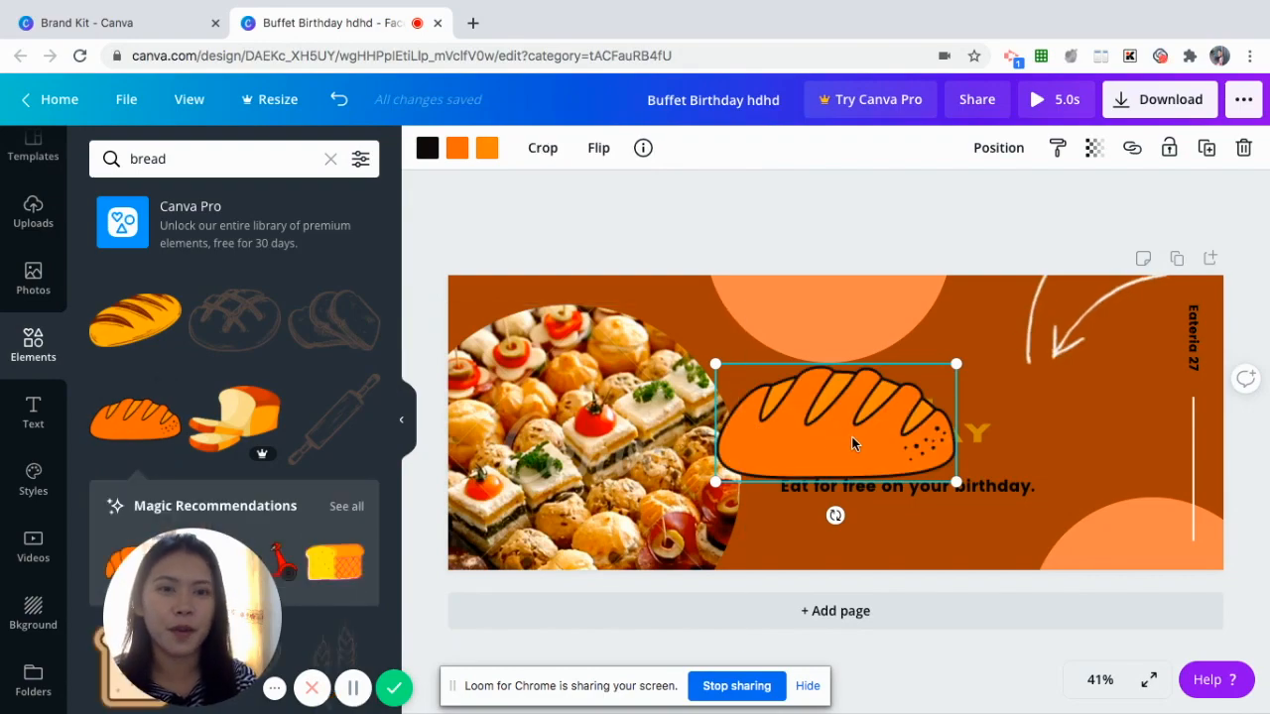
{"action": "left_click_drag", "start_coordinate": [837, 422], "coordinate": [658, 342]}
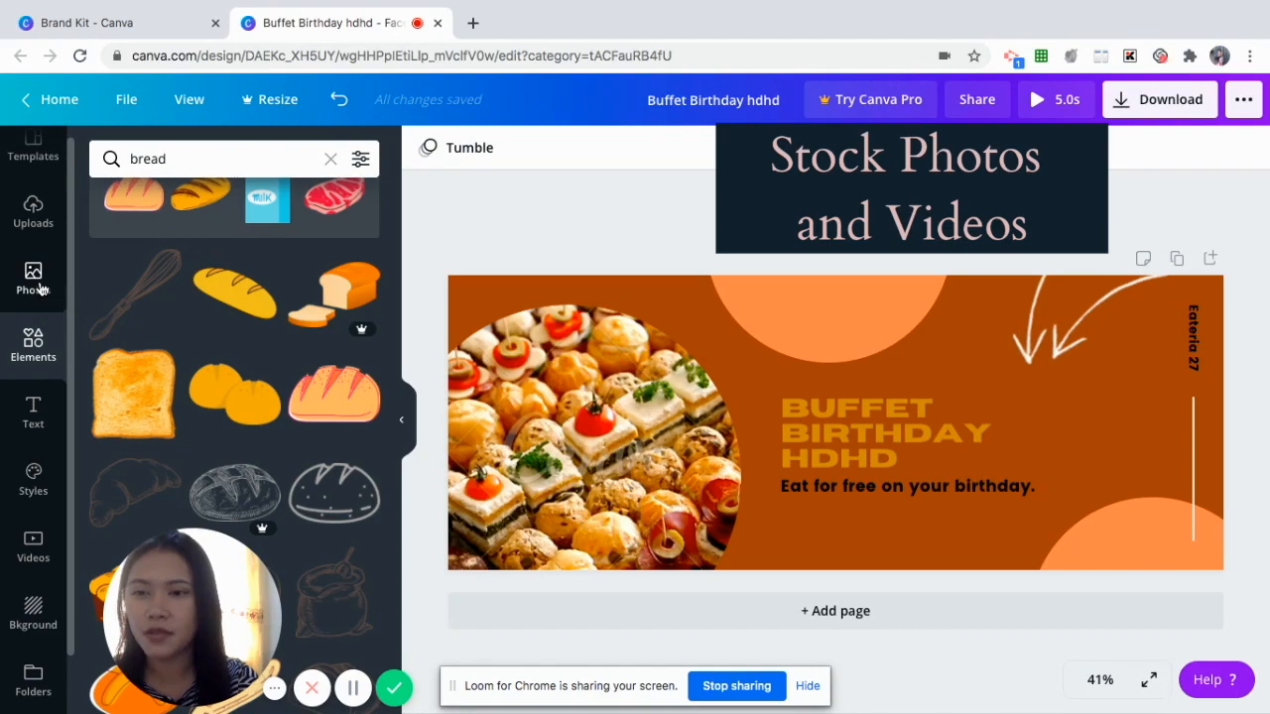
Search stock photos for 'pasta' and add the spaghetti-with-tomatoes photo over the headline
{"action": "left_click", "coordinate": [330, 159]}
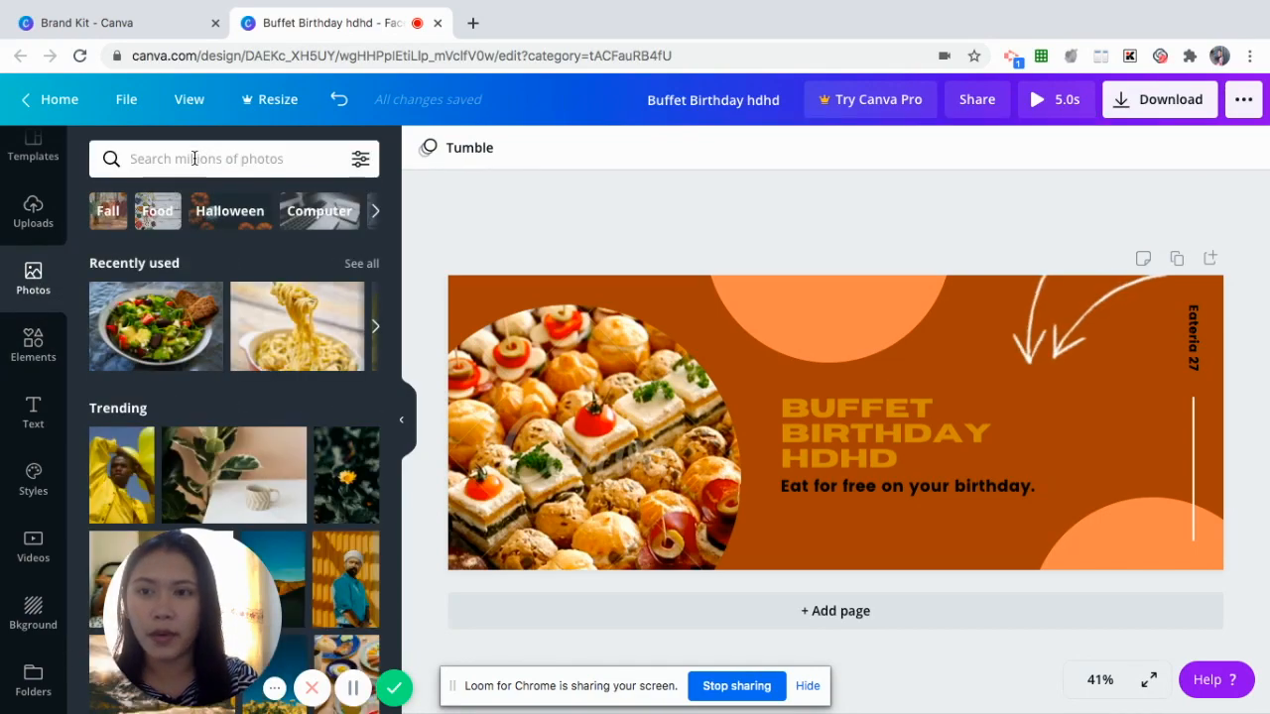
{"action": "type", "text": "pasta"}
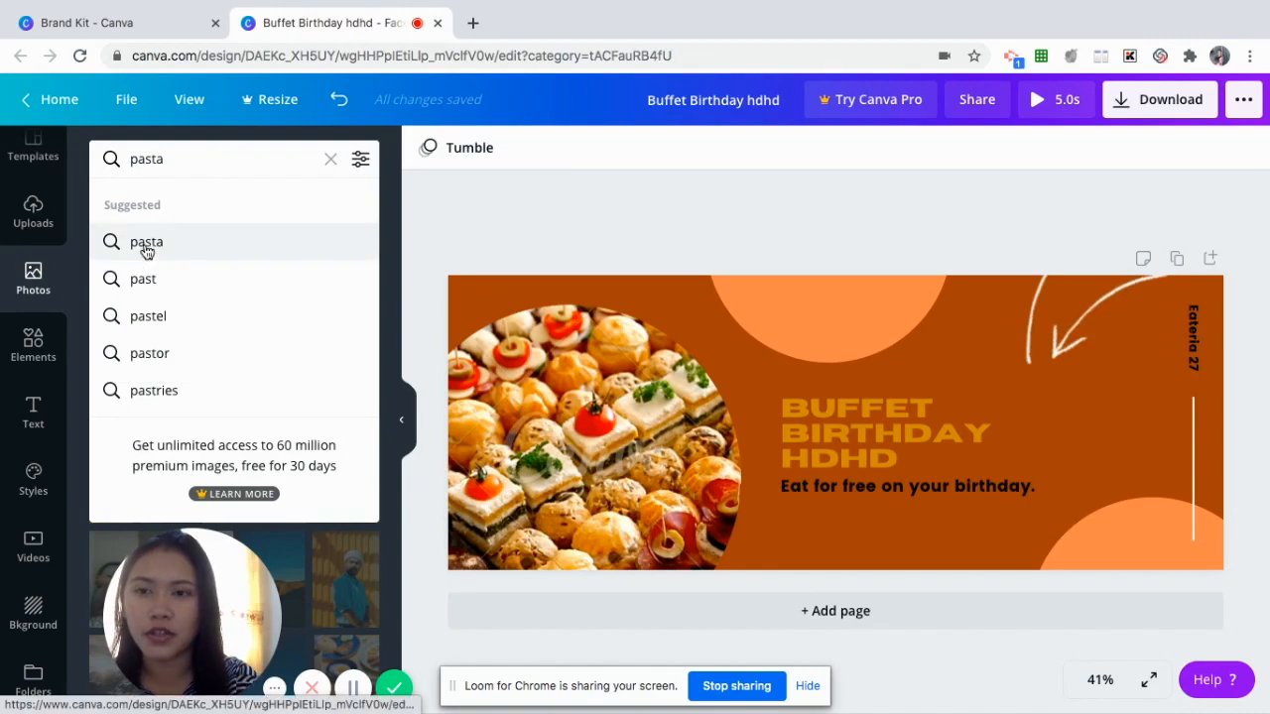
{"action": "left_click", "coordinate": [145, 241]}
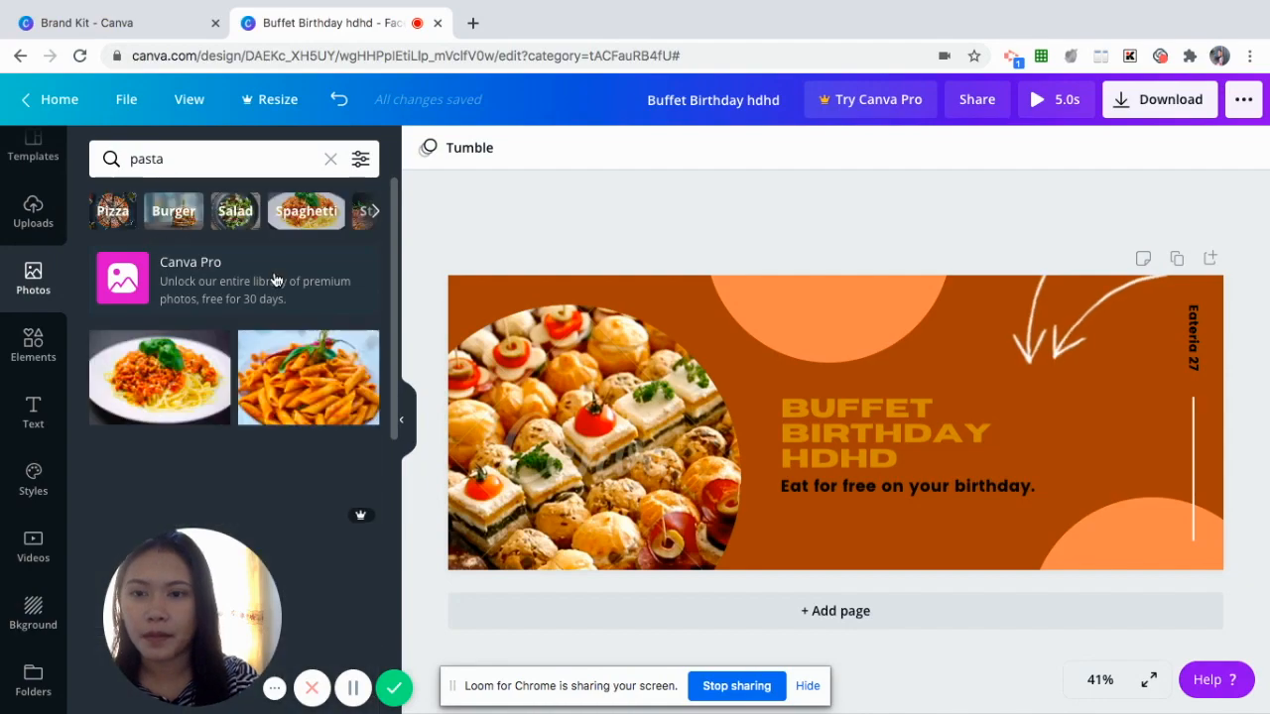
{"action": "scroll", "scroll_direction": "down", "scroll_amount": 3}
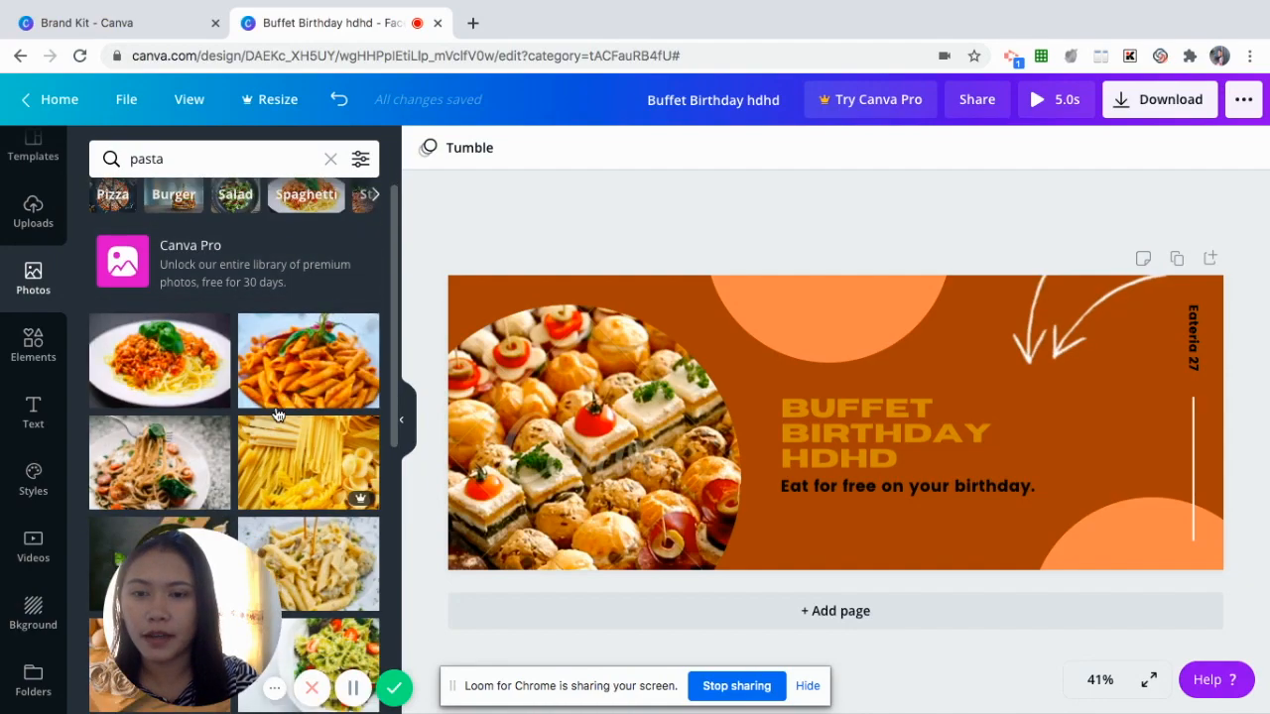
{"action": "scroll", "scroll_direction": "down", "scroll_amount": 3}
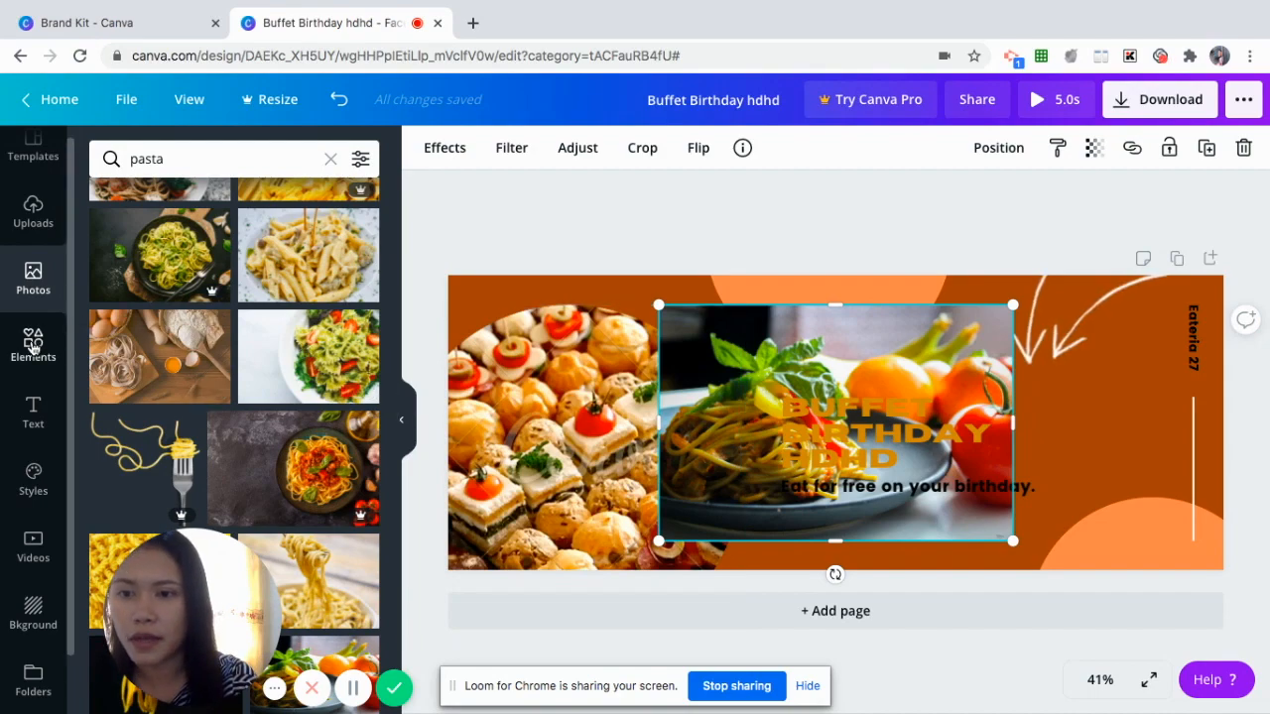
Find a circle frame in Elements, drop it over the pasta photo and enlarge it
{"action": "type", "text": "bread"}
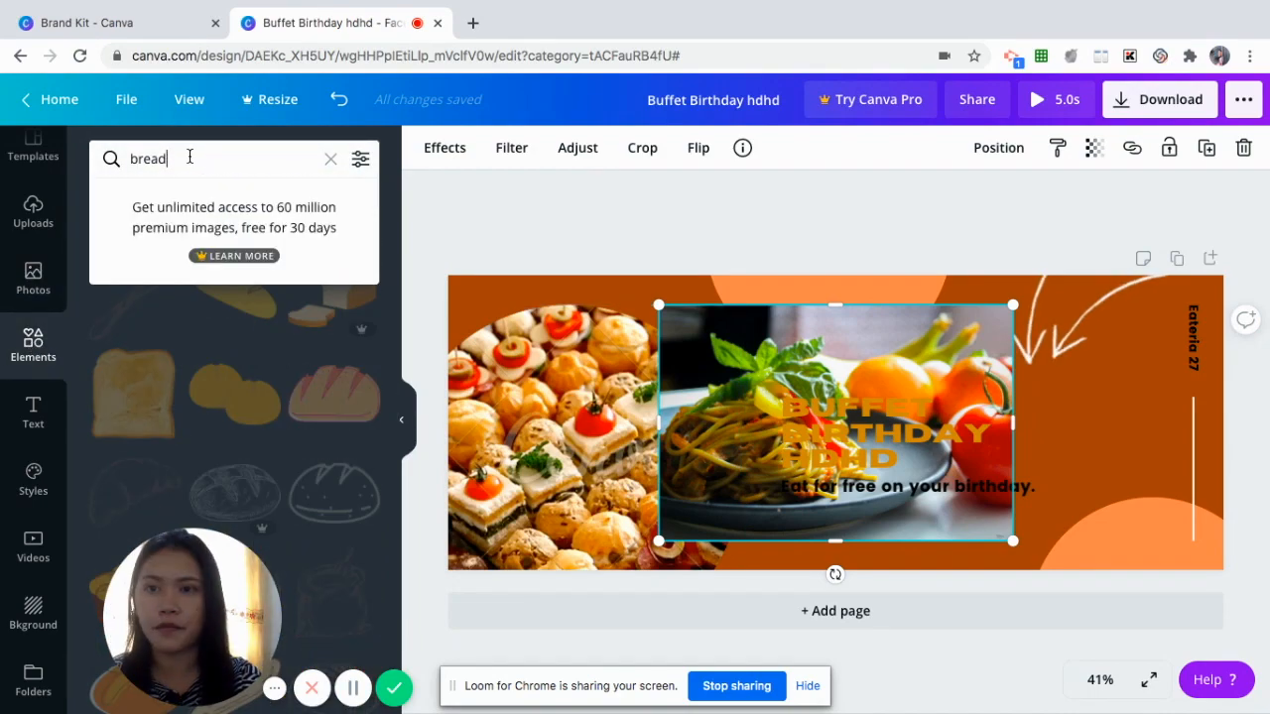
{"action": "type", "text": "frames"}
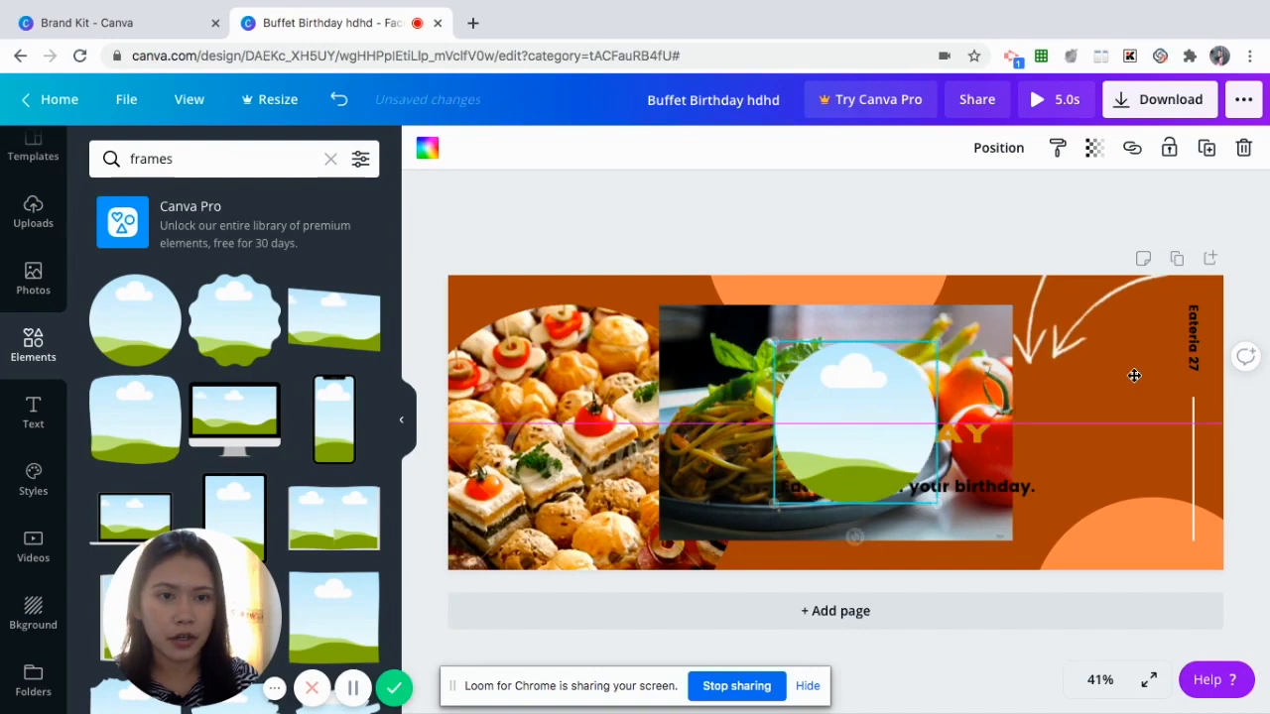
{"action": "left_click_drag", "start_coordinate": [853, 417], "coordinate": [1166, 431]}
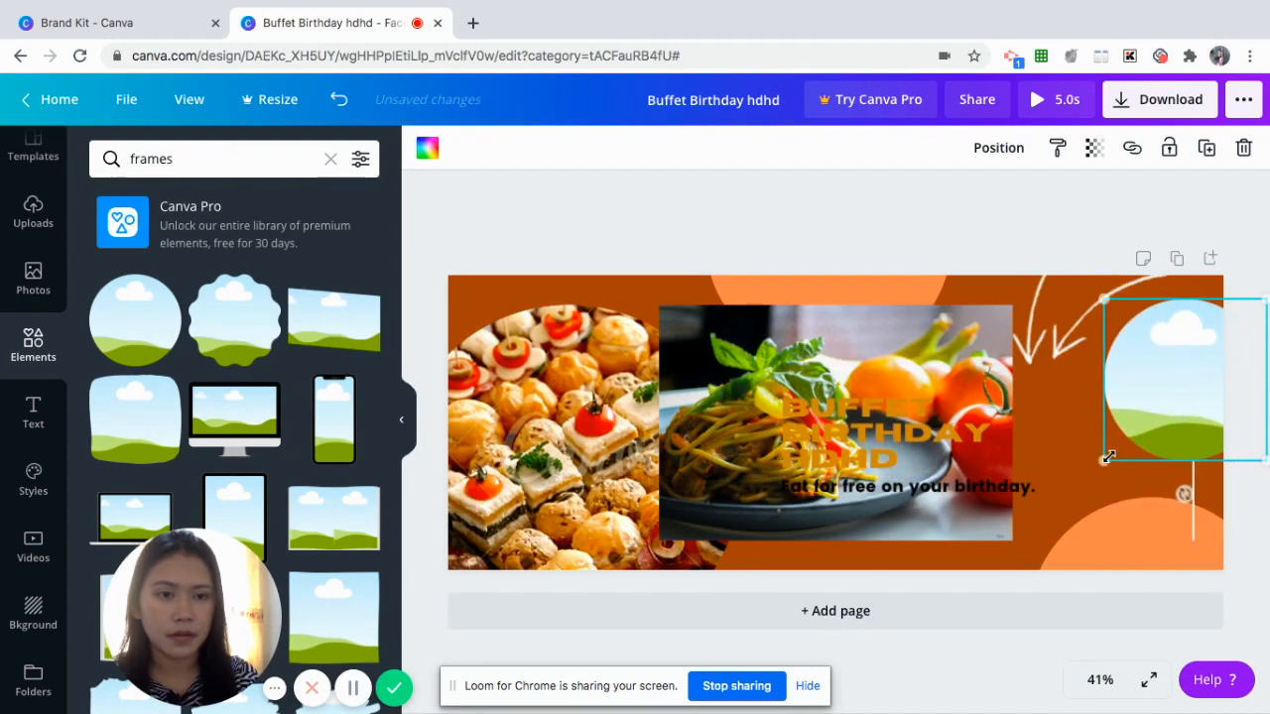
{"action": "left_click_drag", "start_coordinate": [1108, 458], "coordinate": [1015, 526]}
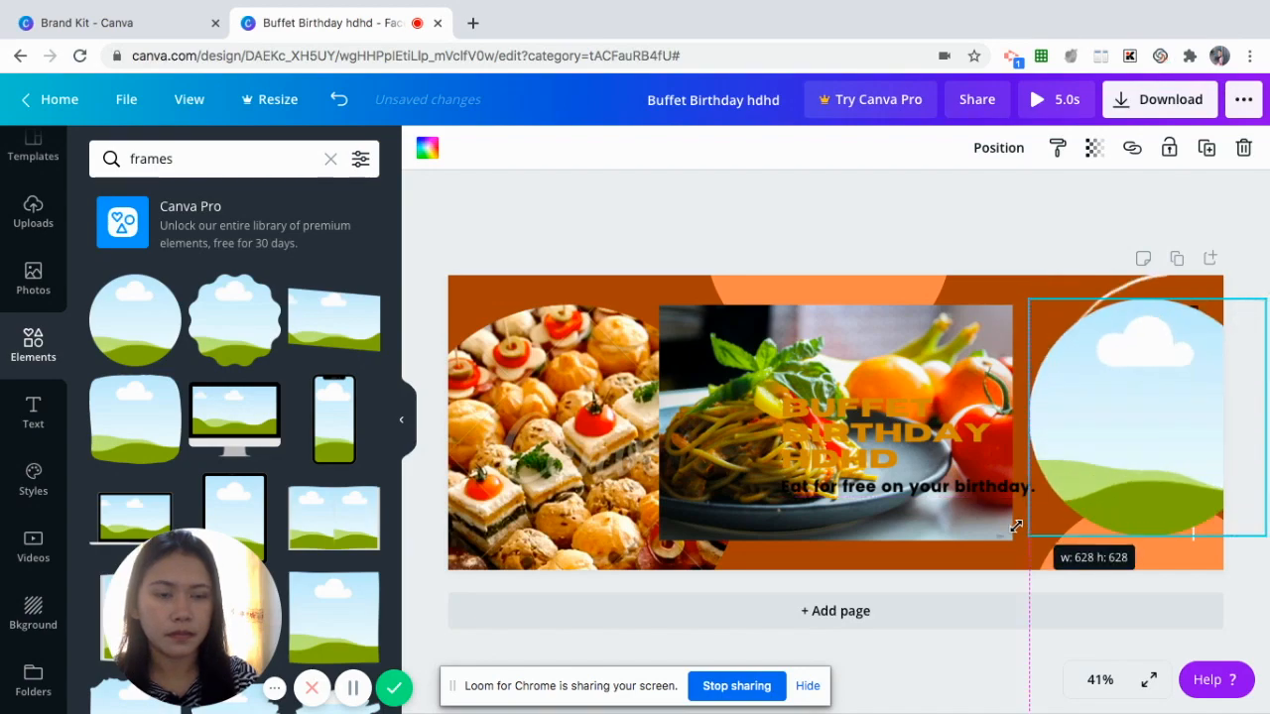
Fit the pasta photo inside the circular frame at the cover's right edge, clear of the headline
{"action": "left_click", "coordinate": [836, 417]}
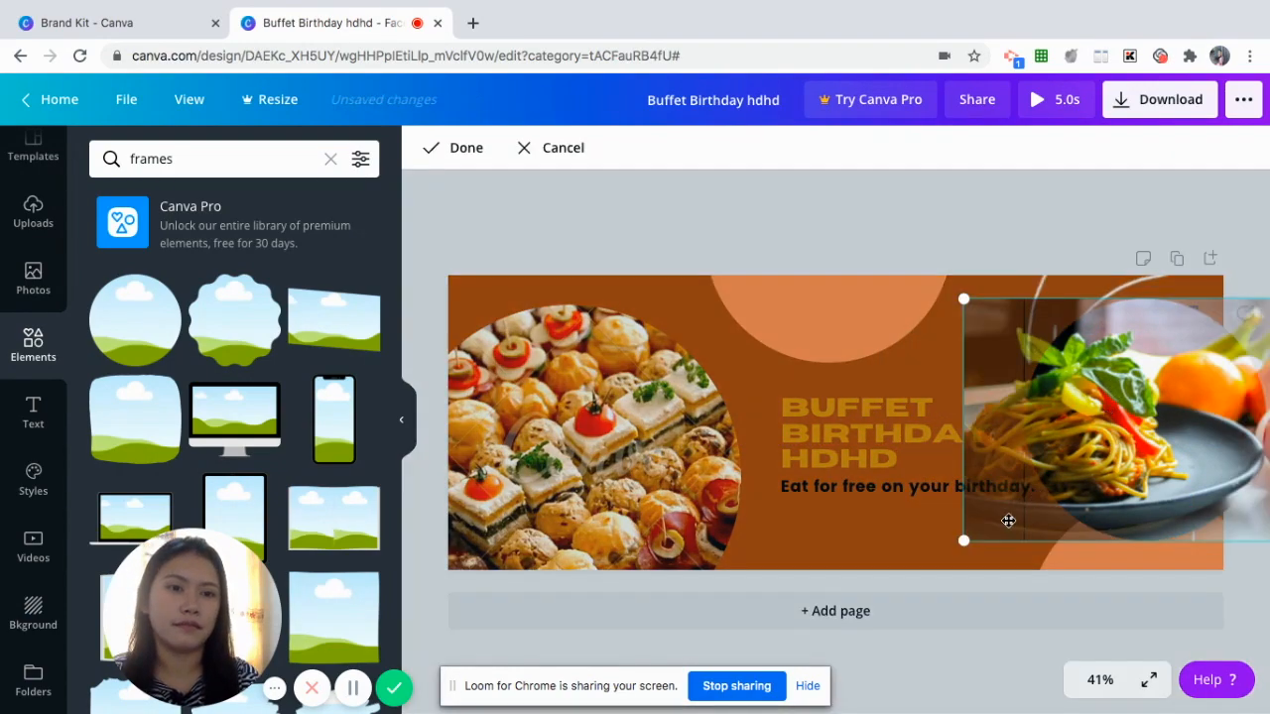
{"action": "left_click_drag", "start_coordinate": [1007, 521], "coordinate": [1196, 487]}
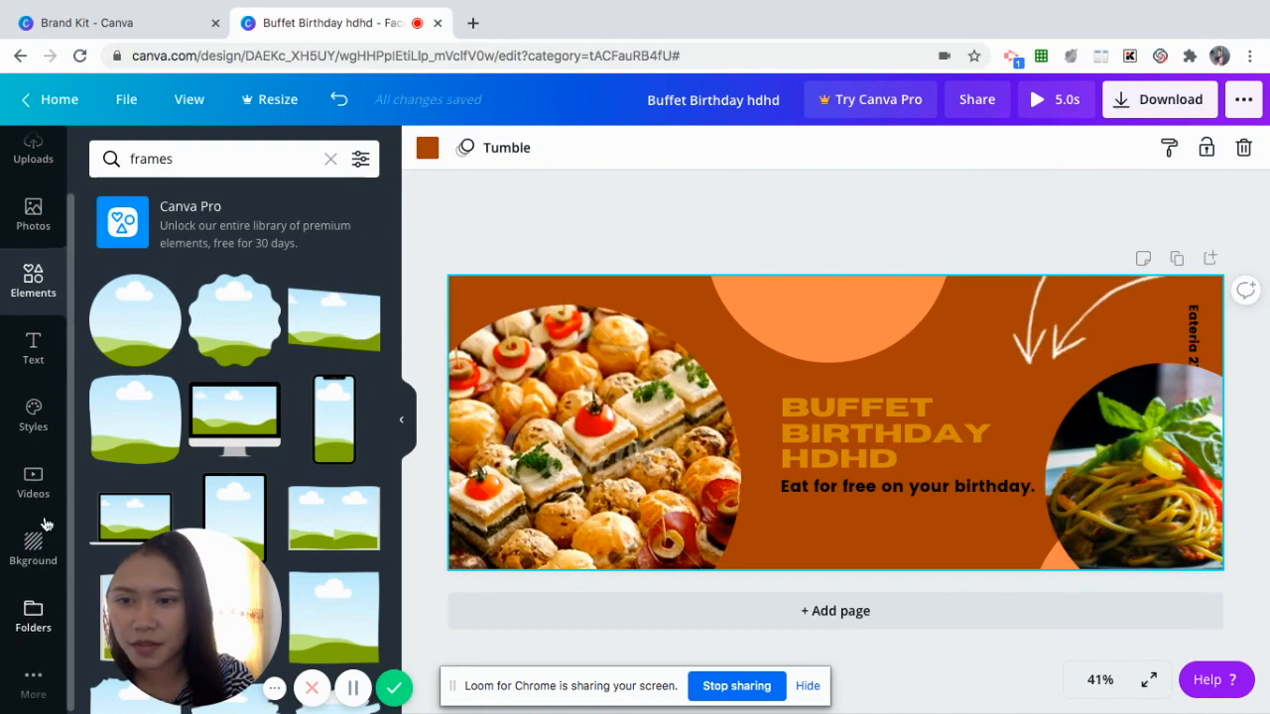
Switch to the Videos library and add a second page to the design
{"action": "left_click", "coordinate": [33, 484]}
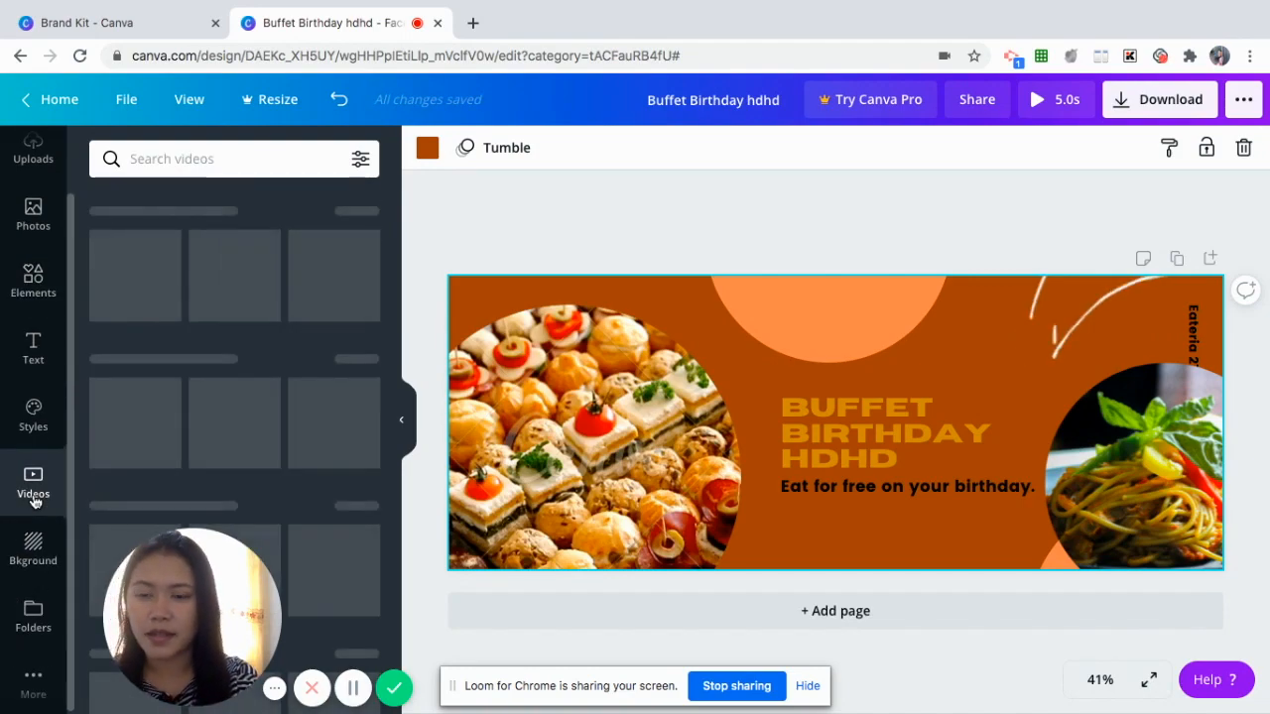
{"action": "left_click", "coordinate": [33, 483]}
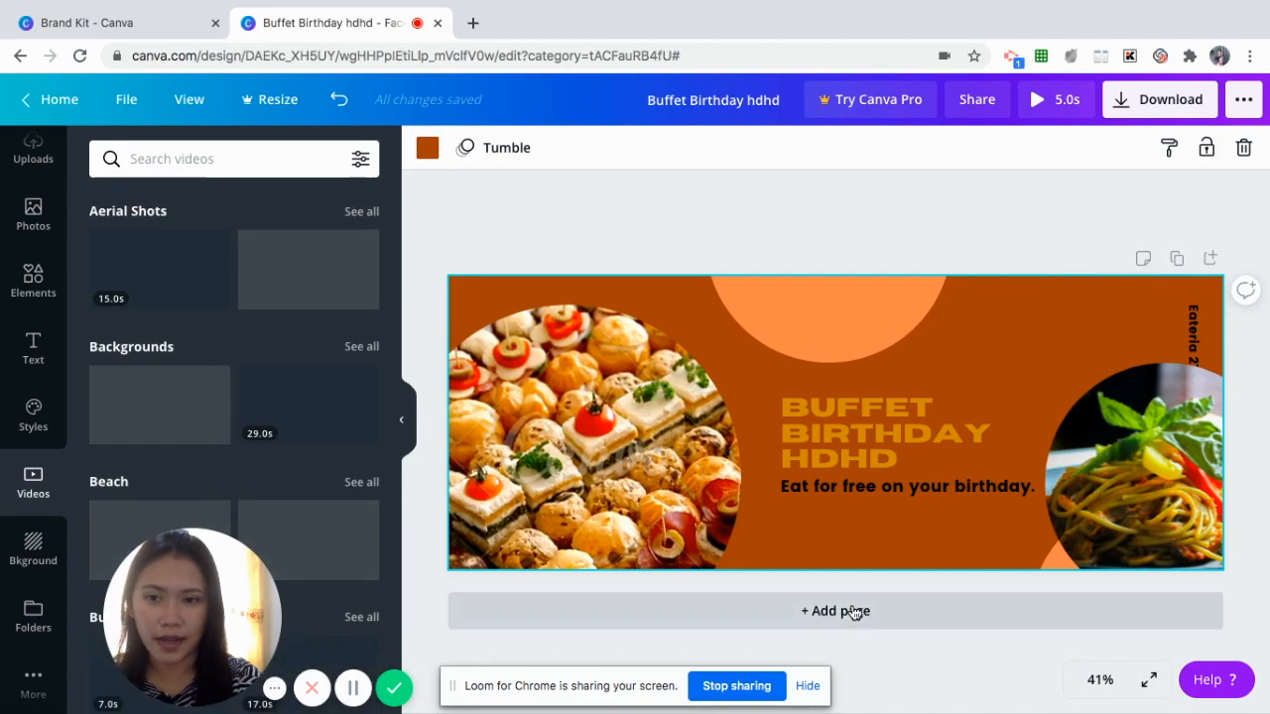
{"action": "left_click", "coordinate": [835, 611]}
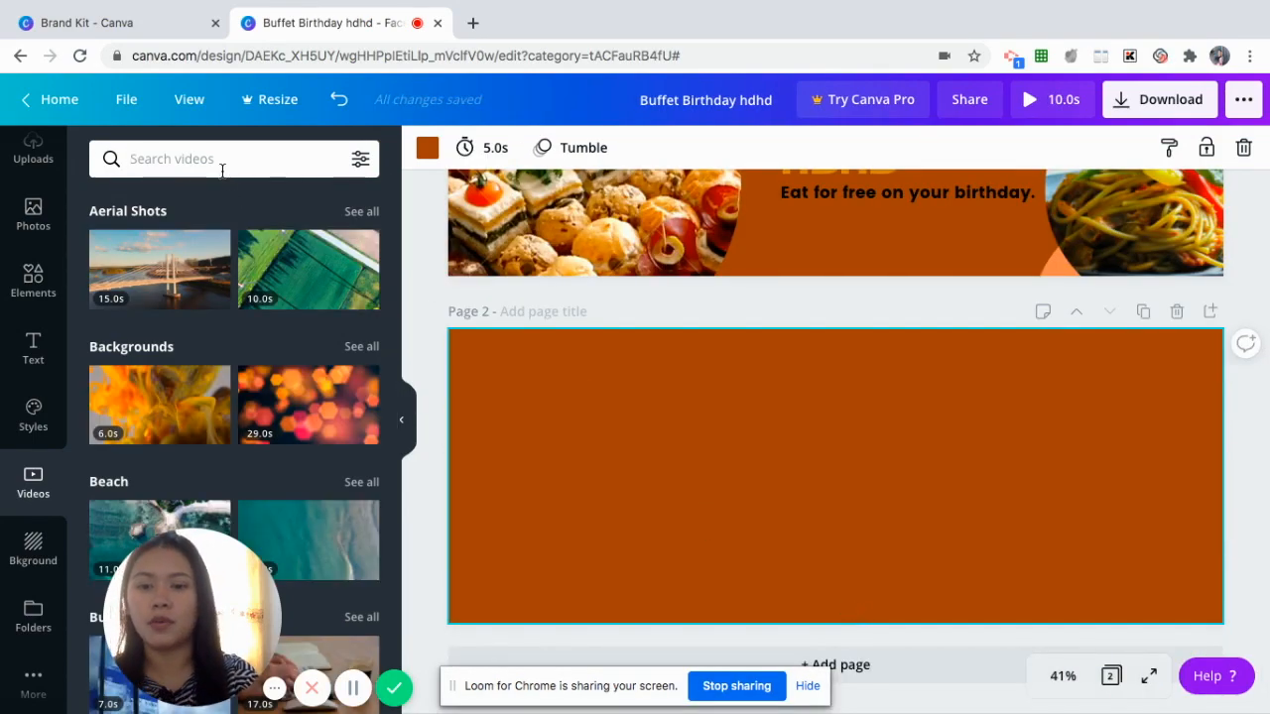
Search videos for 'buffet' and place a buffet-serving clip on the right half of page 2
{"action": "type", "text": "rea"}
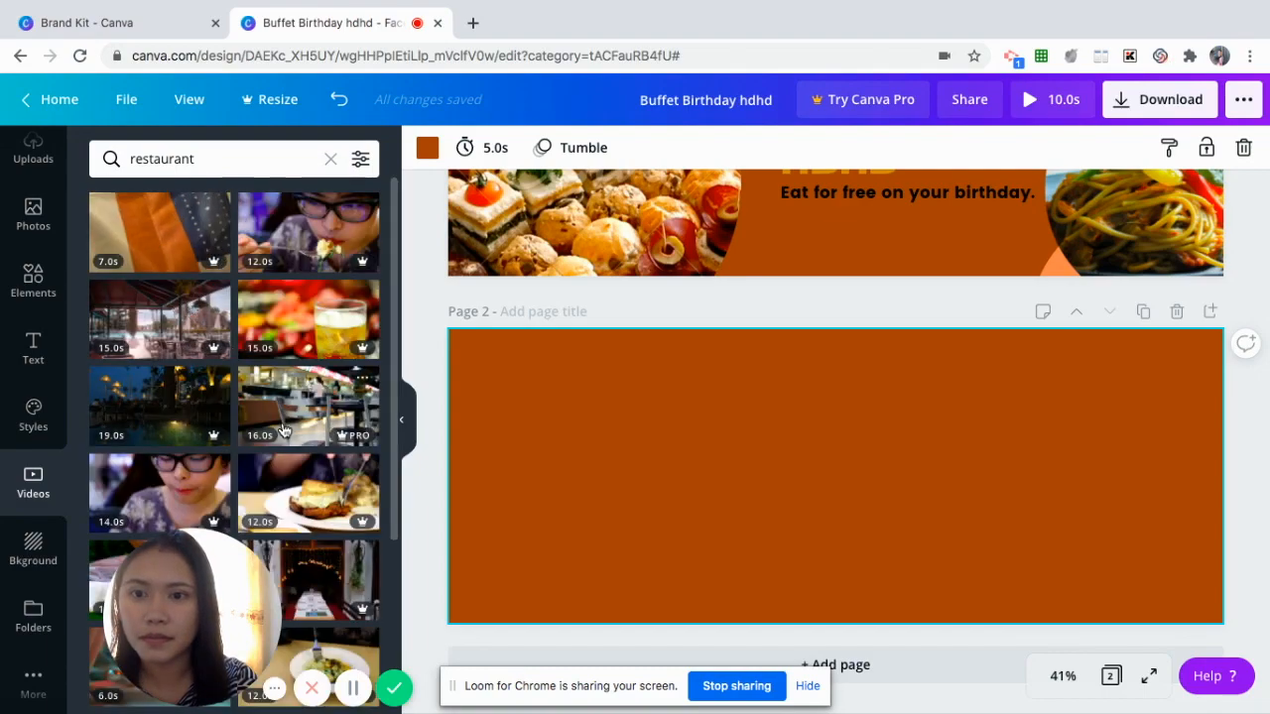
{"action": "scroll", "scroll_direction": "down", "scroll_amount": 3}
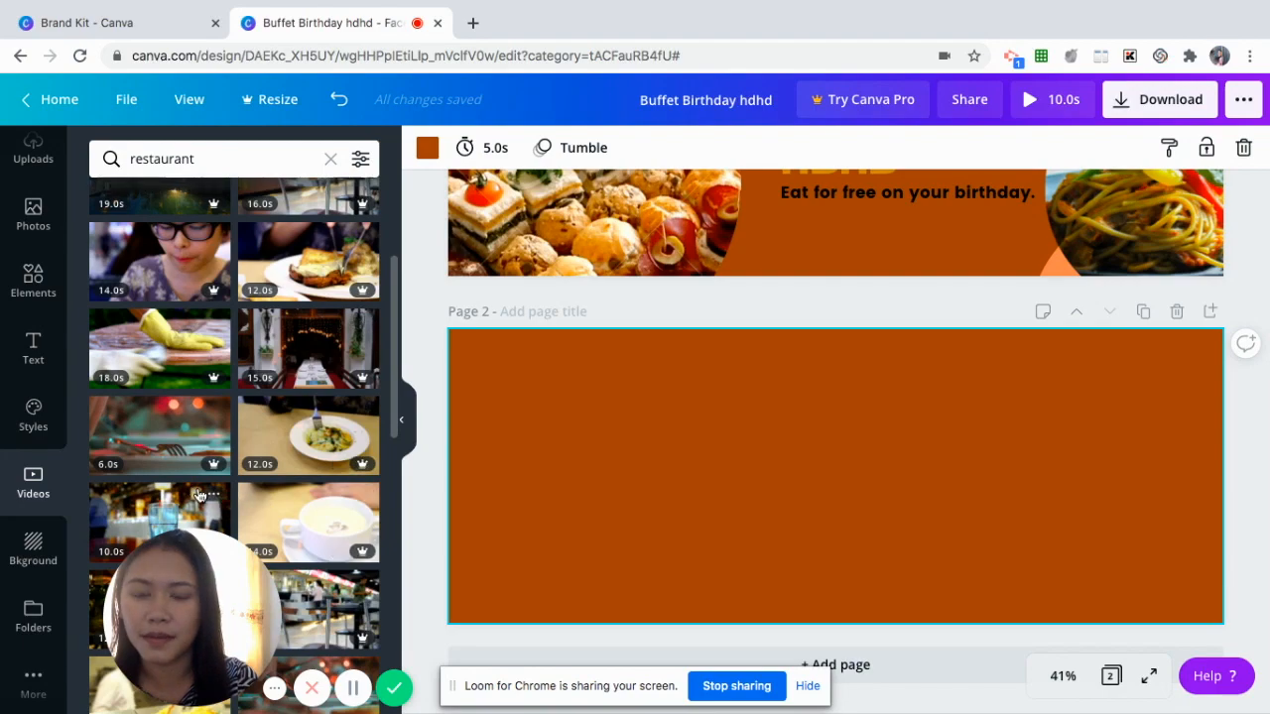
{"action": "scroll", "scroll_direction": "down", "scroll_amount": 3}
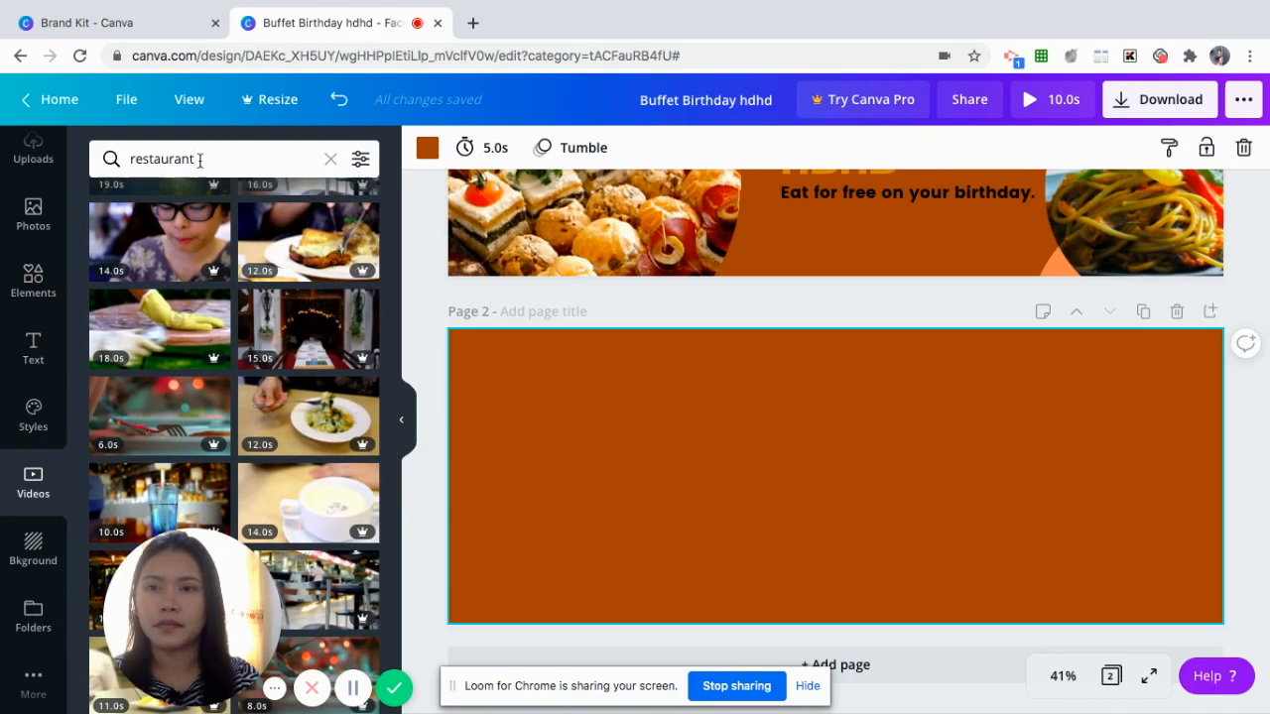
{"action": "type", "text": "buffet"}
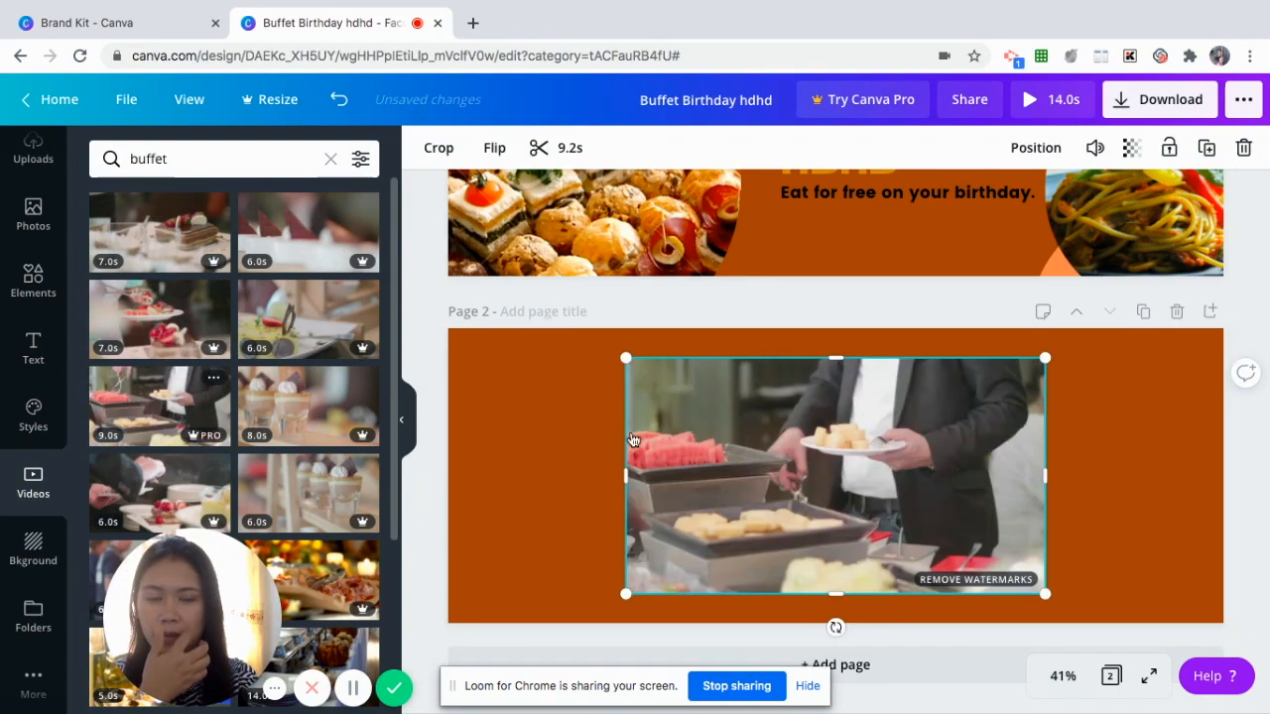
{"action": "left_click", "coordinate": [834, 477]}
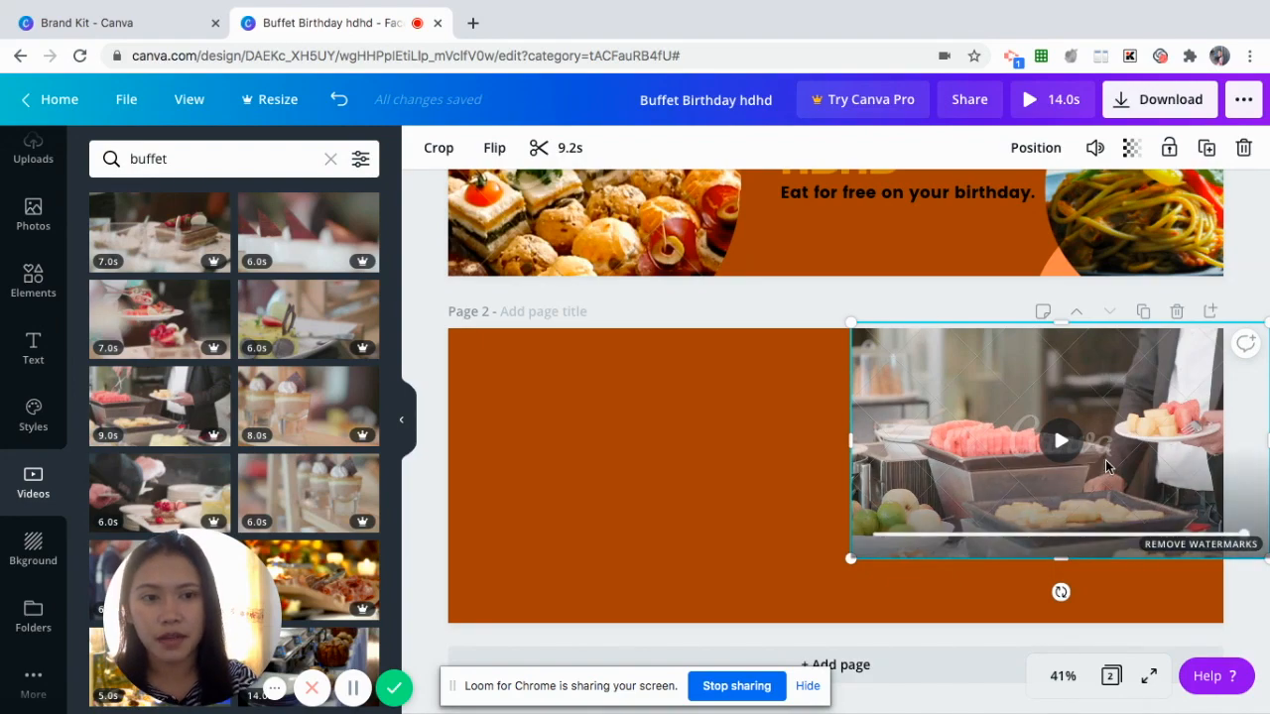
{"action": "mouse_move", "coordinate": [1111, 484]}
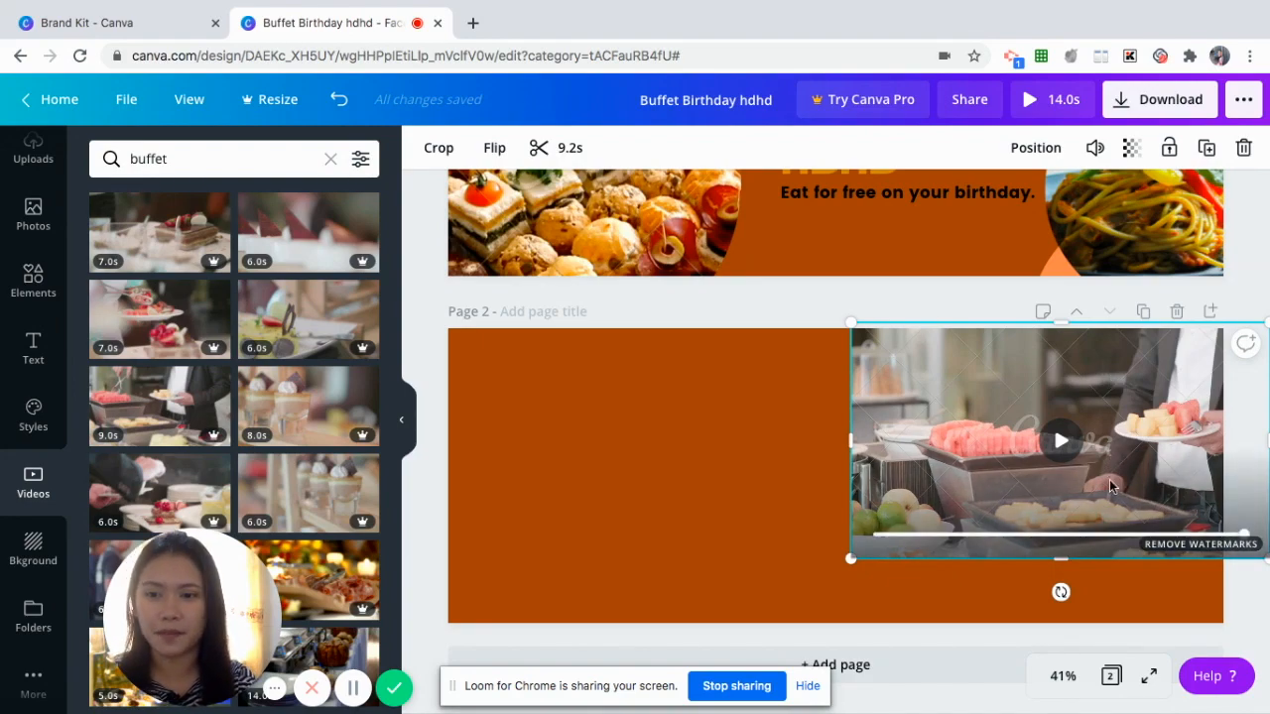
{"action": "mouse_move", "coordinate": [816, 479]}
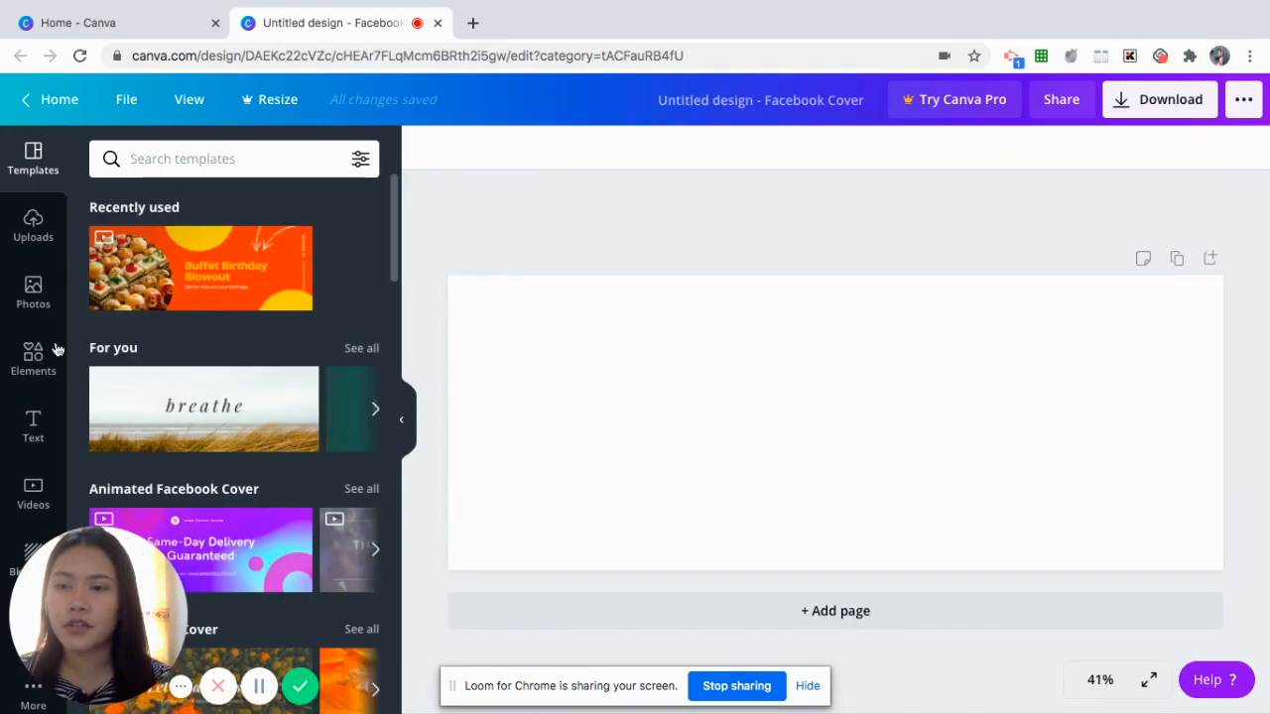
{"action": "mouse_move", "coordinate": [32, 422]}
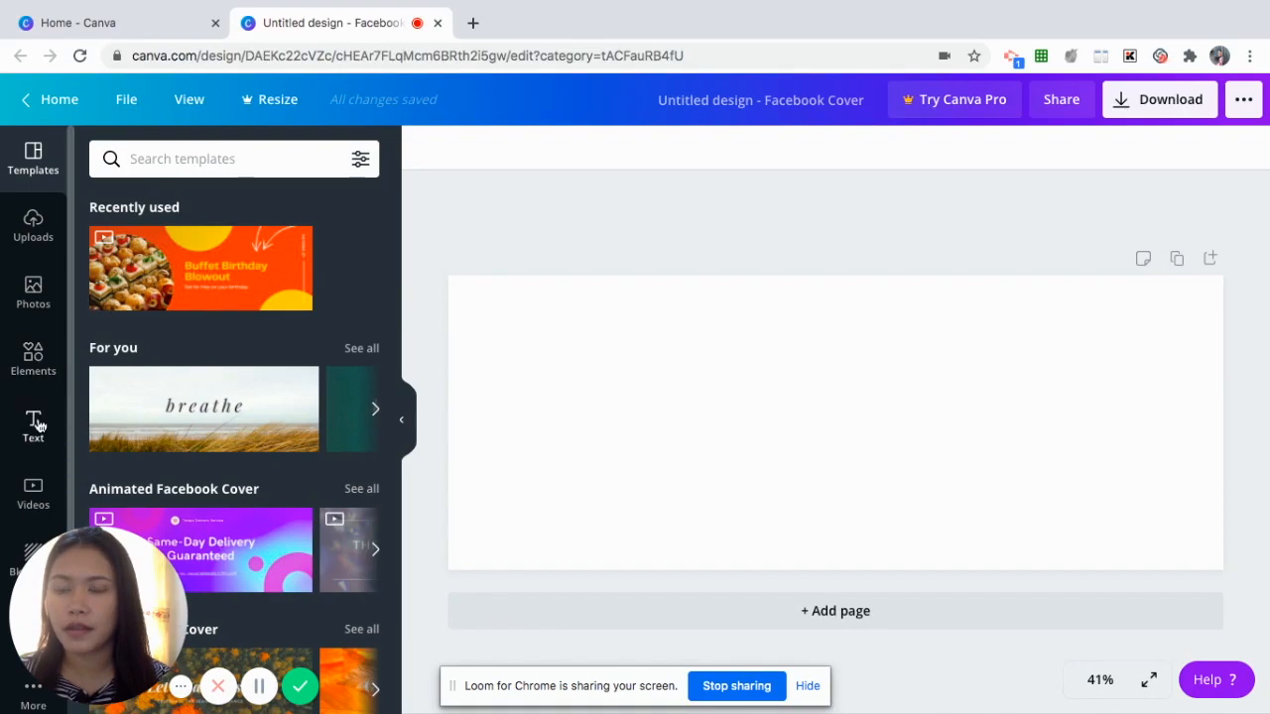
Browse the Text styles and add the HUGE SALE combination to the blank cover
{"action": "left_click", "coordinate": [32, 427]}
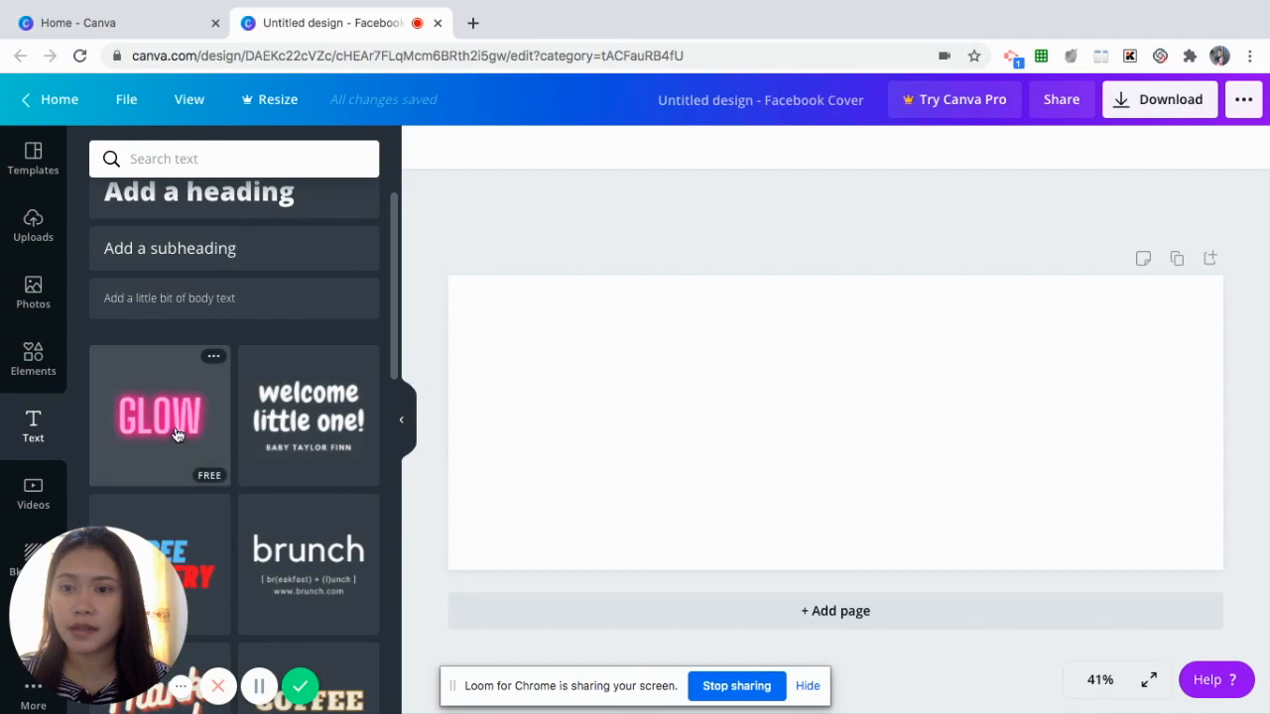
{"action": "scroll", "scroll_direction": "down", "scroll_amount": 3}
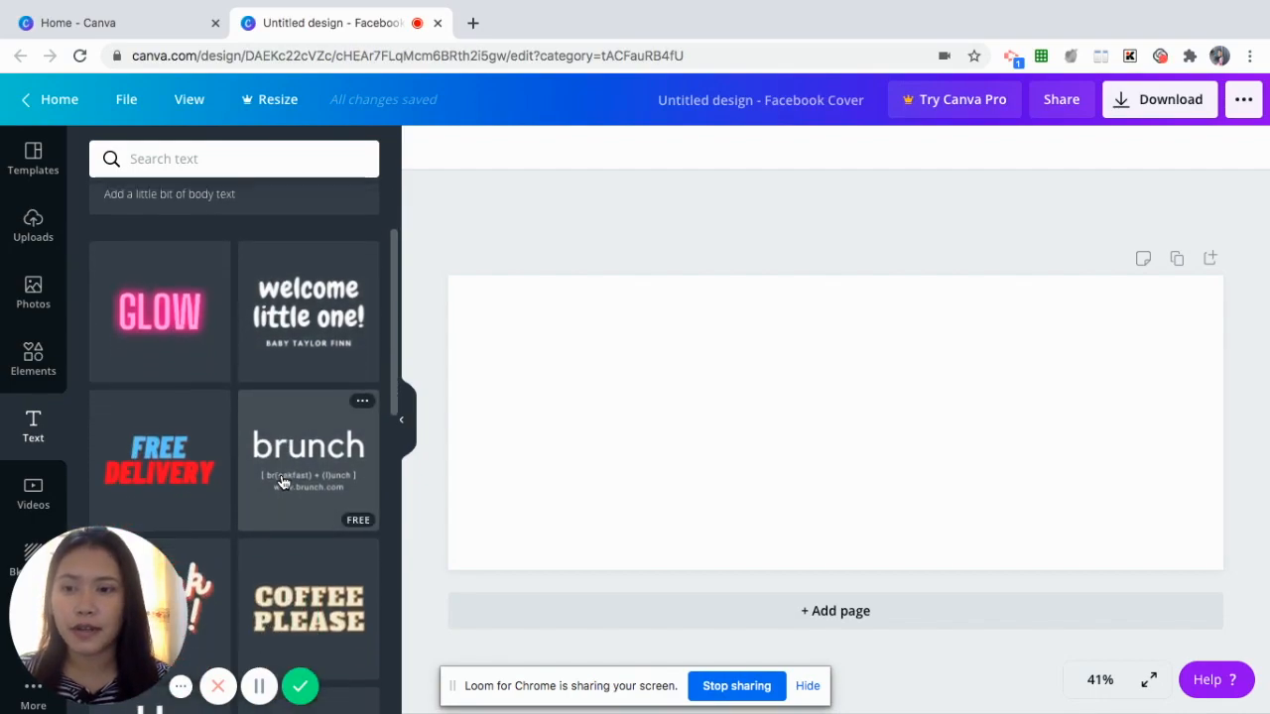
{"action": "scroll", "scroll_direction": "down", "scroll_amount": 3}
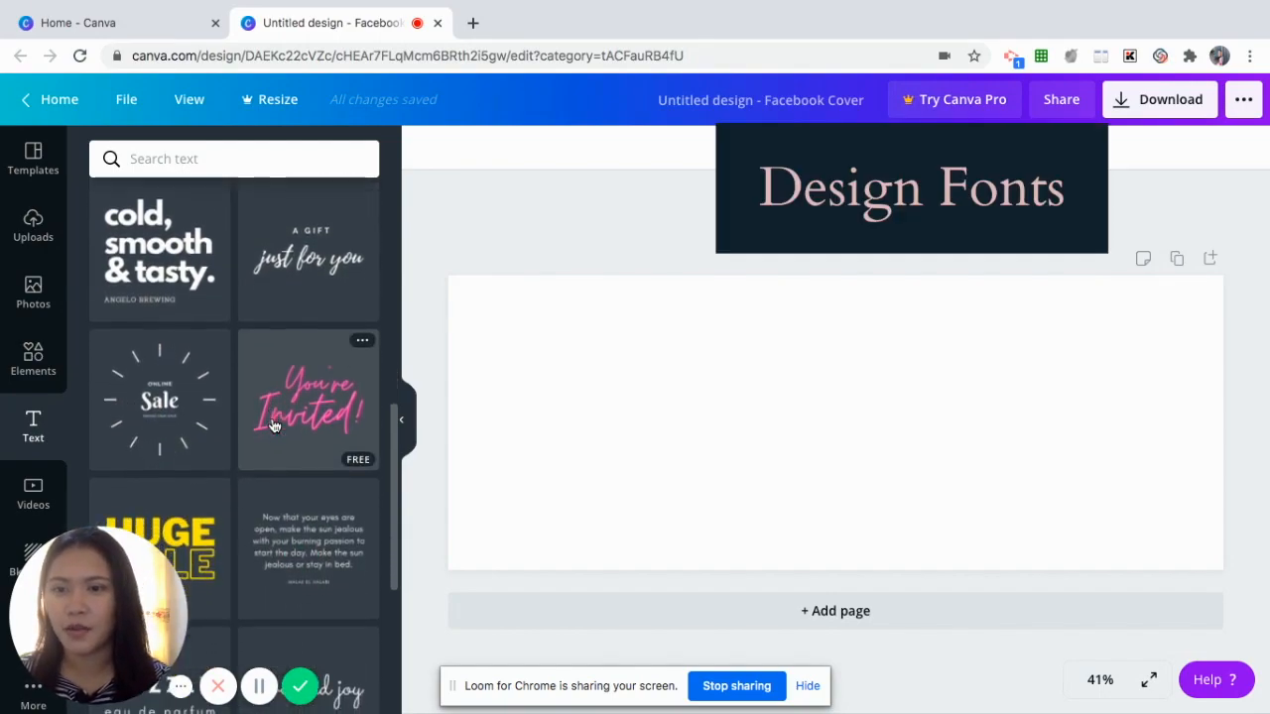
{"action": "scroll", "scroll_direction": "down", "scroll_amount": 3}
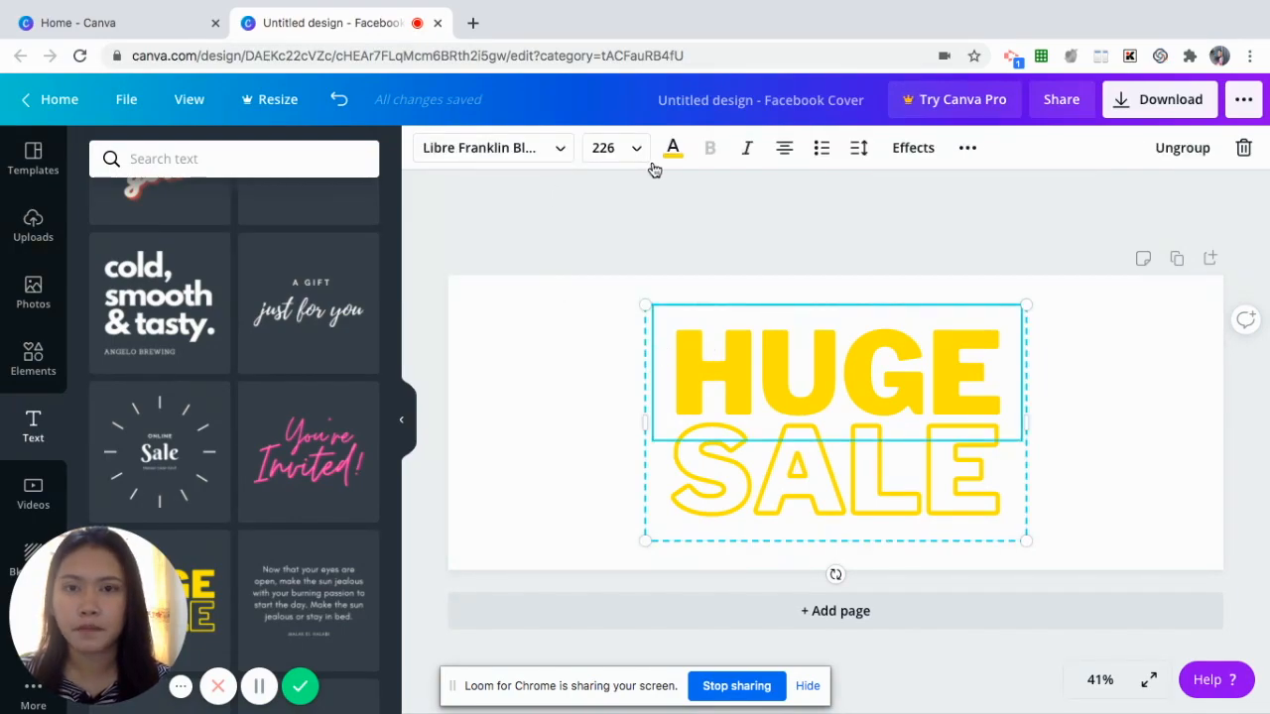
Recolour both HUGE and SALE to the Company A palette orange and review the result
{"action": "left_click", "coordinate": [673, 148]}
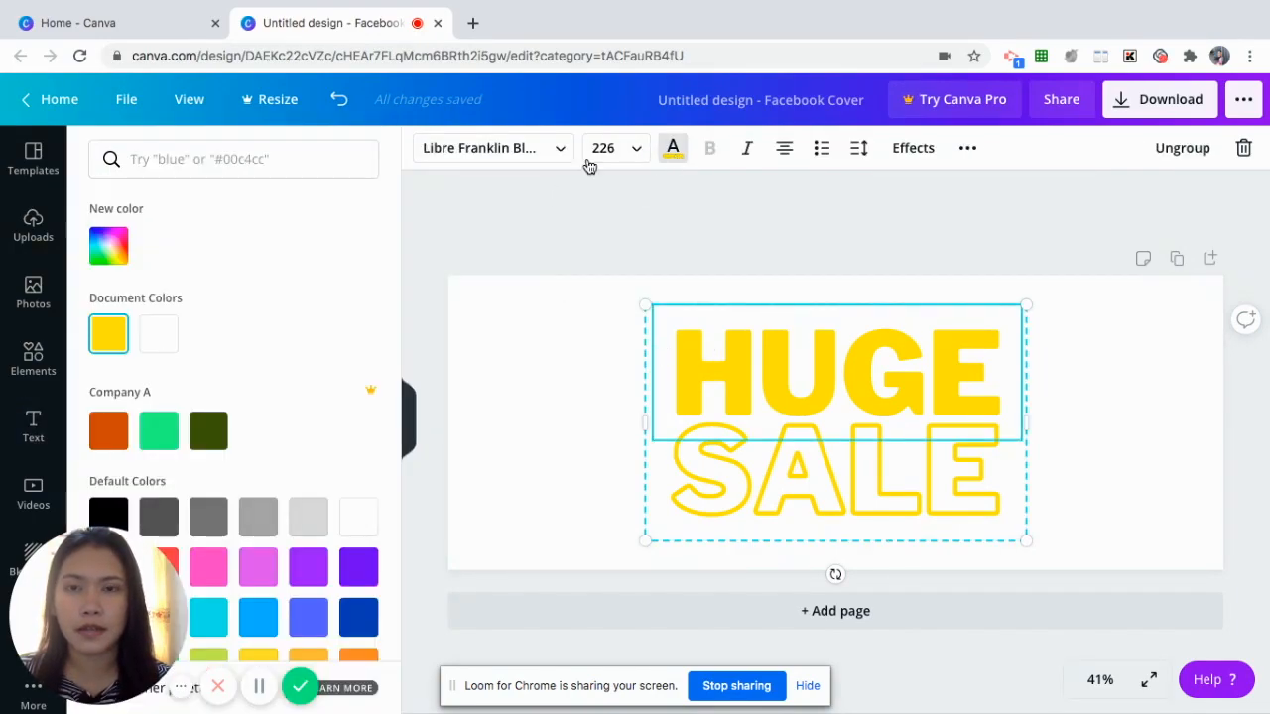
{"action": "left_click", "coordinate": [109, 431]}
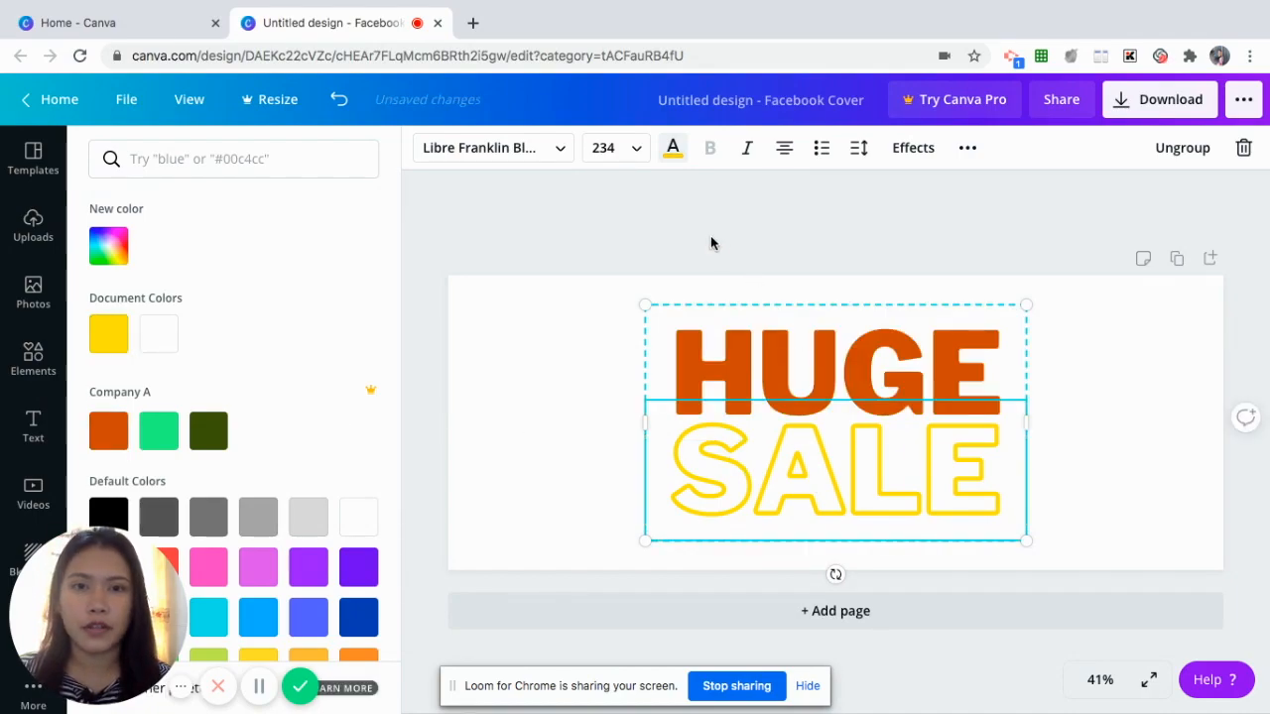
{"action": "left_click", "coordinate": [108, 431]}
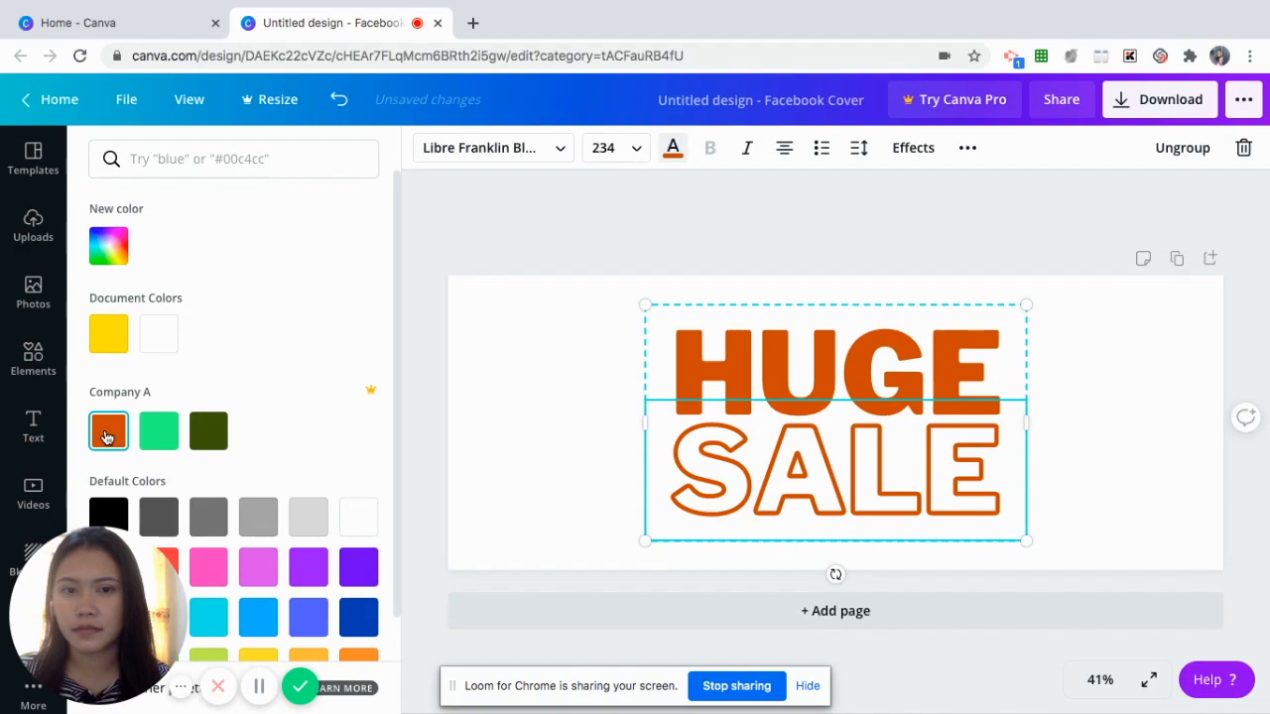
{"action": "left_click", "coordinate": [32, 425]}
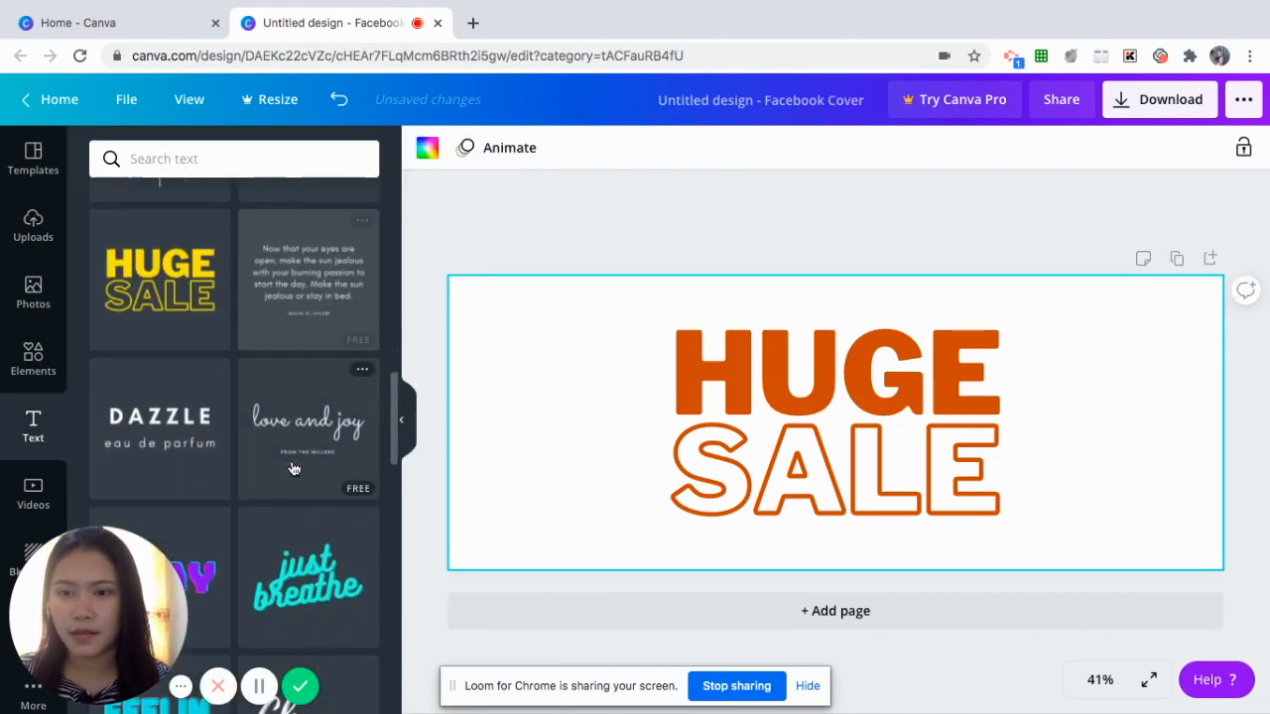
{"action": "scroll", "scroll_direction": "down", "scroll_amount": 3}
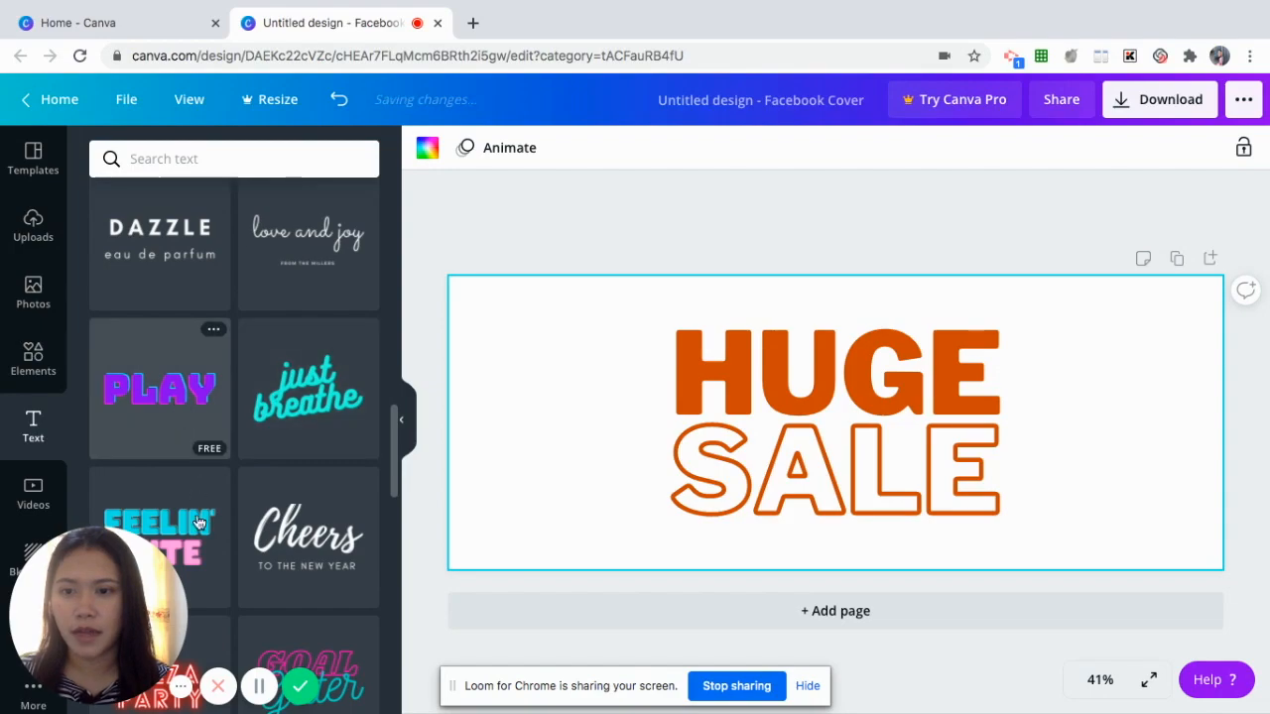
{"action": "scroll", "scroll_direction": "down", "scroll_amount": 3}
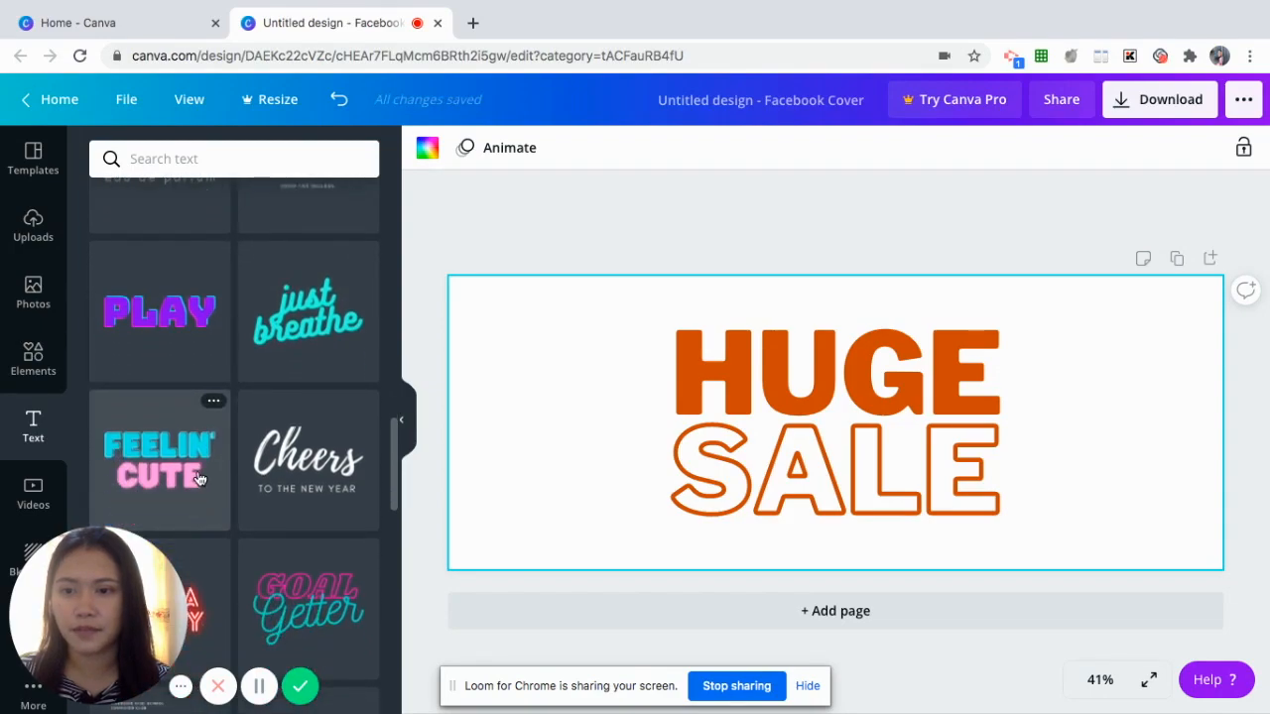